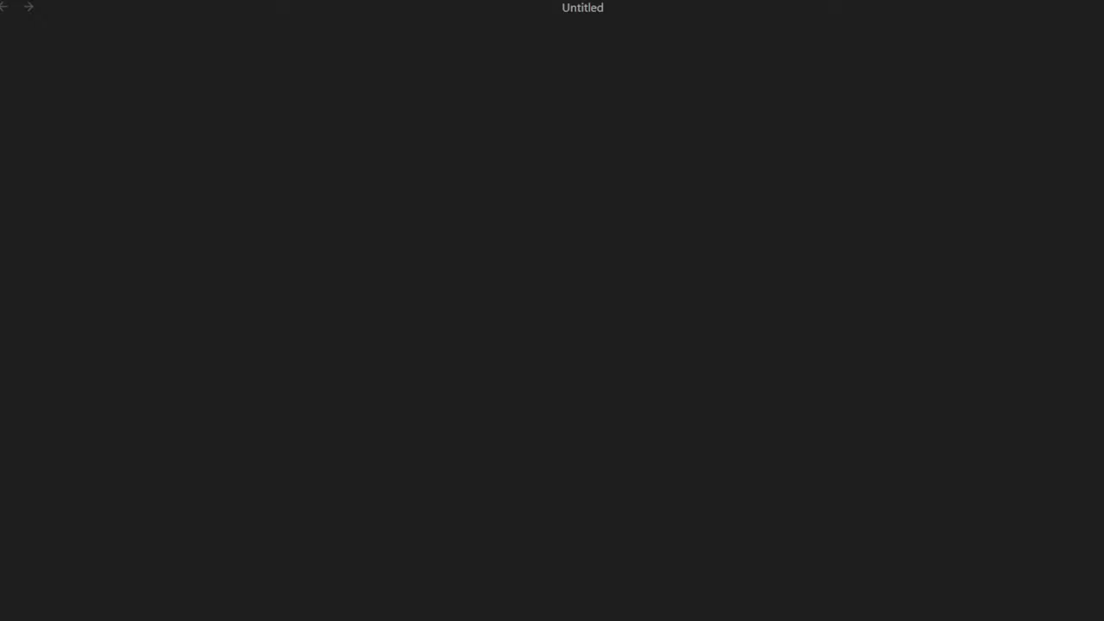
mouse_move(176, 387)
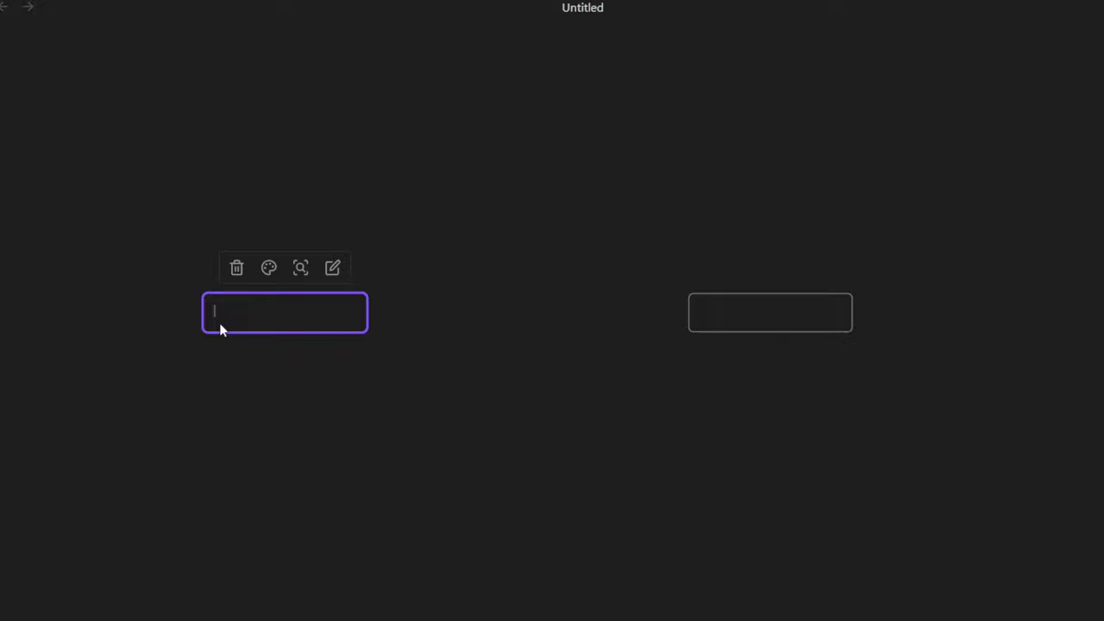
- Name the left card Peer1 and the right card Peer2, then start a connection from Peer1
text(Peer1)
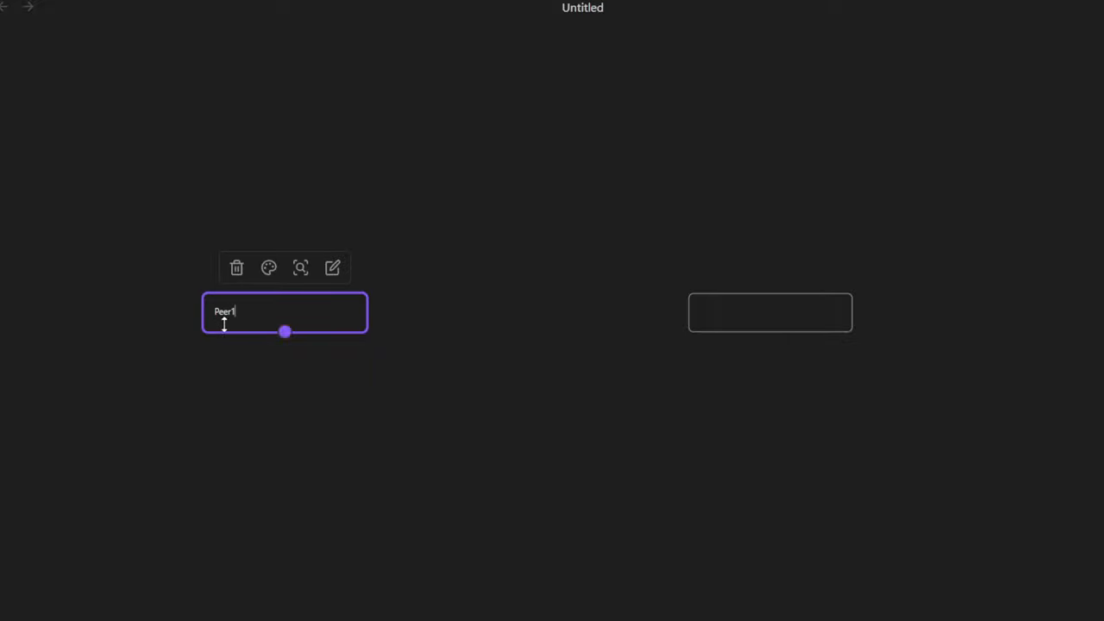
click(770, 313)
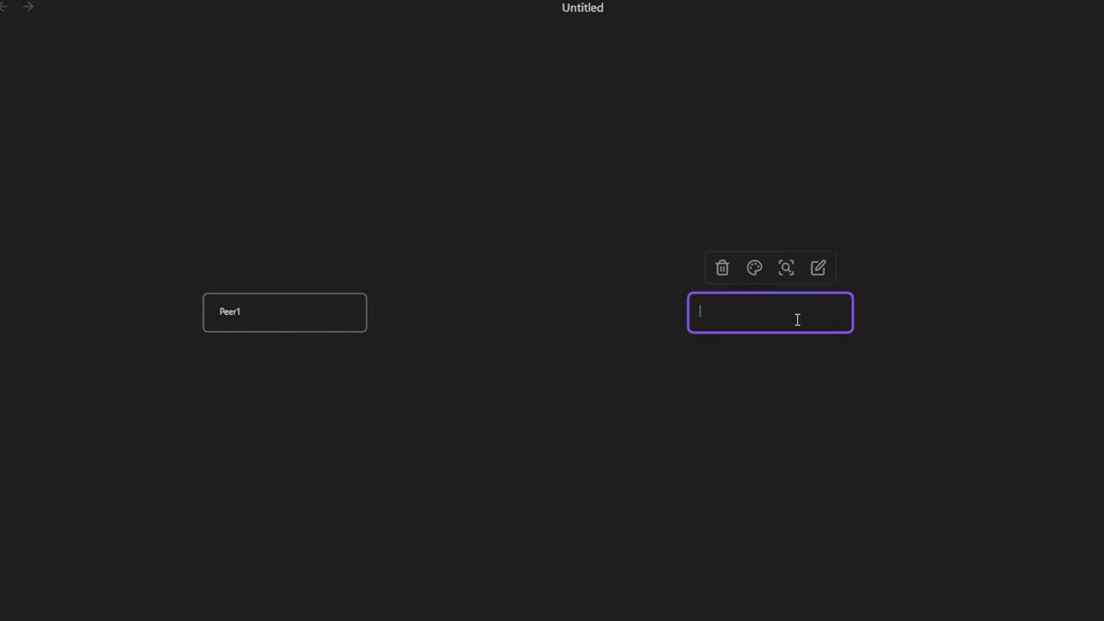
text(Peer2)
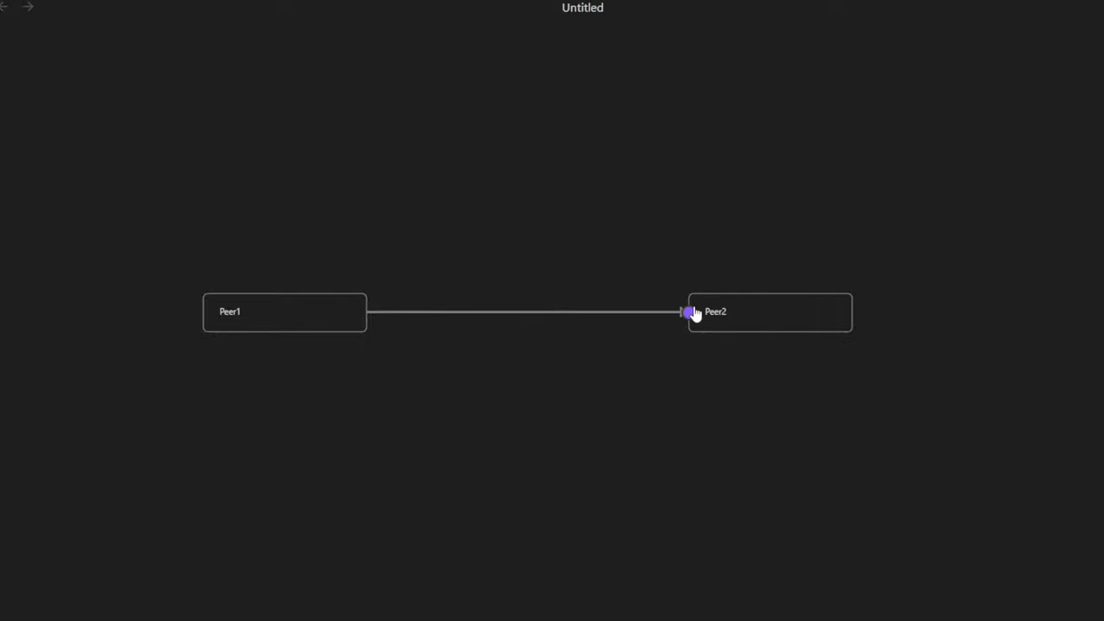
drag(693, 312, 539, 334)
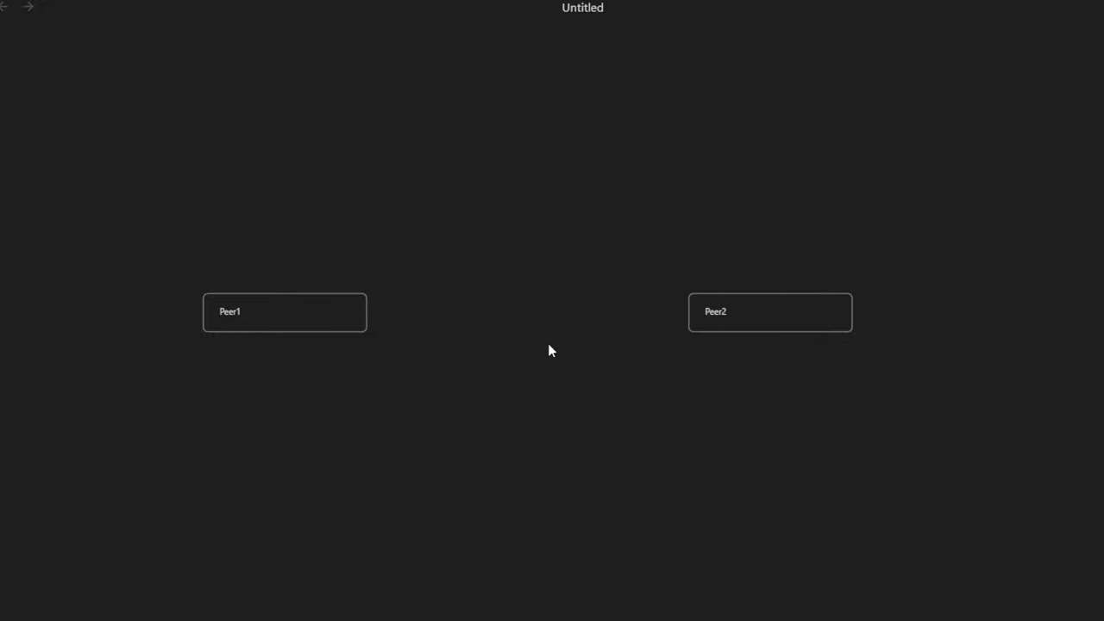
mouse_move(336, 307)
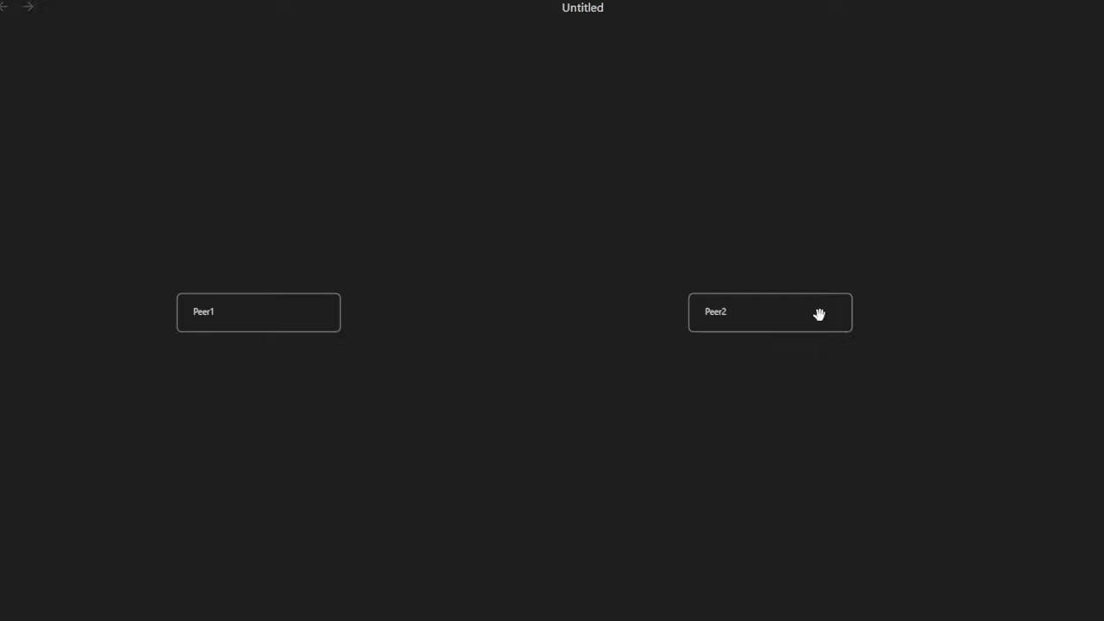
- Create a card reading 'Lidgren Networking Library' between Peer1 and Peer2
click(770, 310)
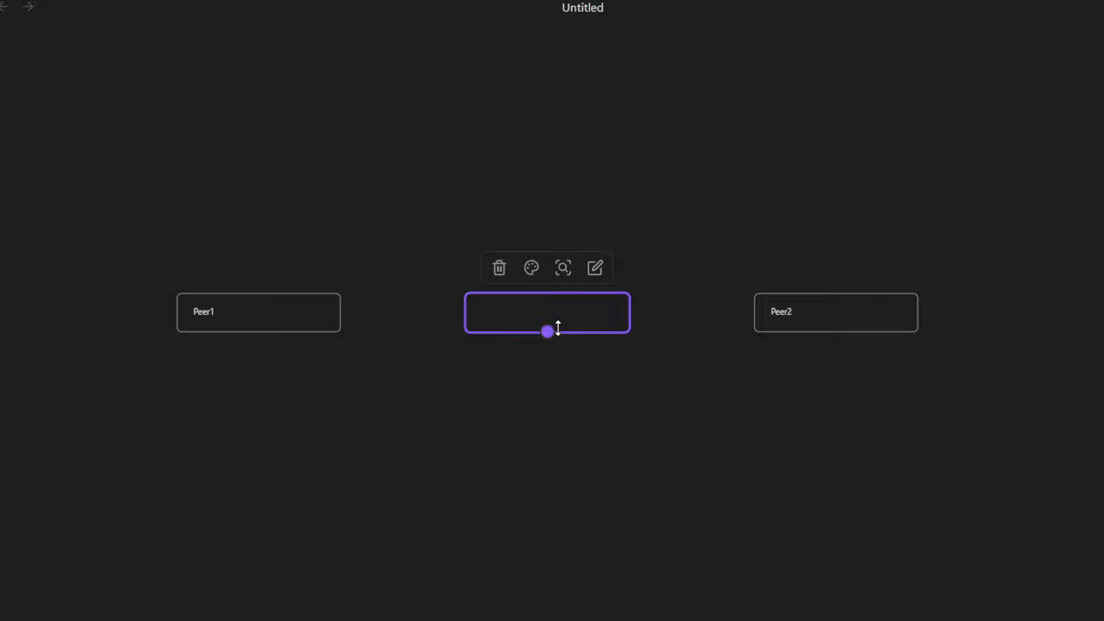
text(Lidgren)
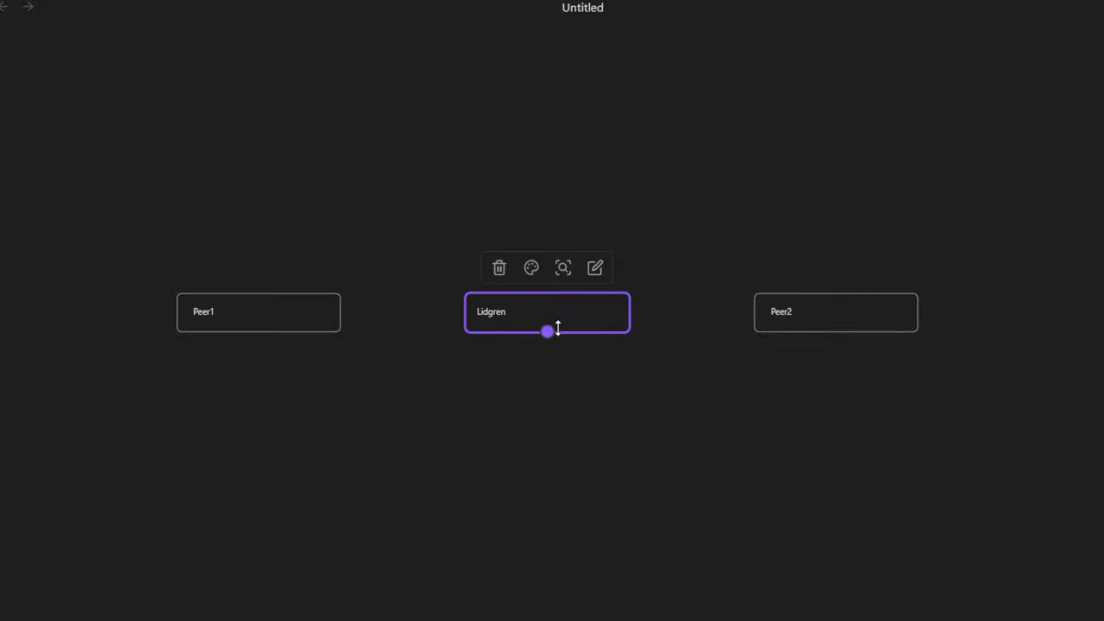
text(L)
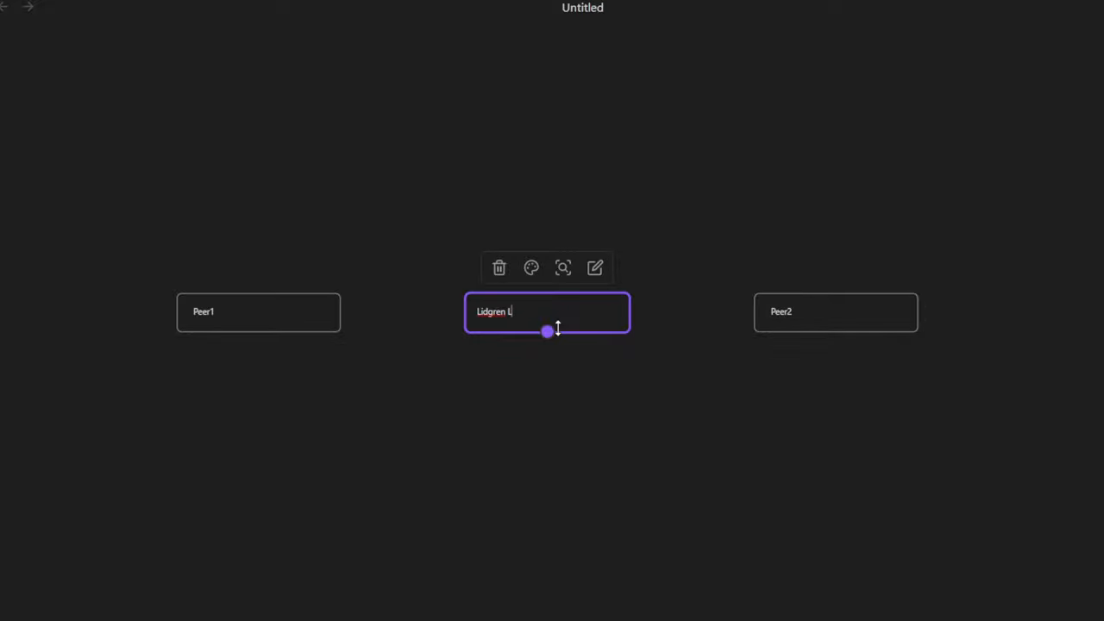
text(Networ)
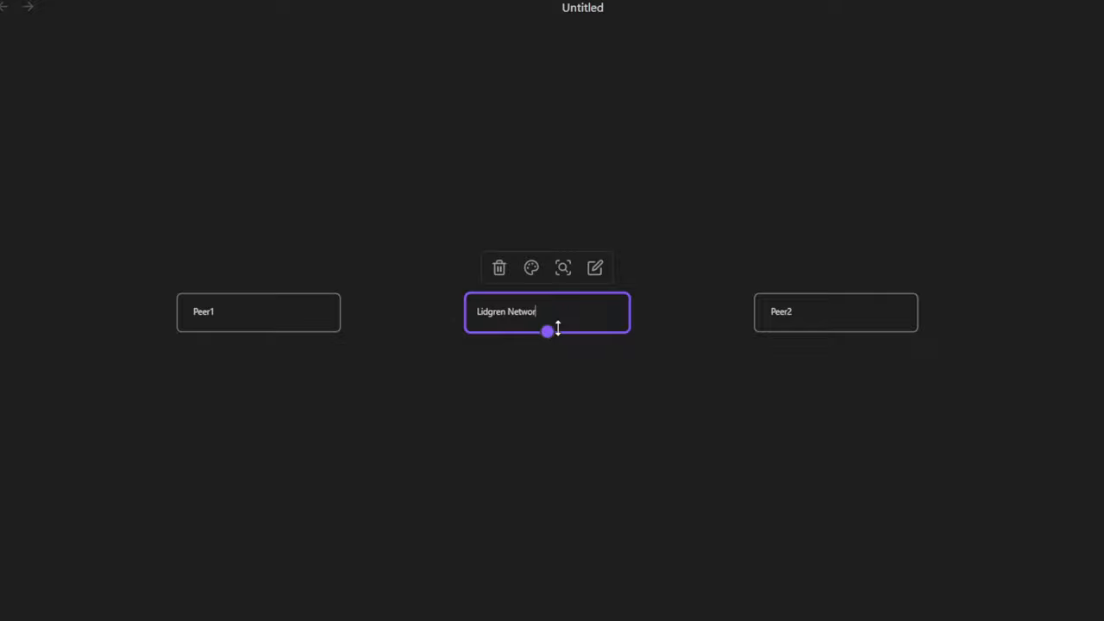
text(king Library)
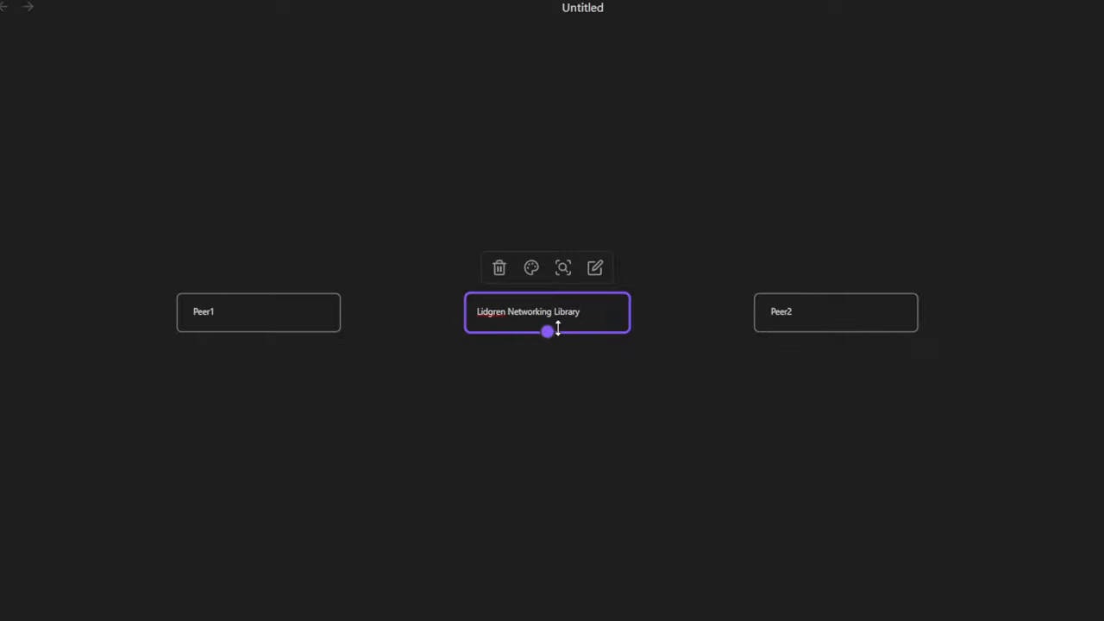
click(354, 320)
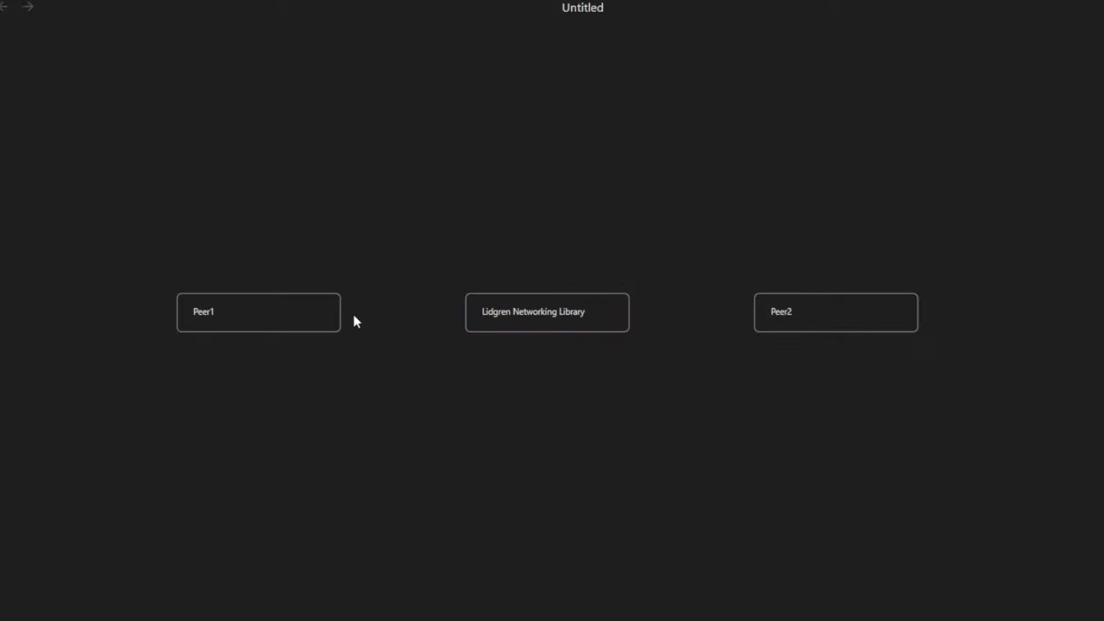
- Connect Peer1 to the library card and the library card to Peer2, then select the first edge
drag(340, 310, 466, 310)
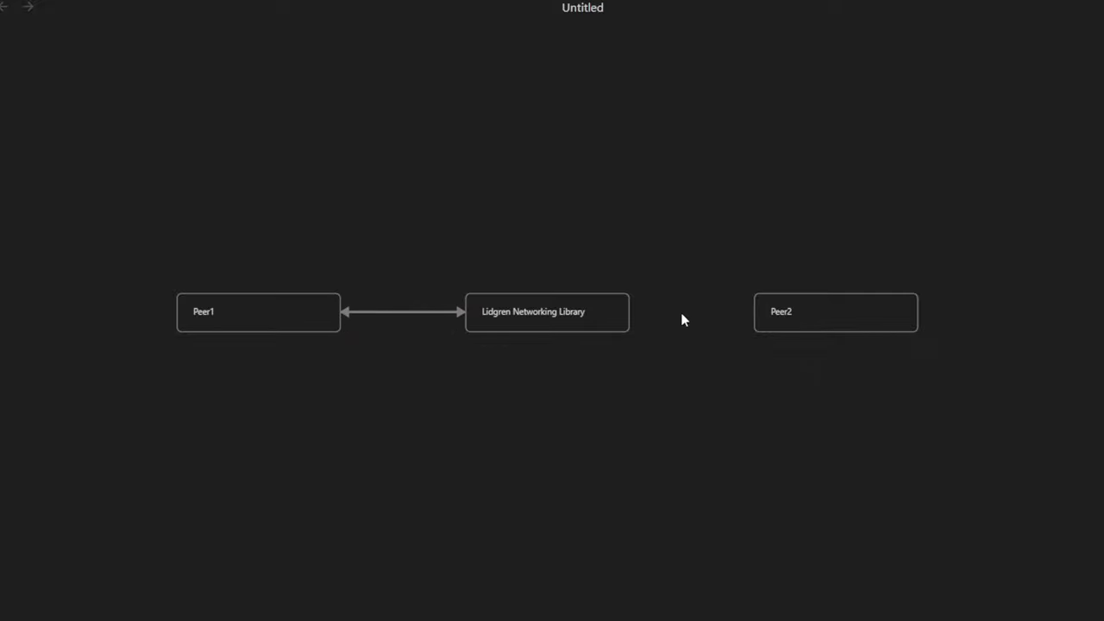
drag(630, 311, 835, 336)
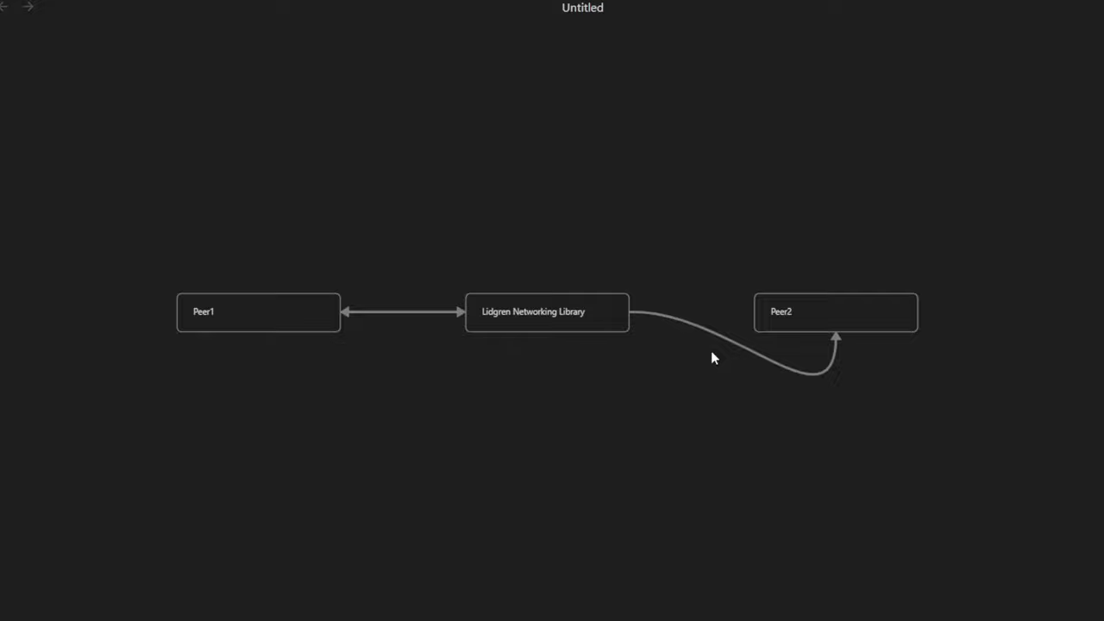
click(259, 311)
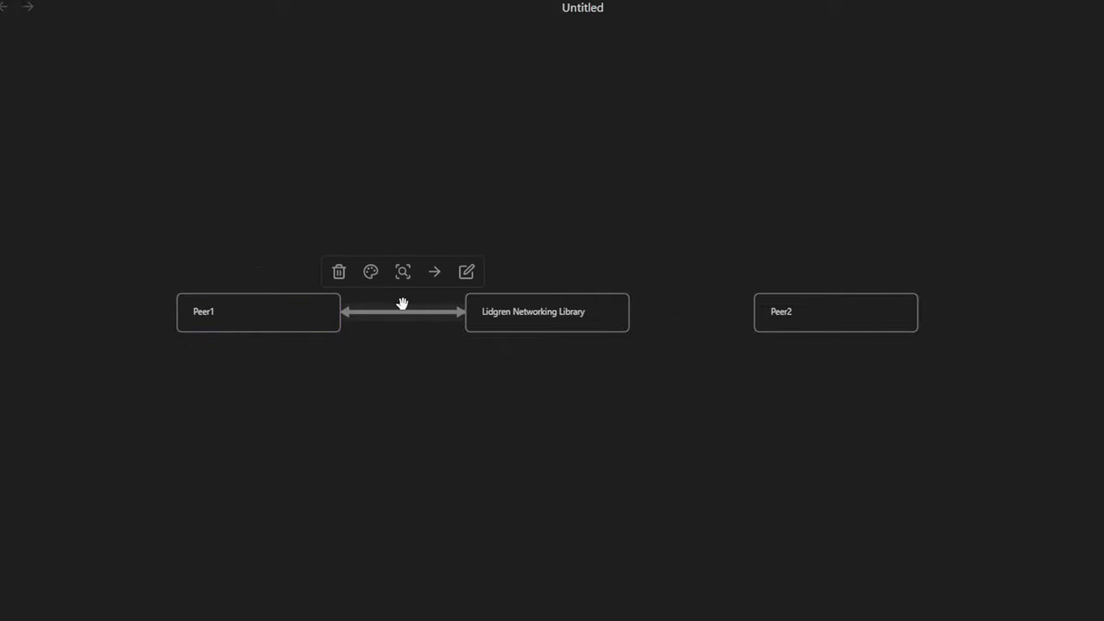
- Move the library card below-right of Peer1 and select the spot for its duplicate
click(547, 310)
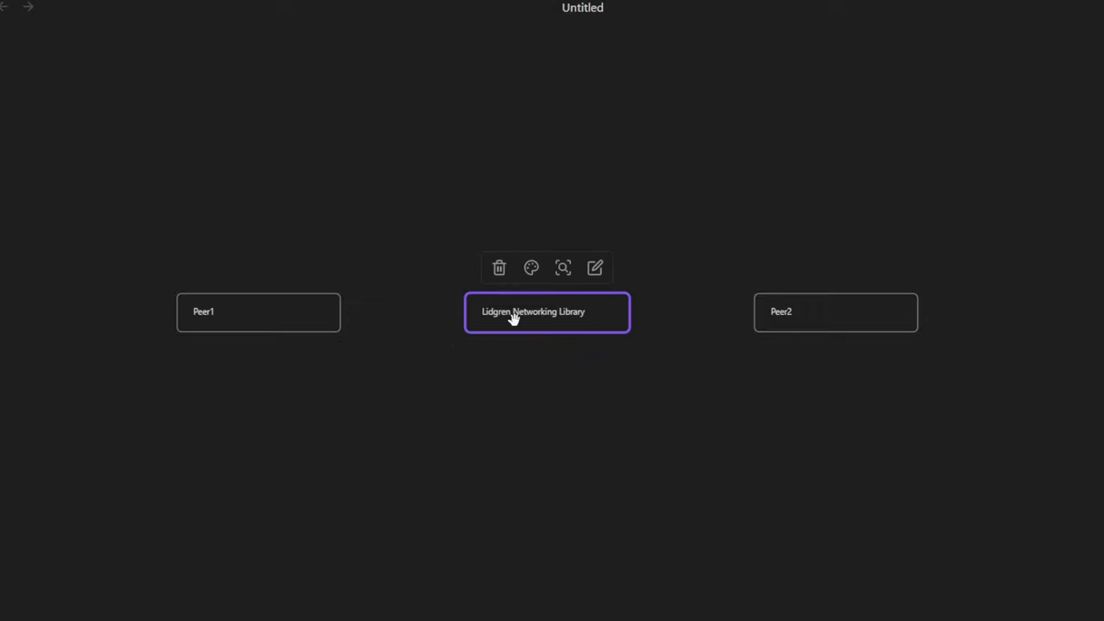
drag(547, 310, 423, 376)
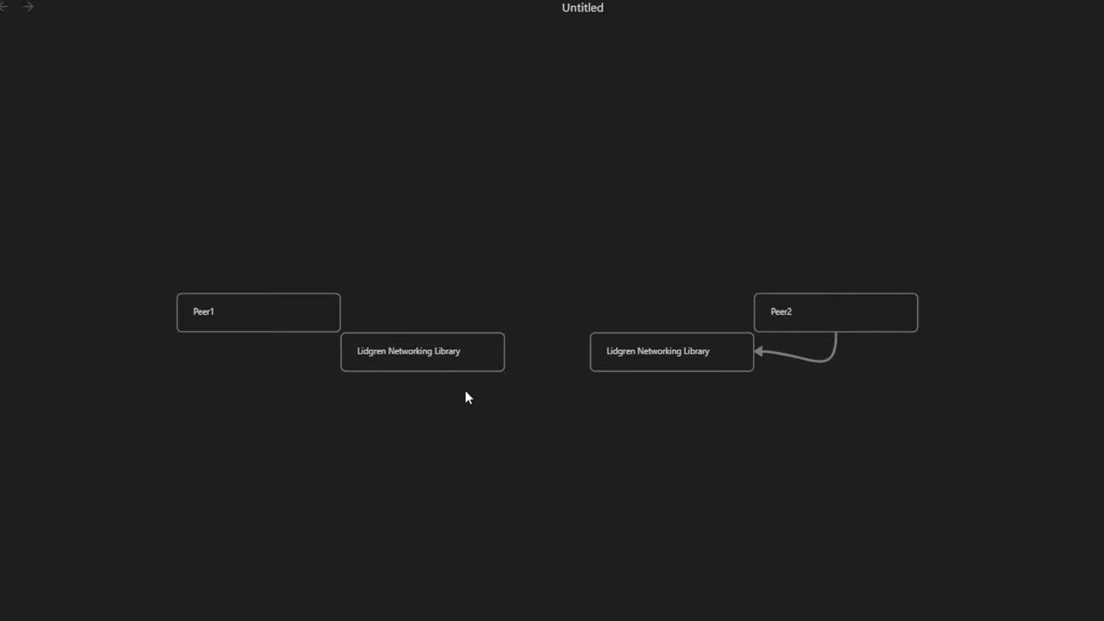
click(671, 352)
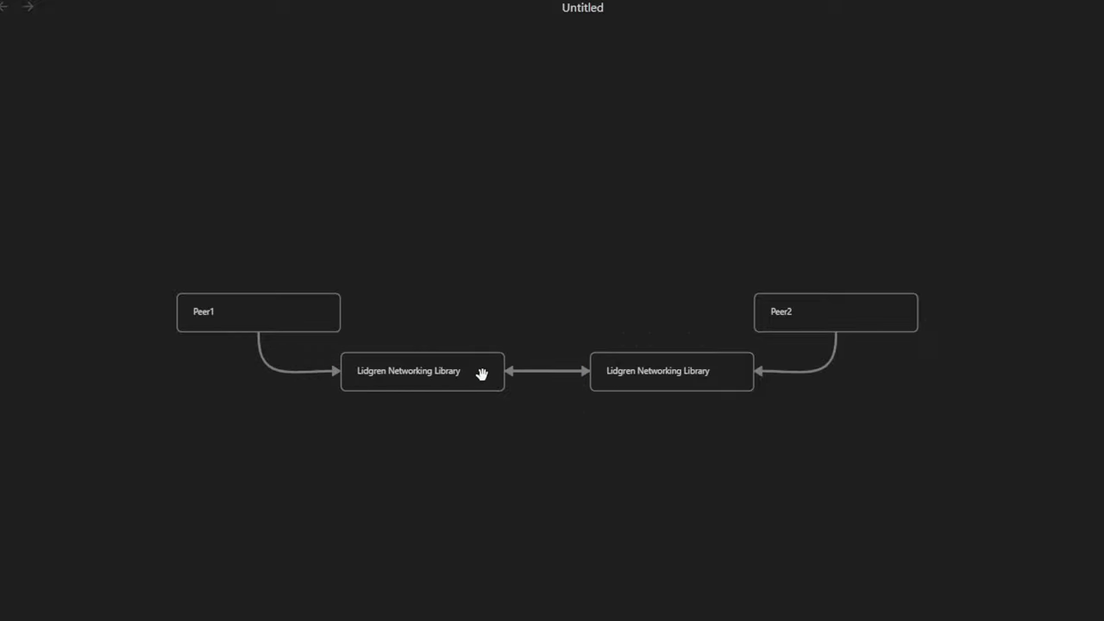
mouse_move(625, 293)
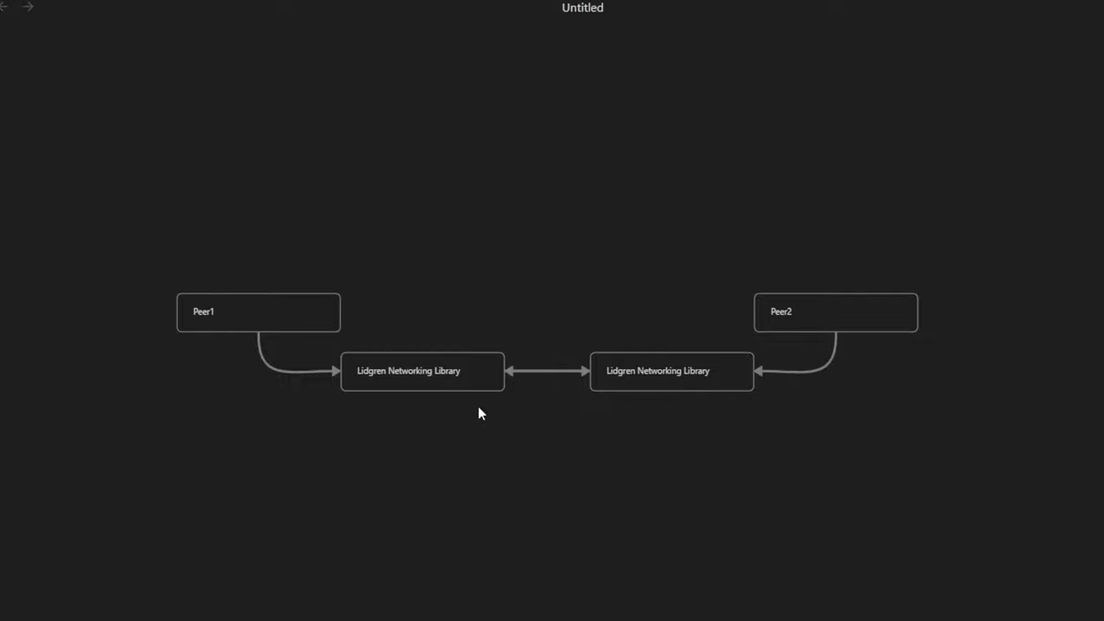
mouse_move(616, 461)
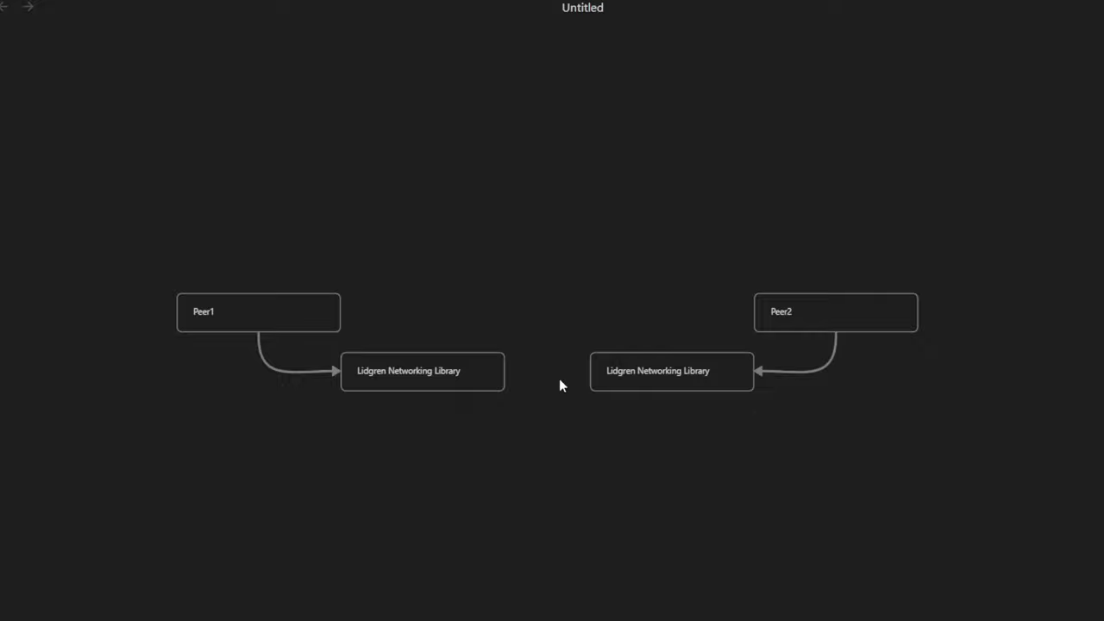
- Retype both library cards as 'UDP Library- Monke Library'
click(421, 371)
text(U)
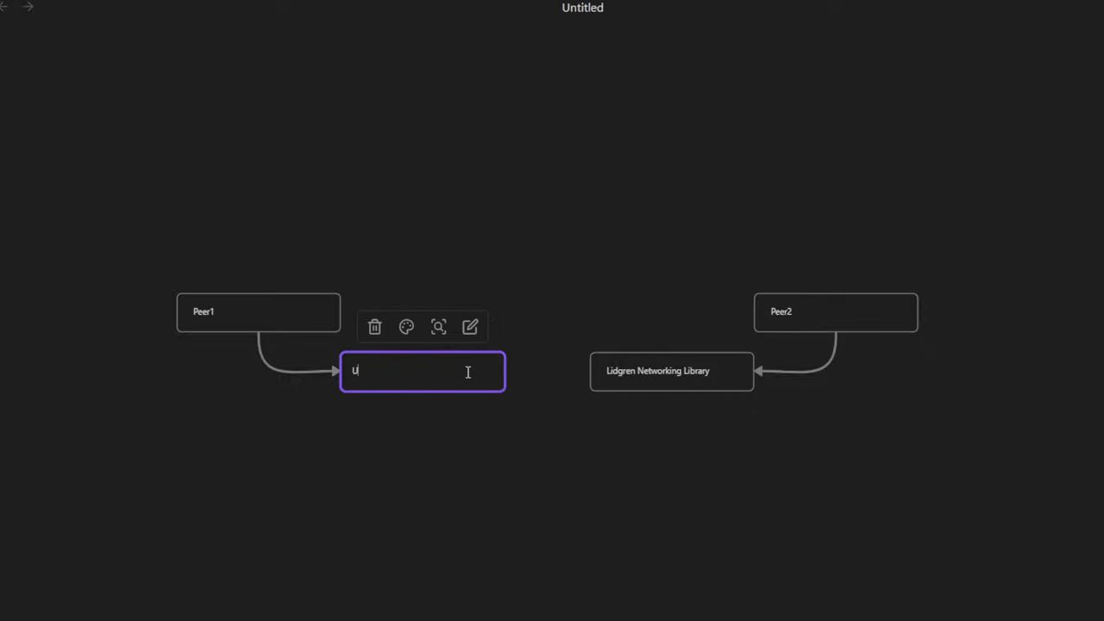
text(DP Librar)
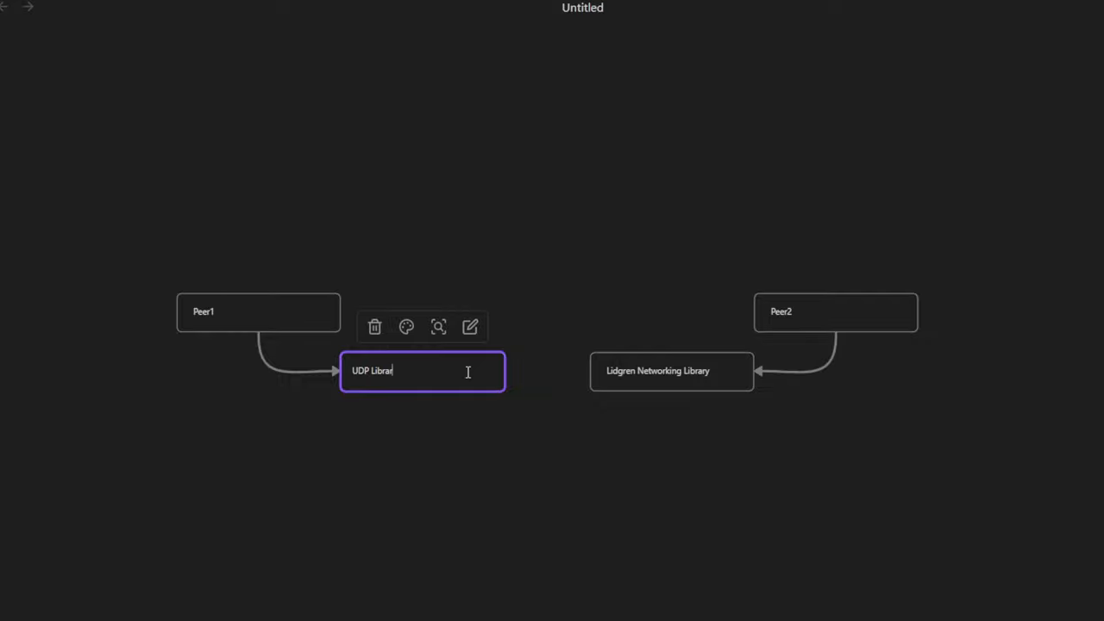
text(y- Monke Library)
click(671, 371)
text(u)
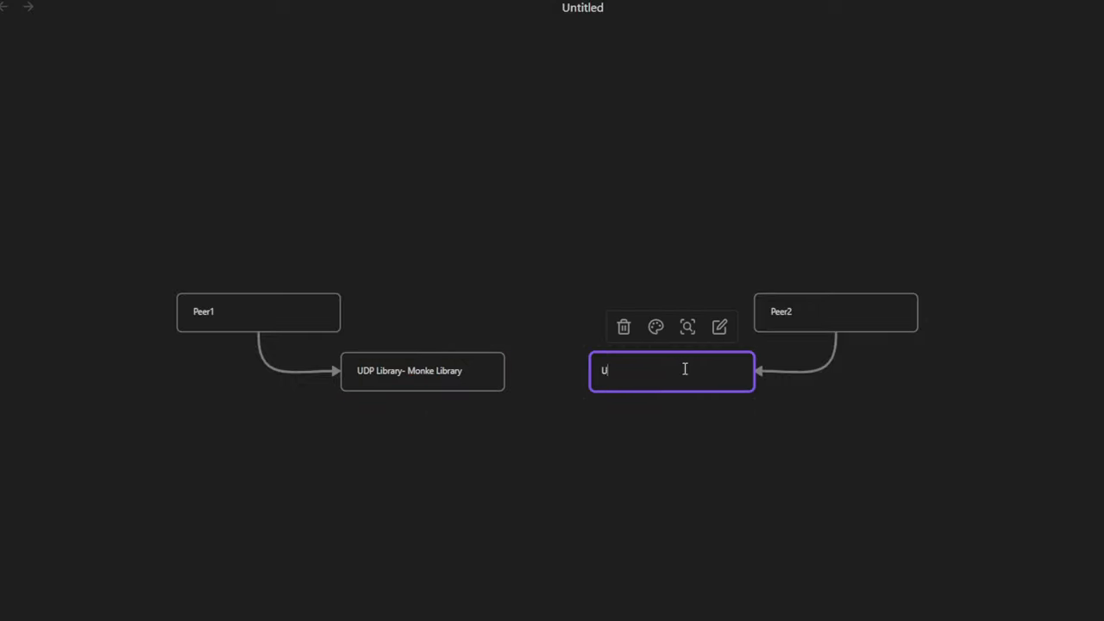
text(PD Library)
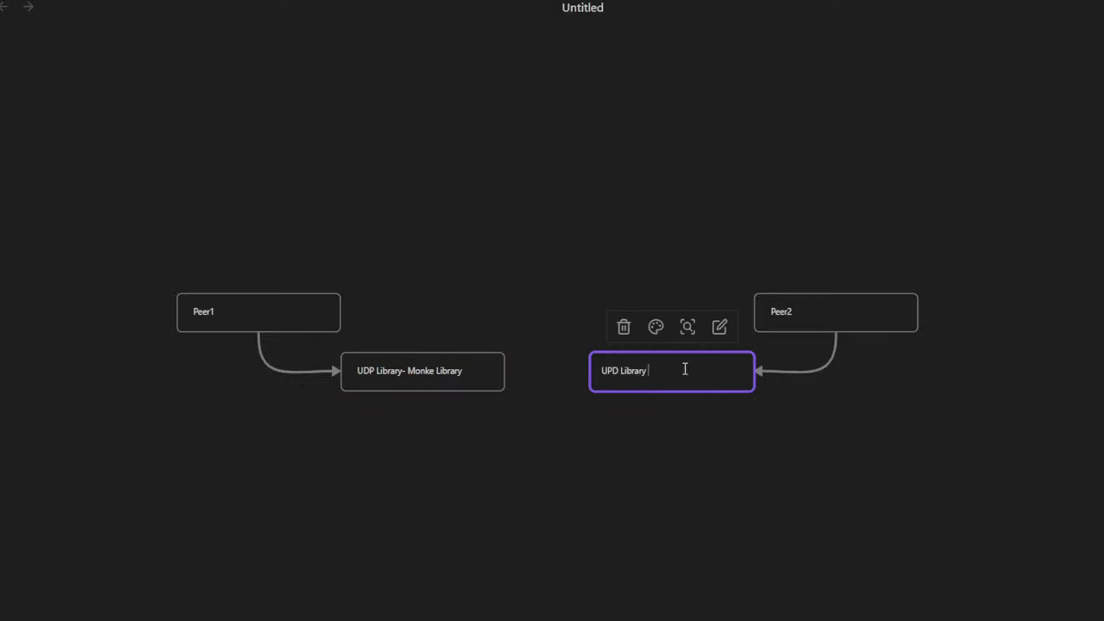
text(- Monke Library)
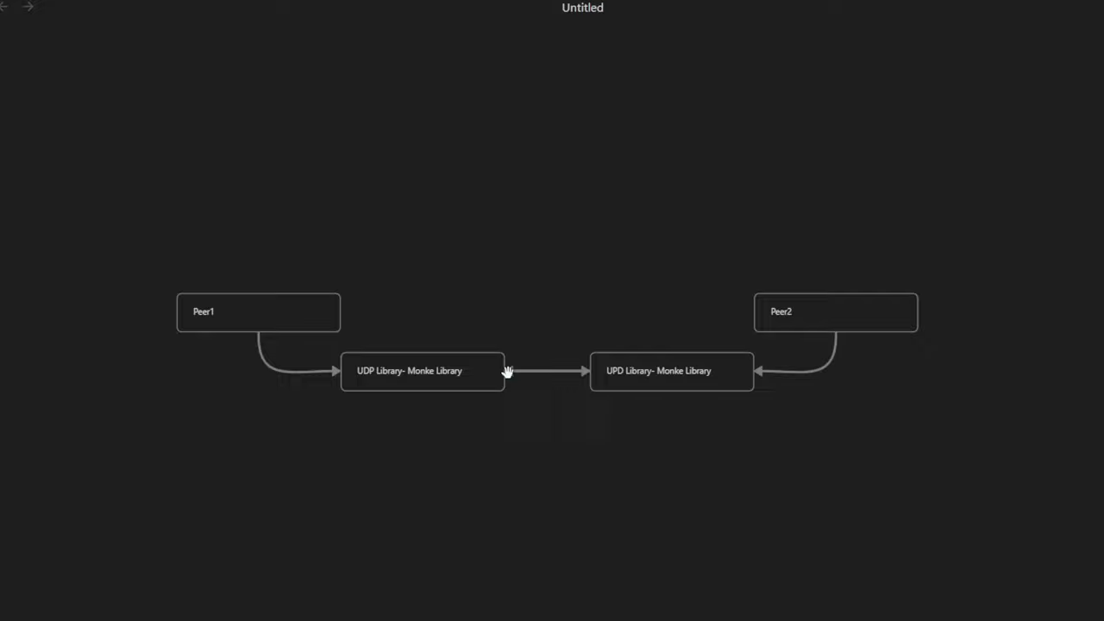
mouse_move(552, 333)
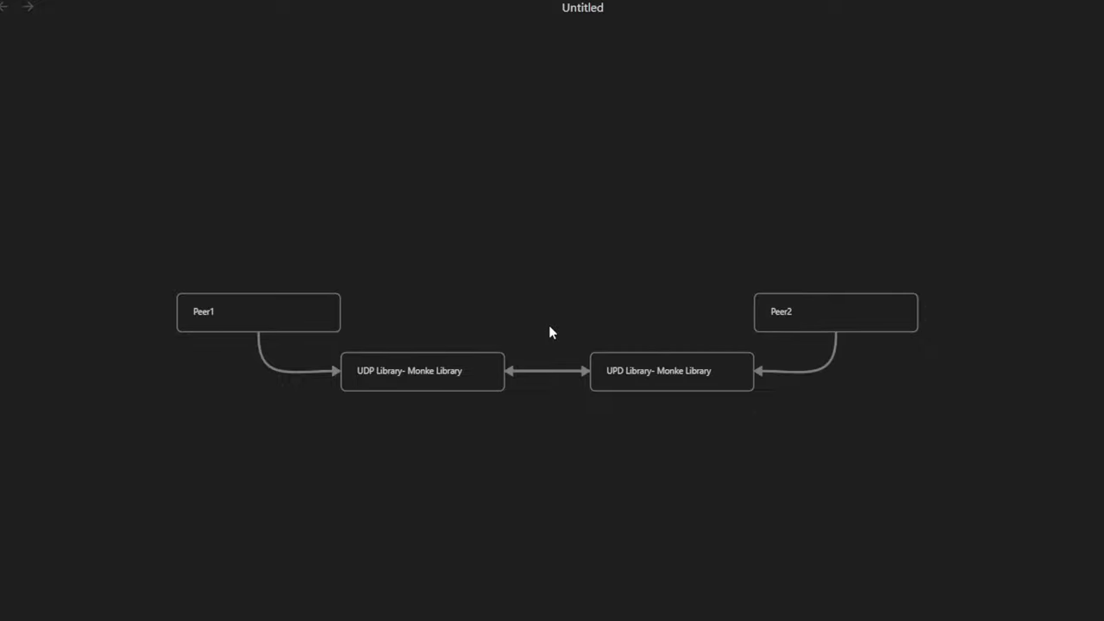
mouse_move(428, 337)
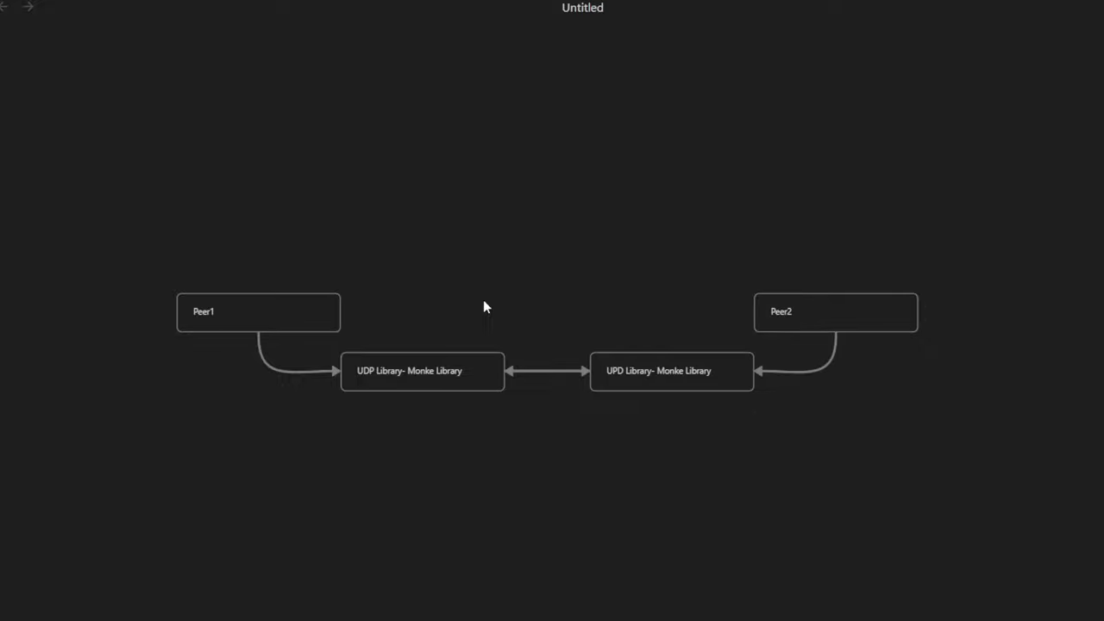
mouse_move(295, 250)
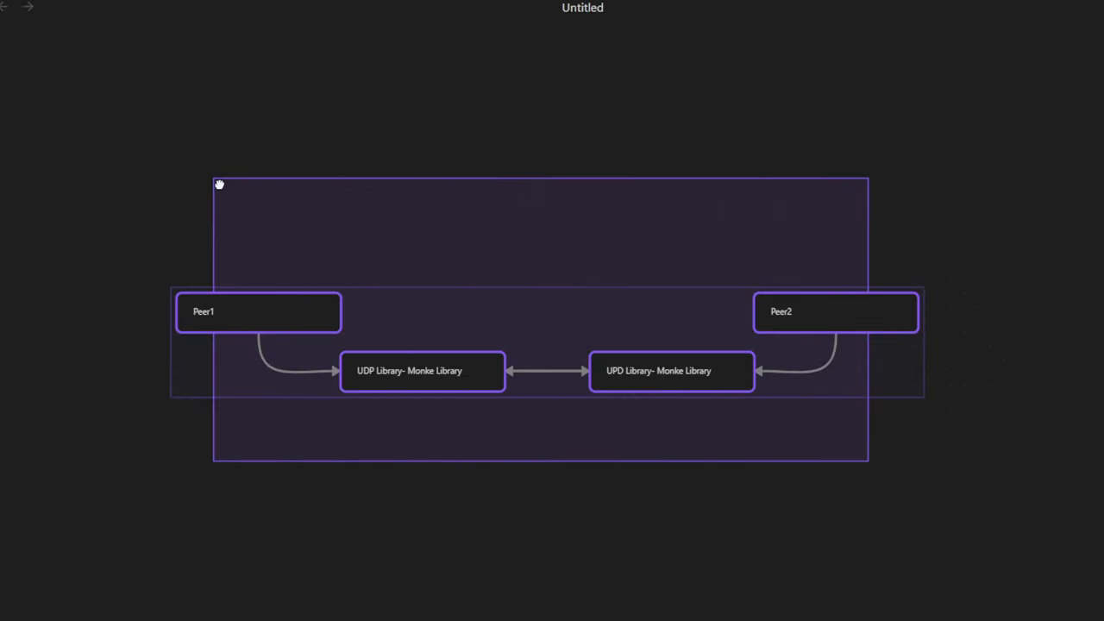
click(220, 190)
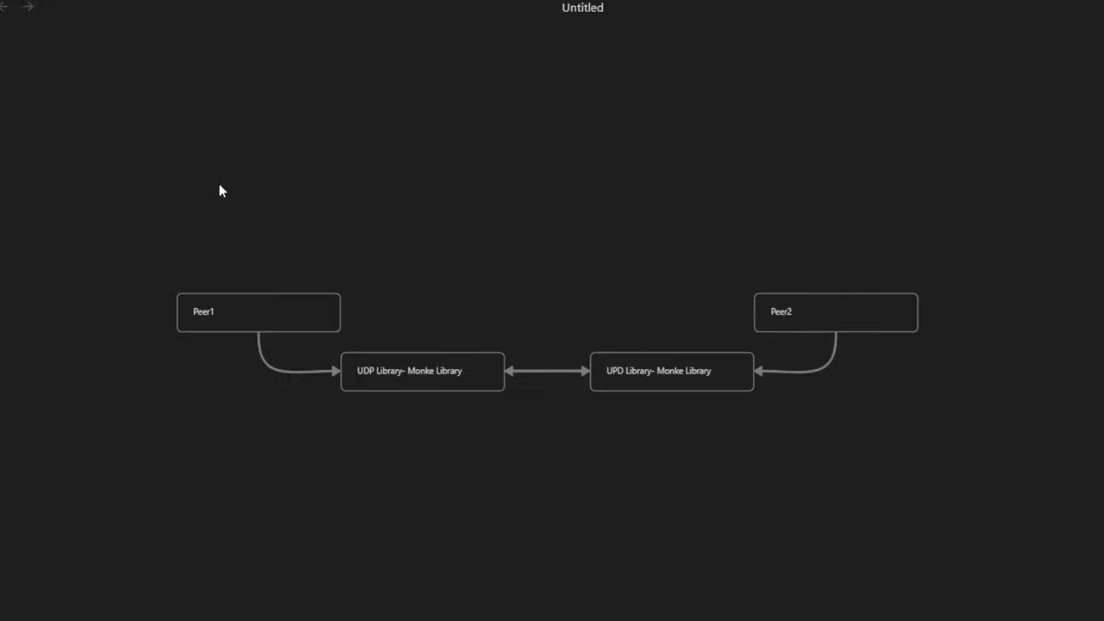
mouse_move(883, 283)
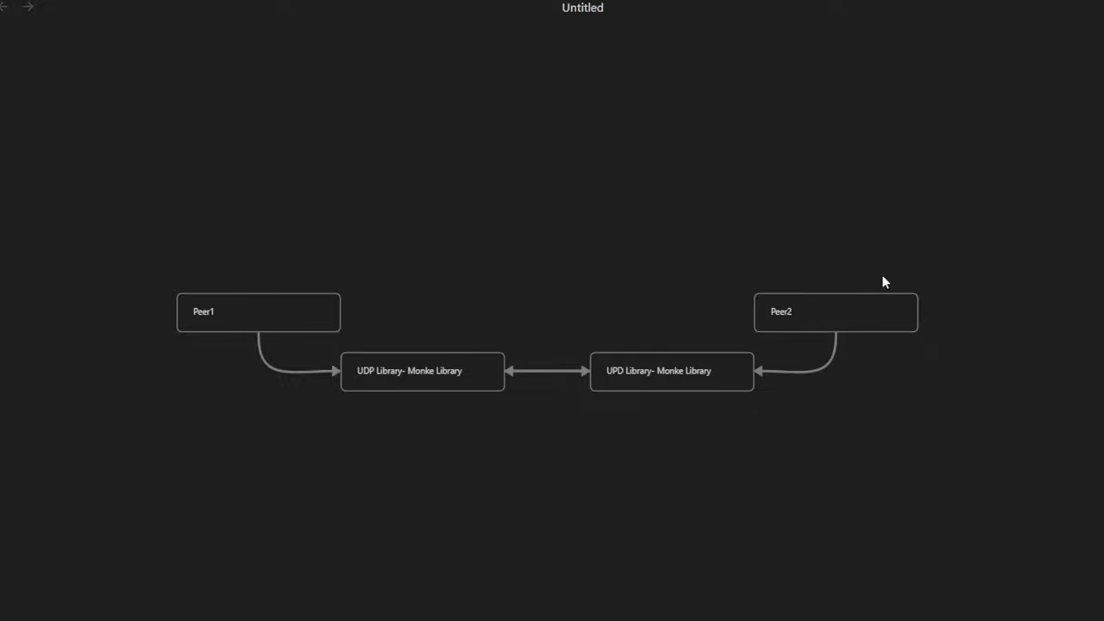
mouse_move(665, 369)
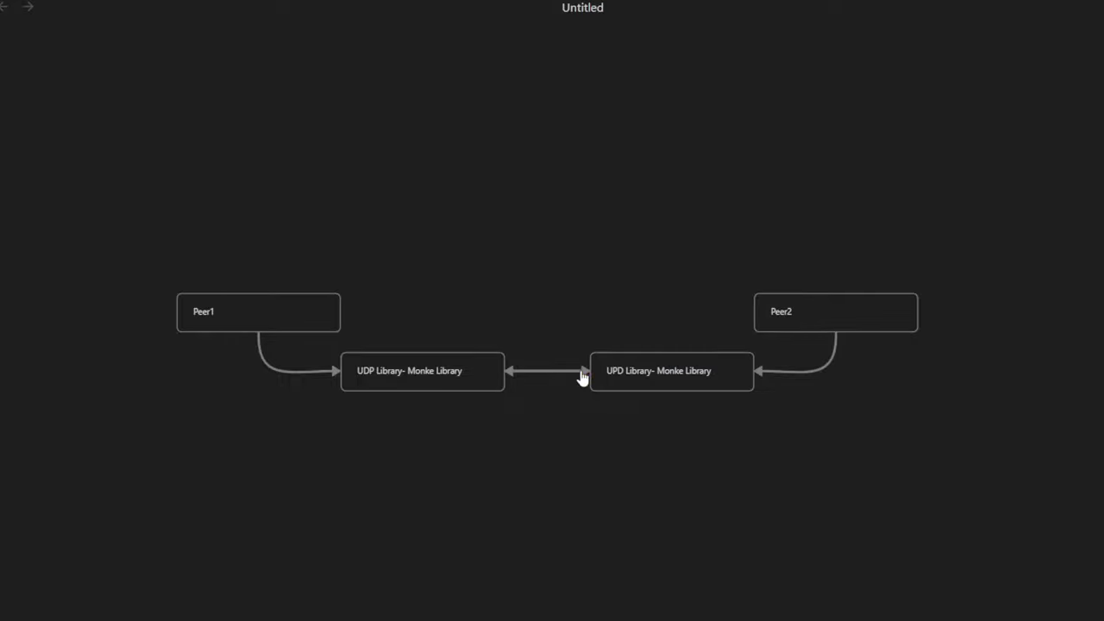
mouse_move(459, 362)
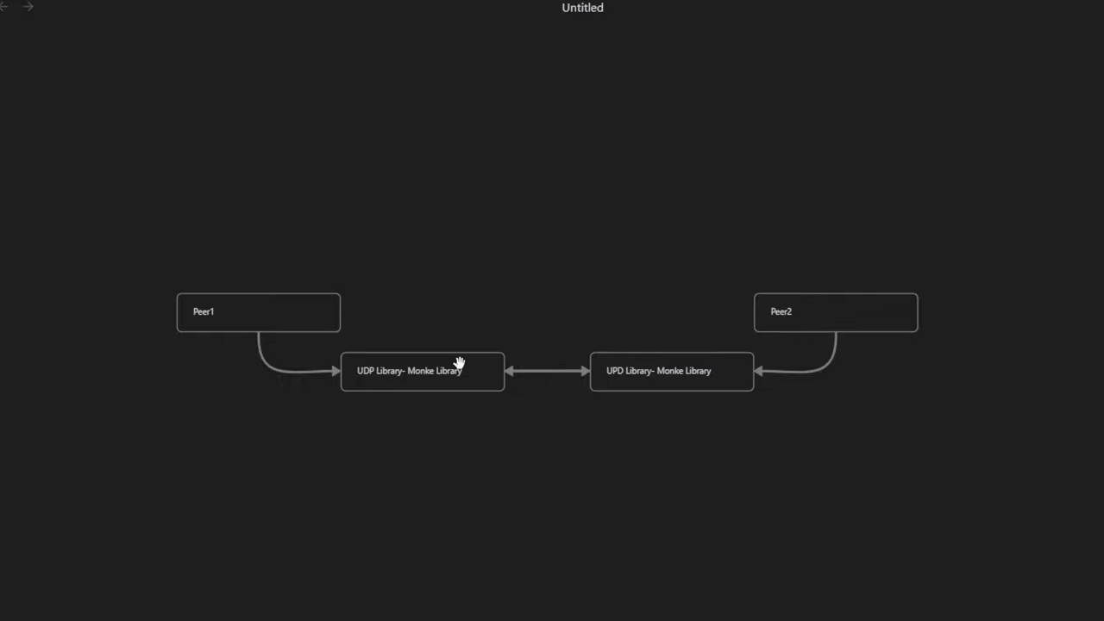
mouse_move(797, 314)
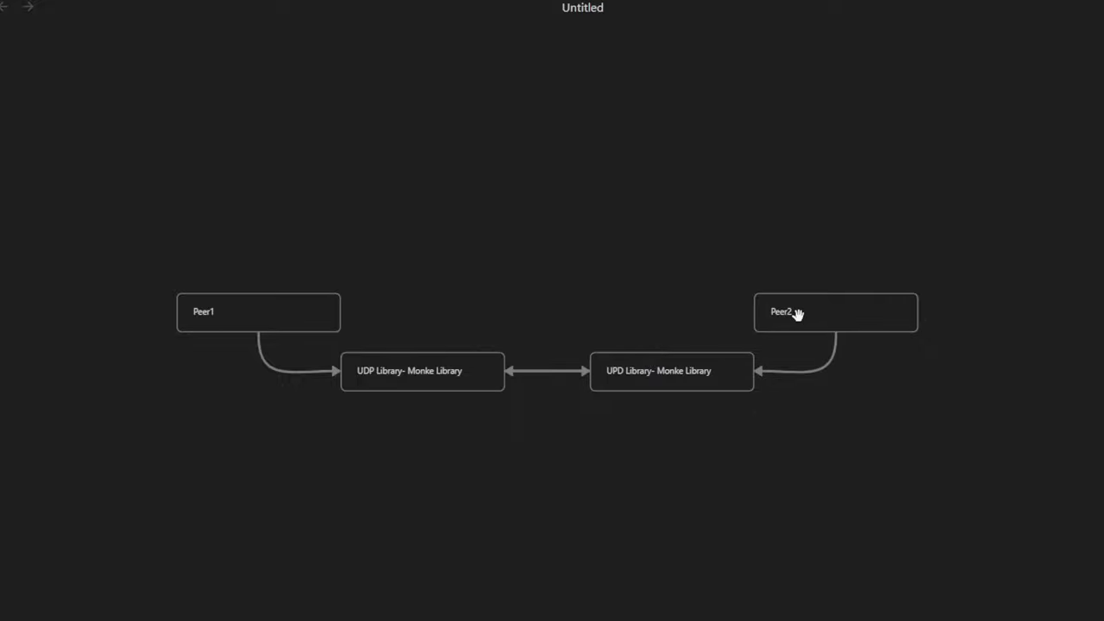
mouse_move(545, 238)
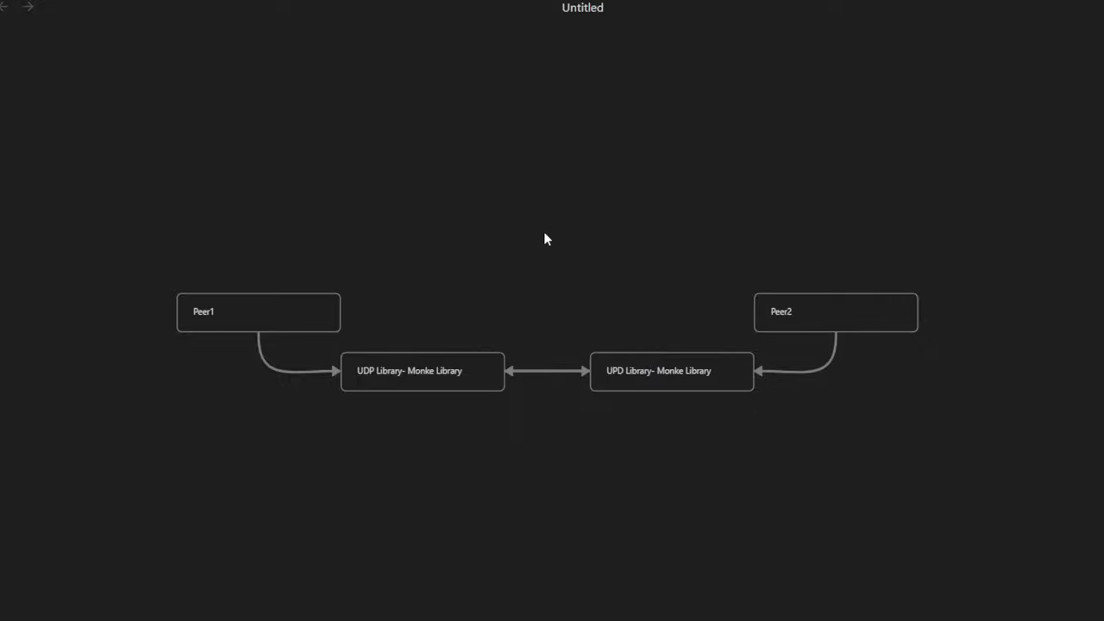
mouse_move(647, 442)
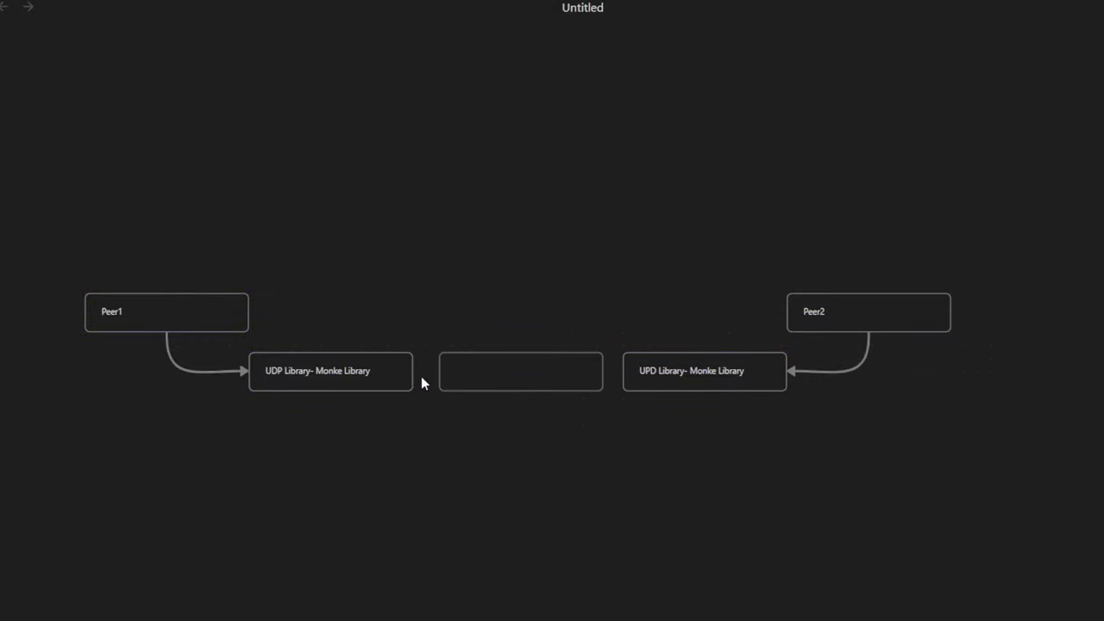
- Label the new middle card between the UDP libraries 'uPnP'
click(521, 371)
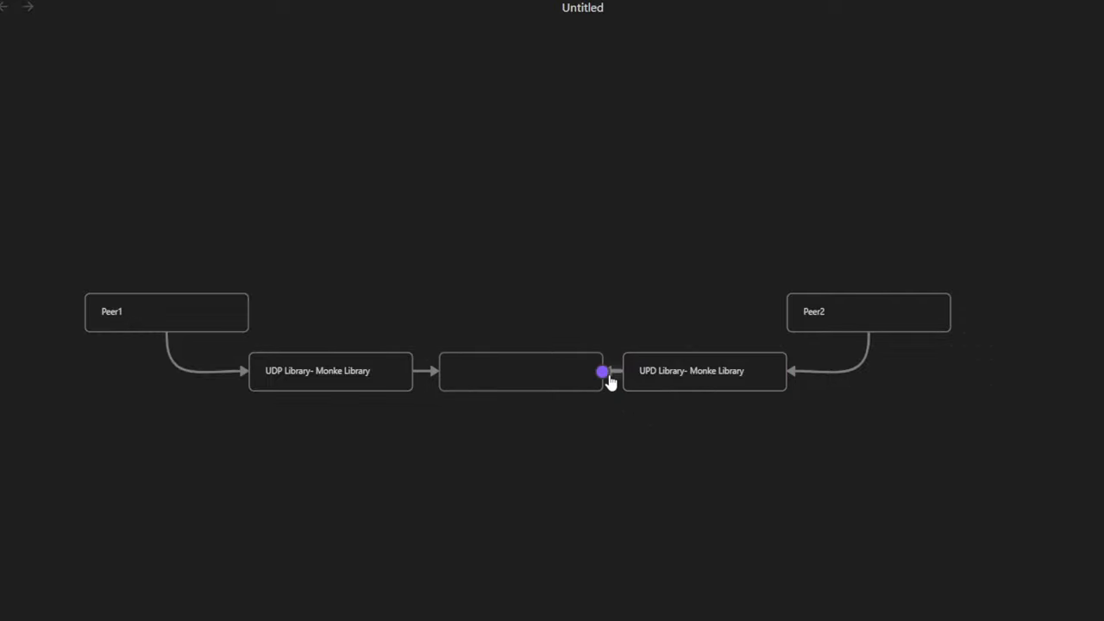
mouse_move(431, 362)
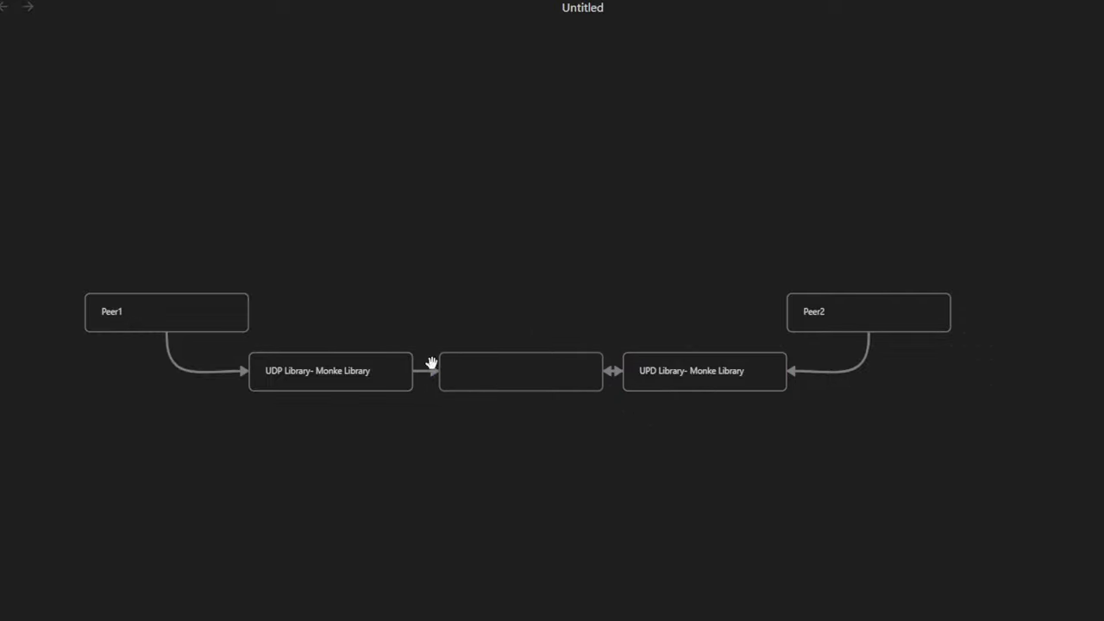
mouse_move(731, 231)
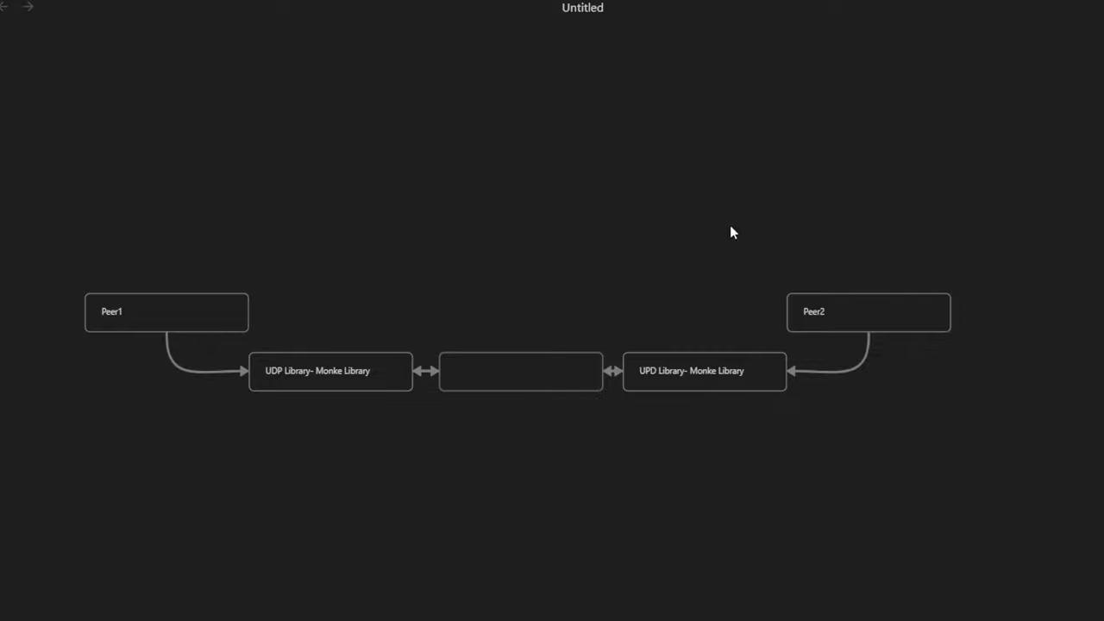
mouse_move(500, 359)
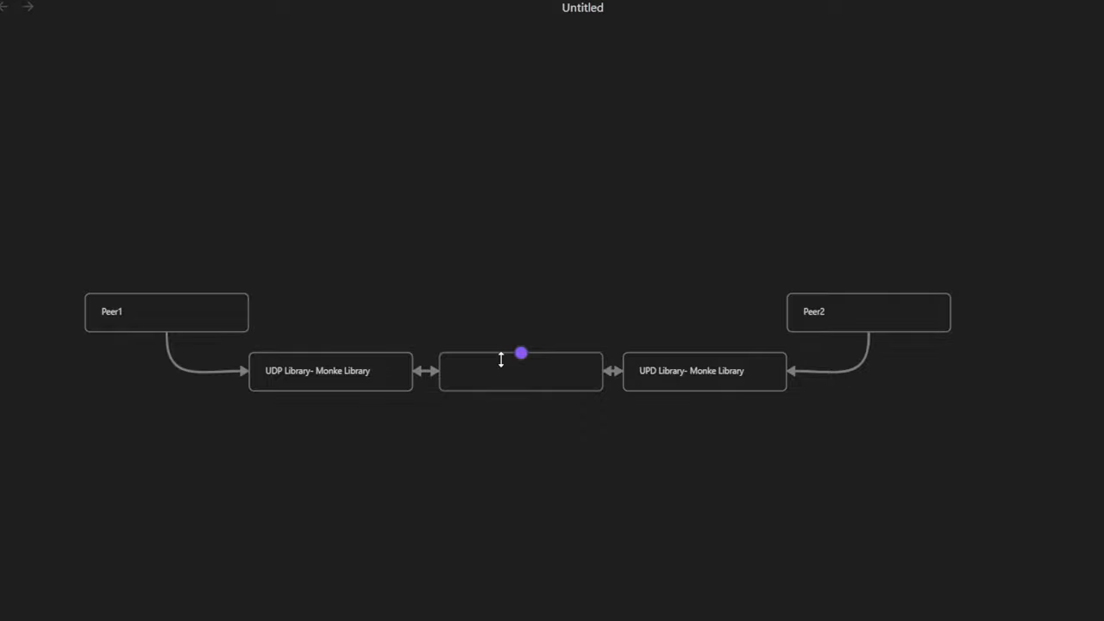
text(u)
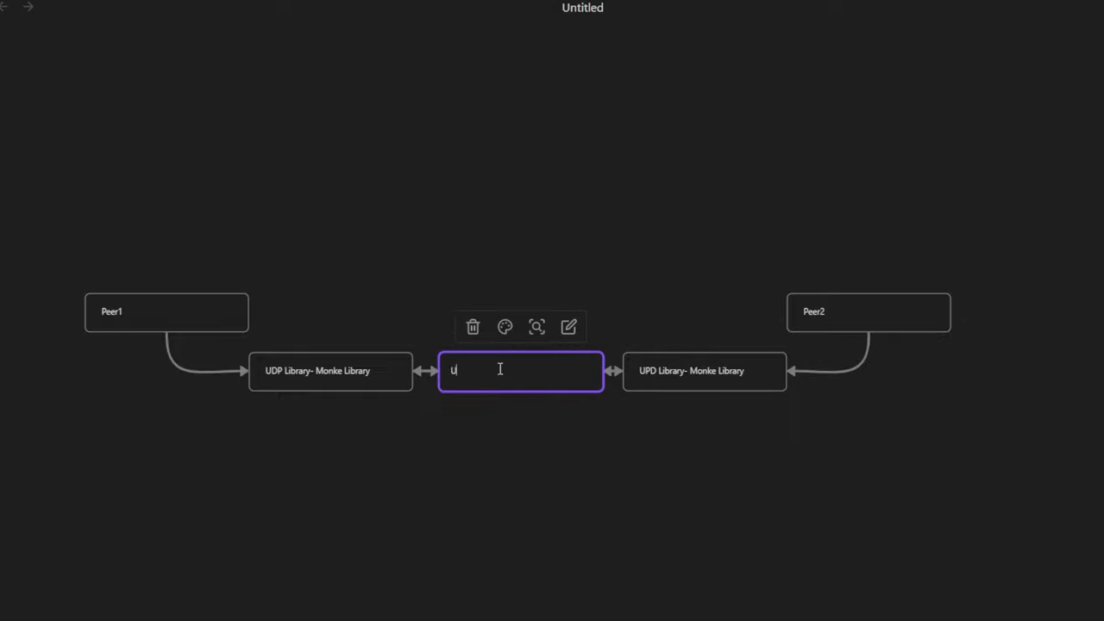
text(PnP)
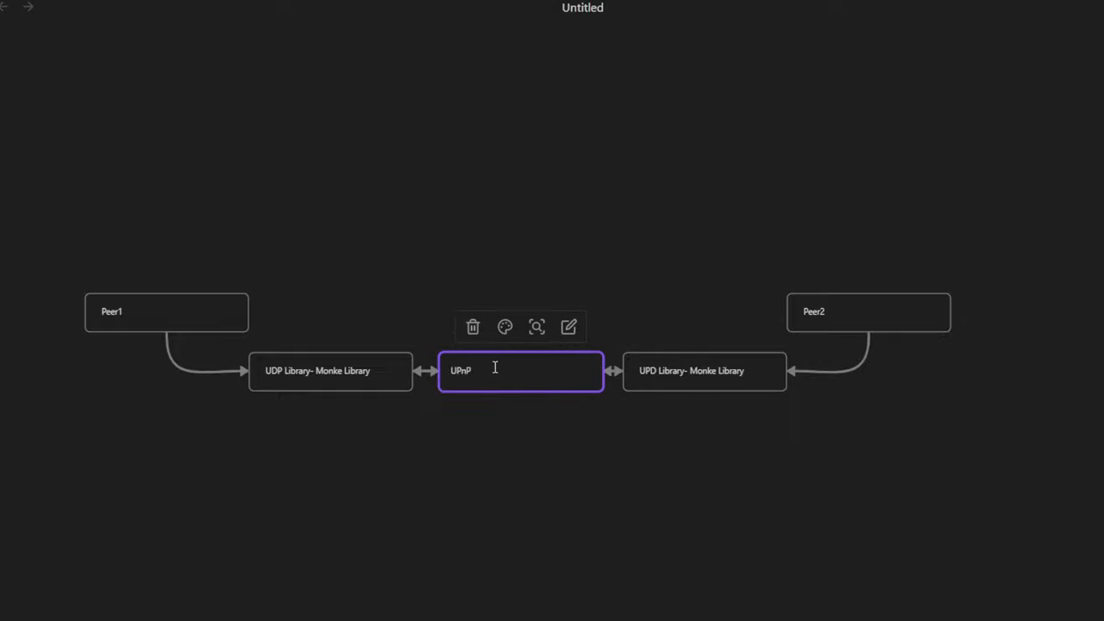
click(383, 324)
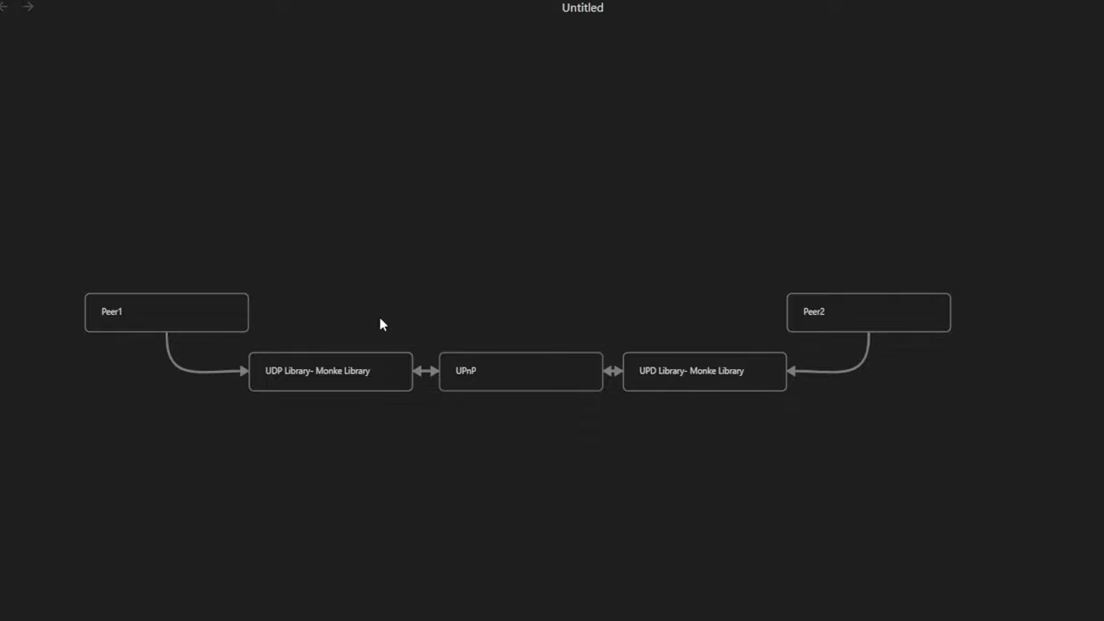
- Reopen the UPnP card for editing its text
click(521, 371)
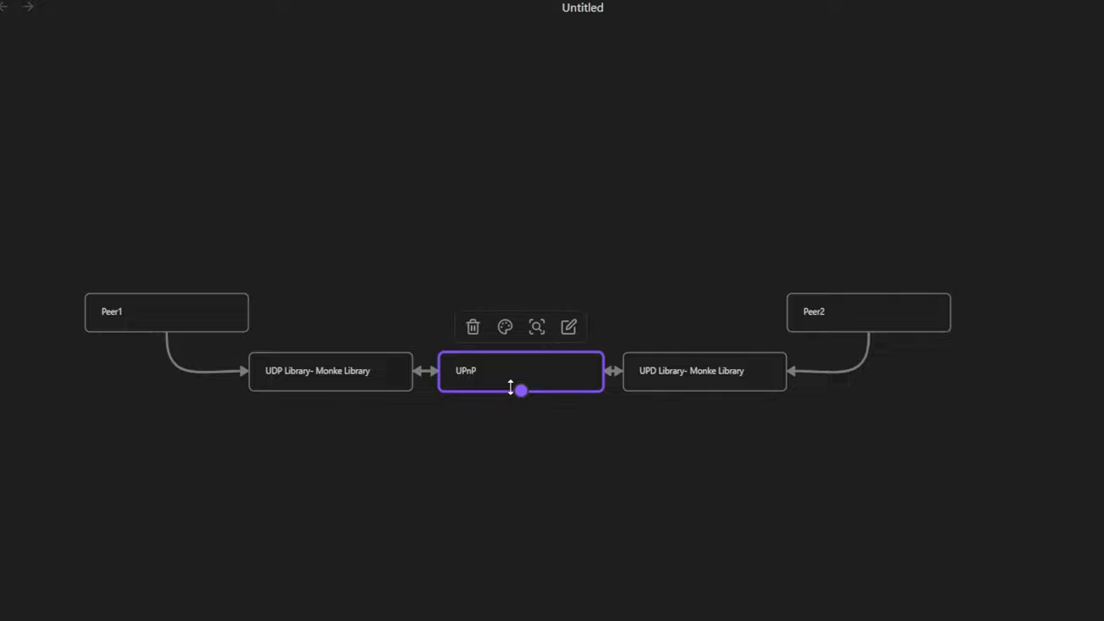
click(472, 326)
text(T)
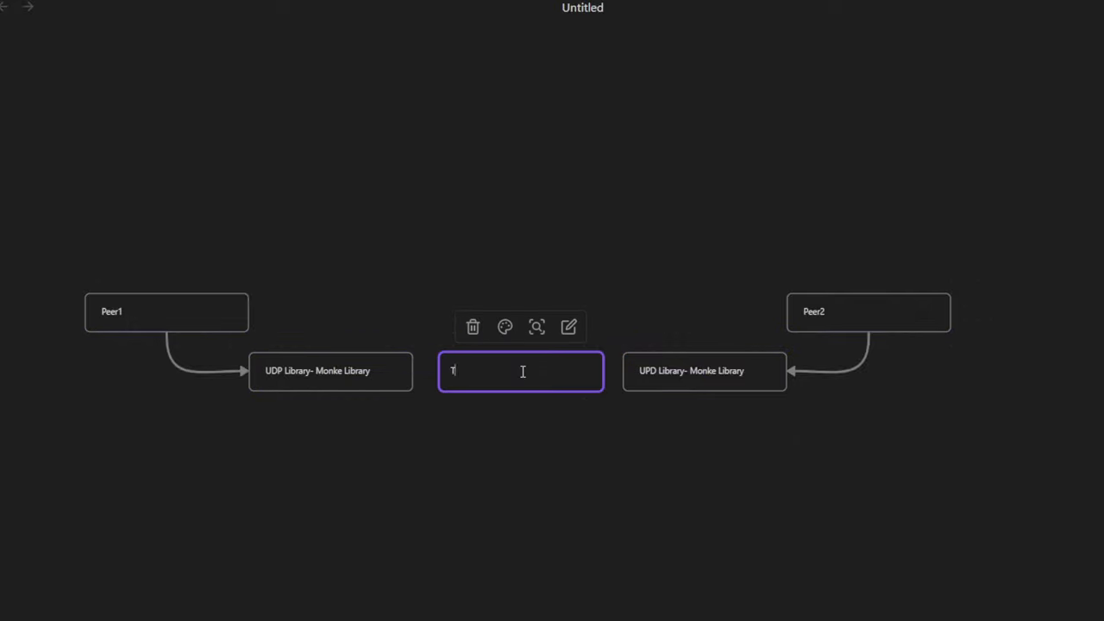
- Rename the middle card TURN, link it both ways to the UDP libraries, and pull a new card above it
text(URN)
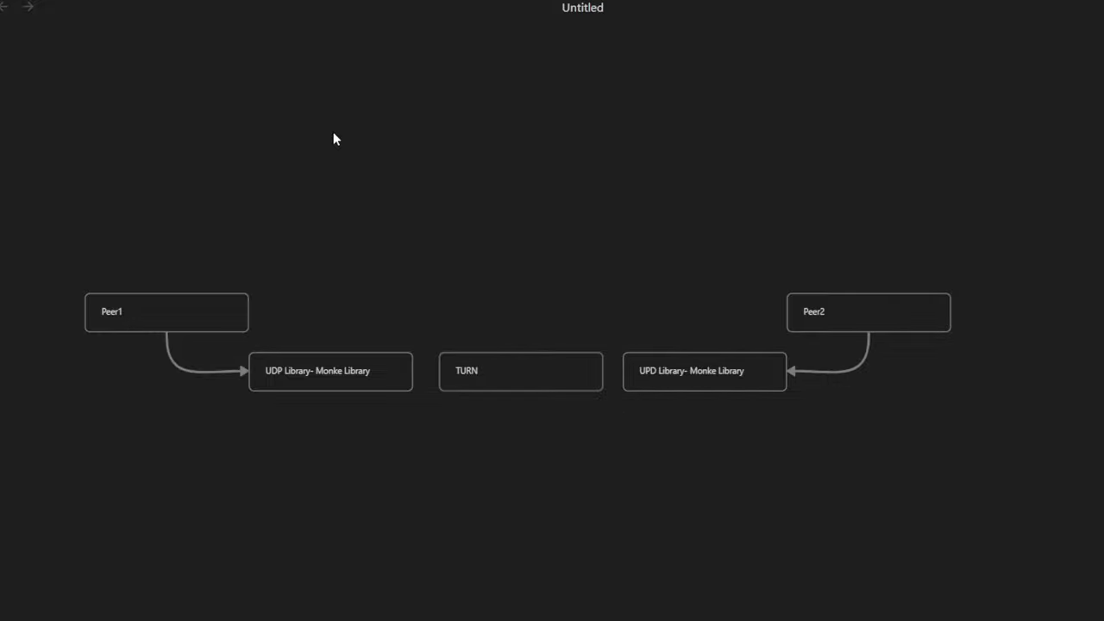
mouse_move(438, 357)
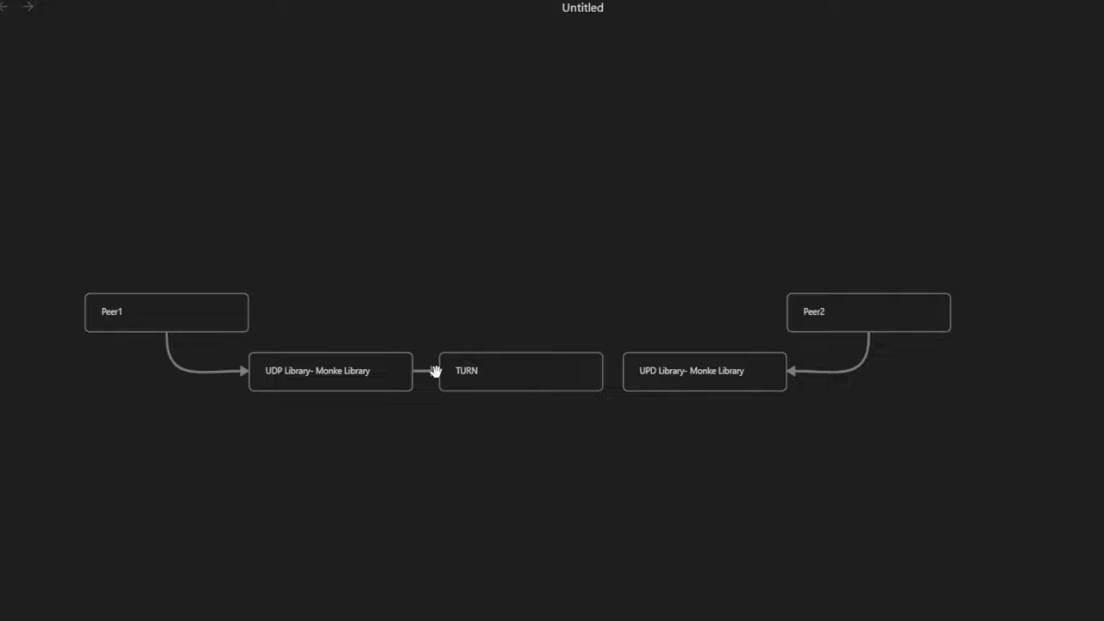
click(704, 371)
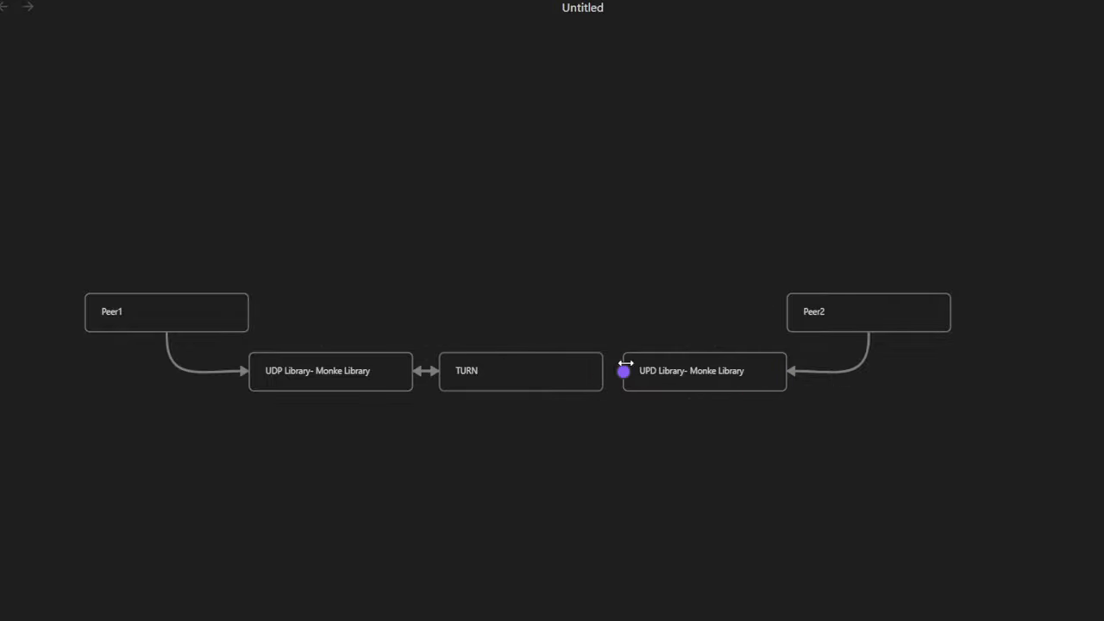
click(704, 371)
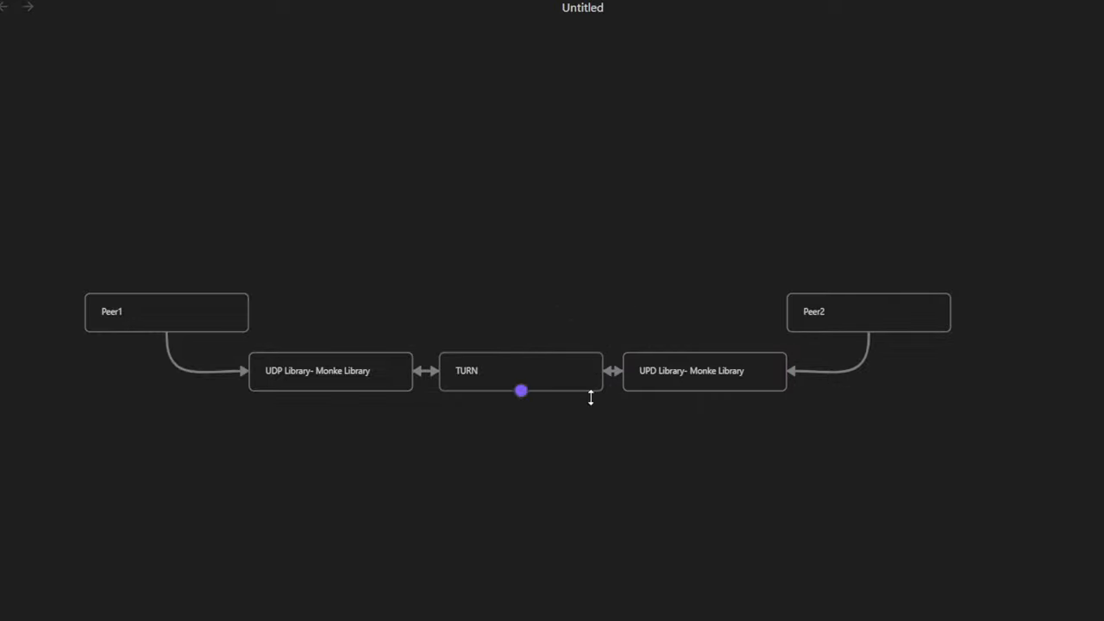
drag(521, 390, 521, 273)
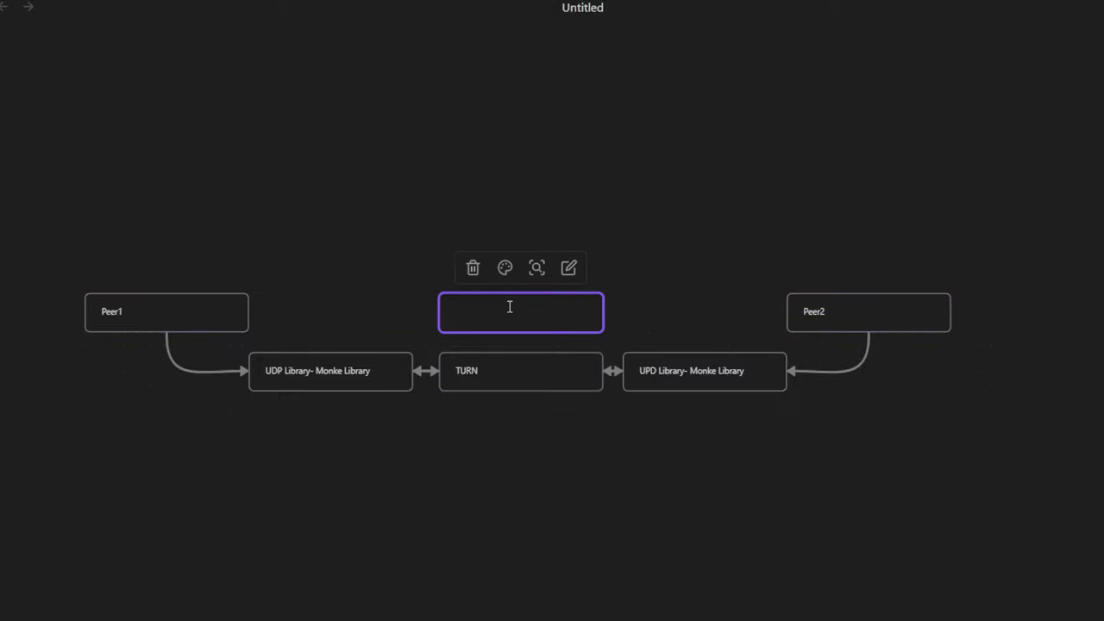
- Label the card above TURN 'Coturn'
text(Coturn)
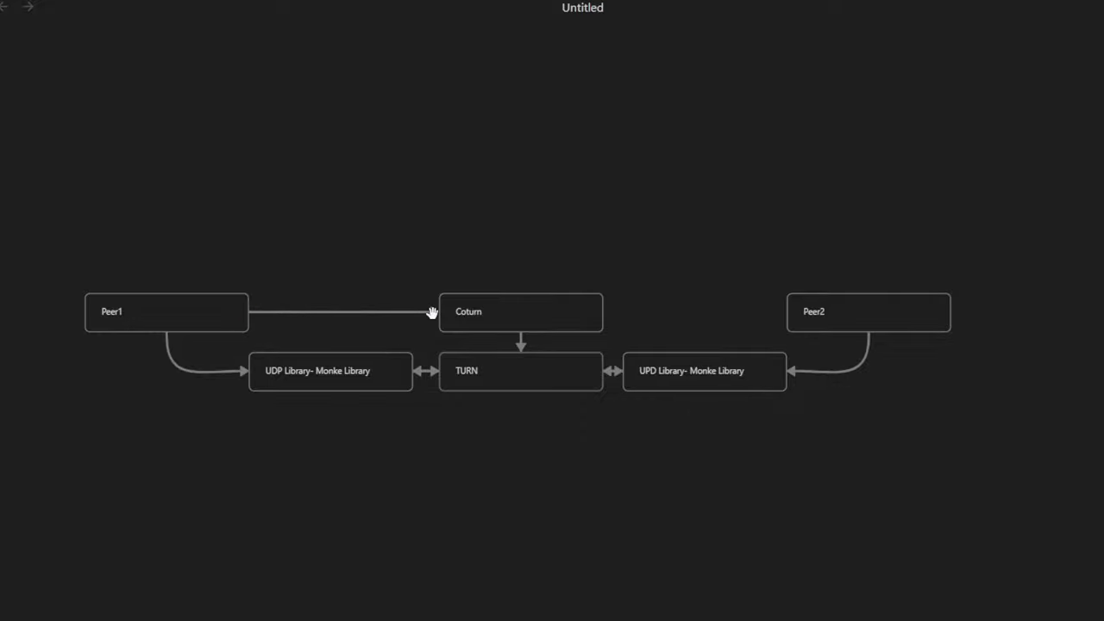
mouse_move(158, 302)
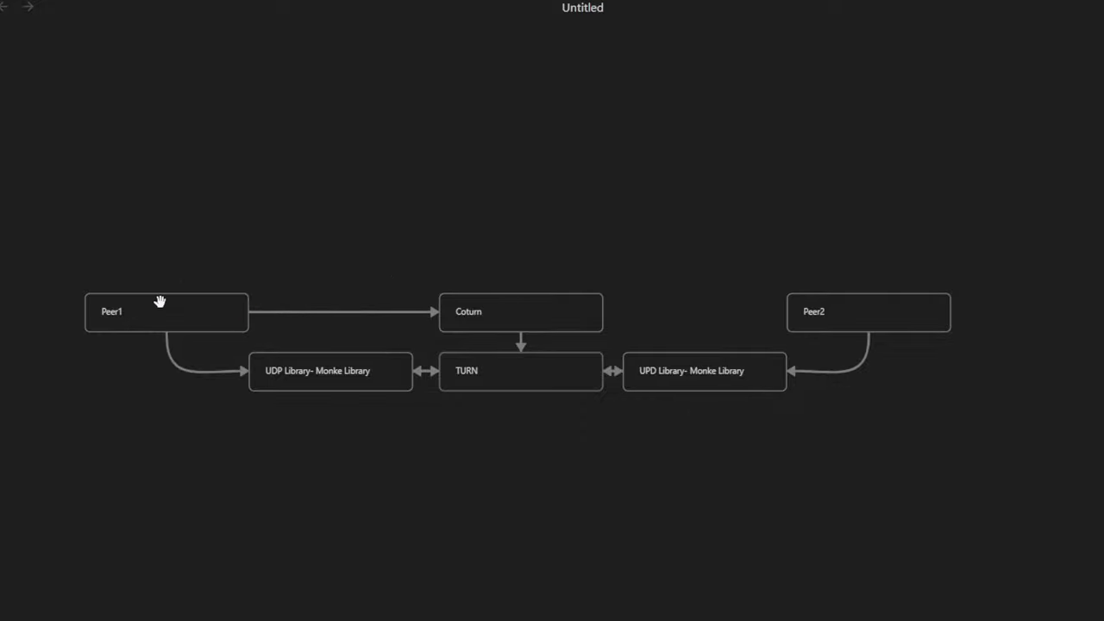
mouse_move(166, 303)
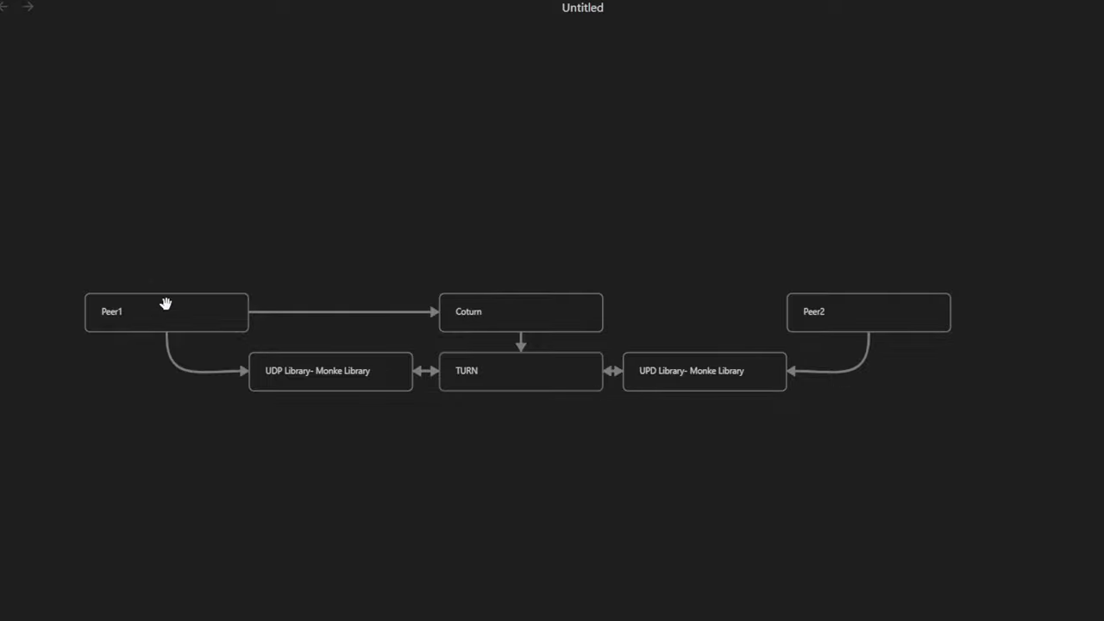
mouse_move(159, 314)
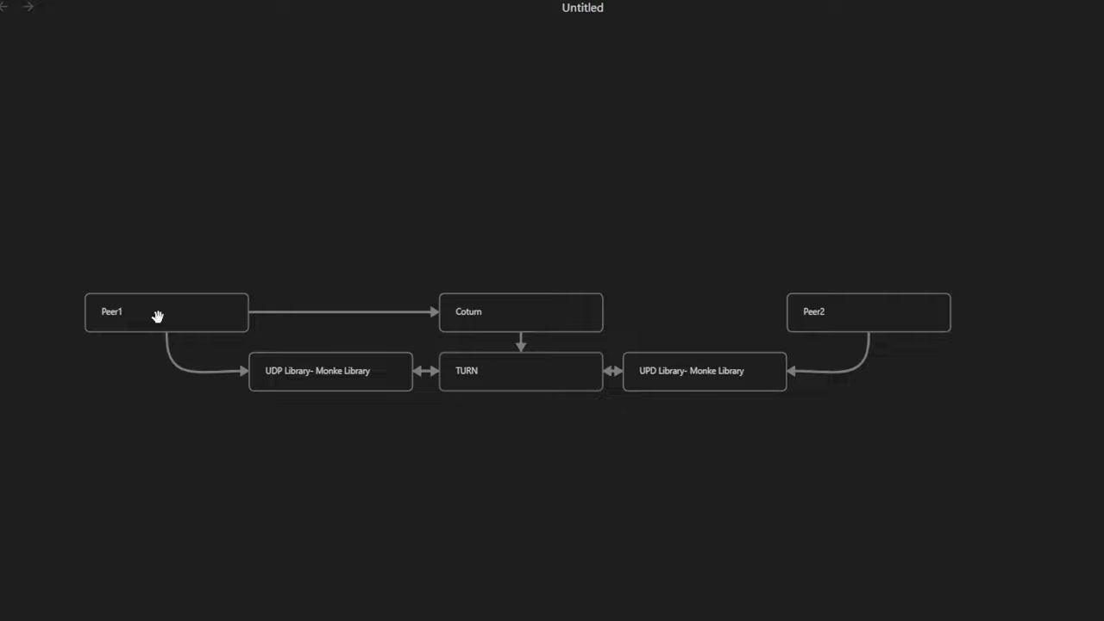
mouse_move(618, 242)
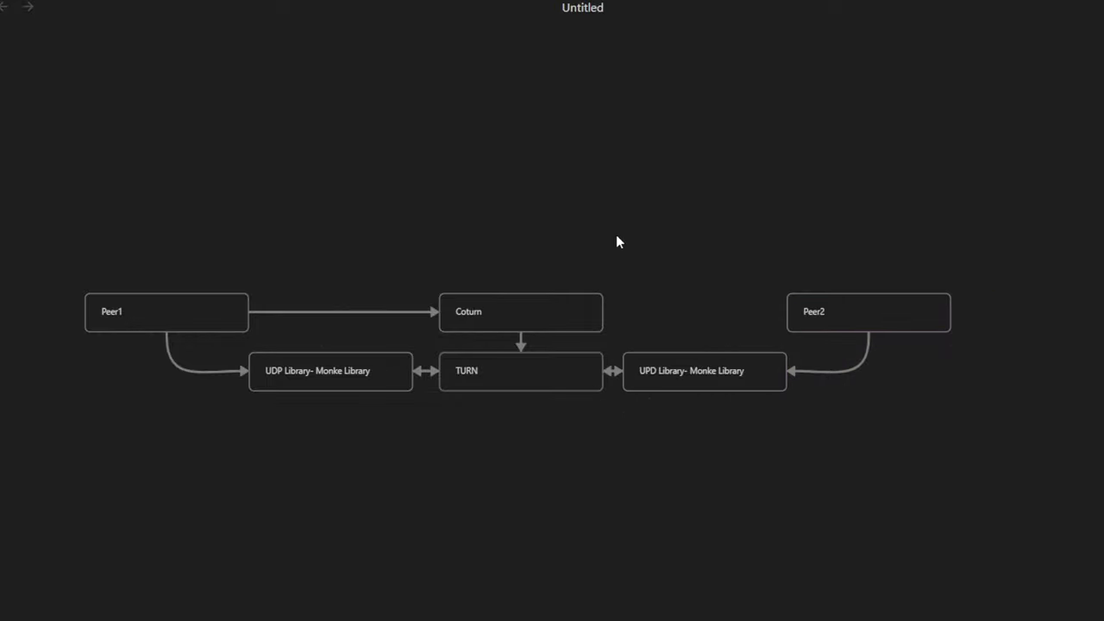
mouse_move(721, 345)
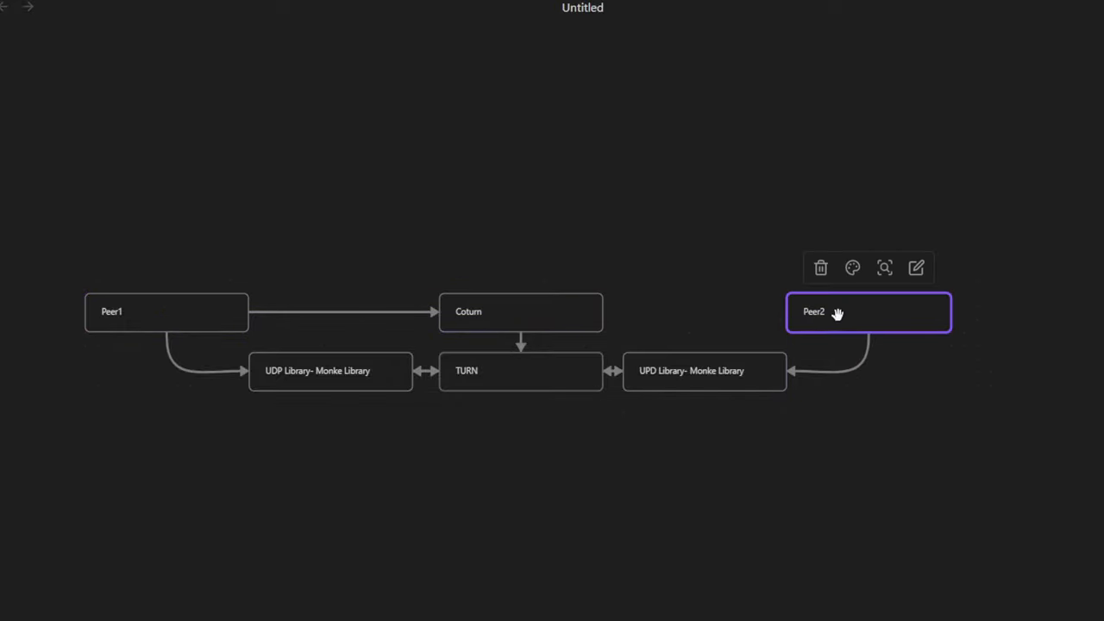
- Select Peer2 and the two UDP library cards while stripping the diagram back to the peers
click(521, 311)
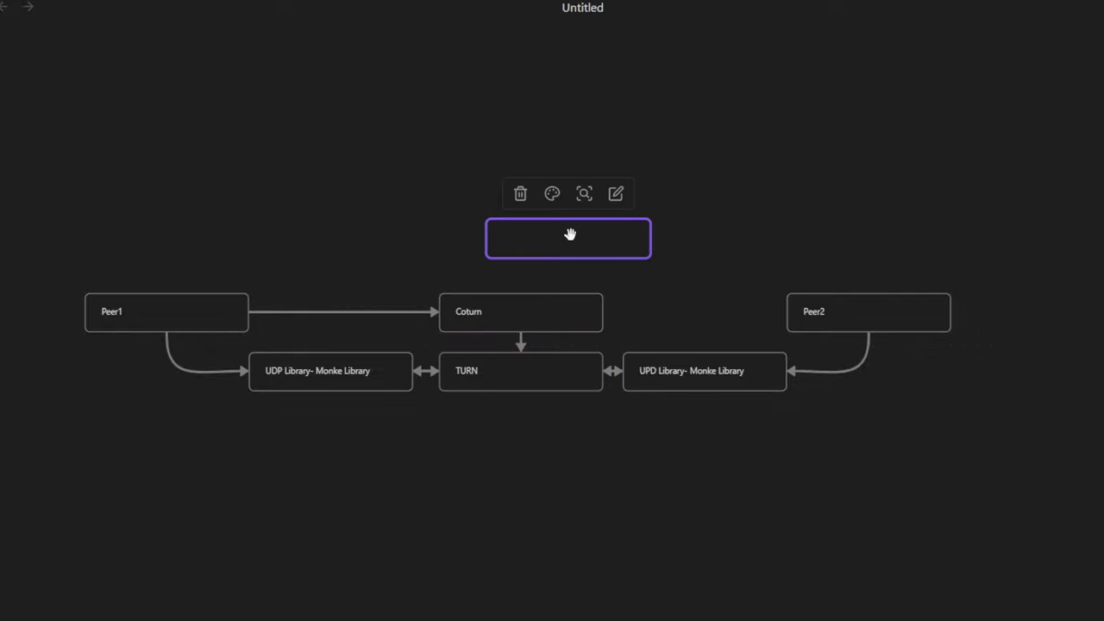
click(331, 371)
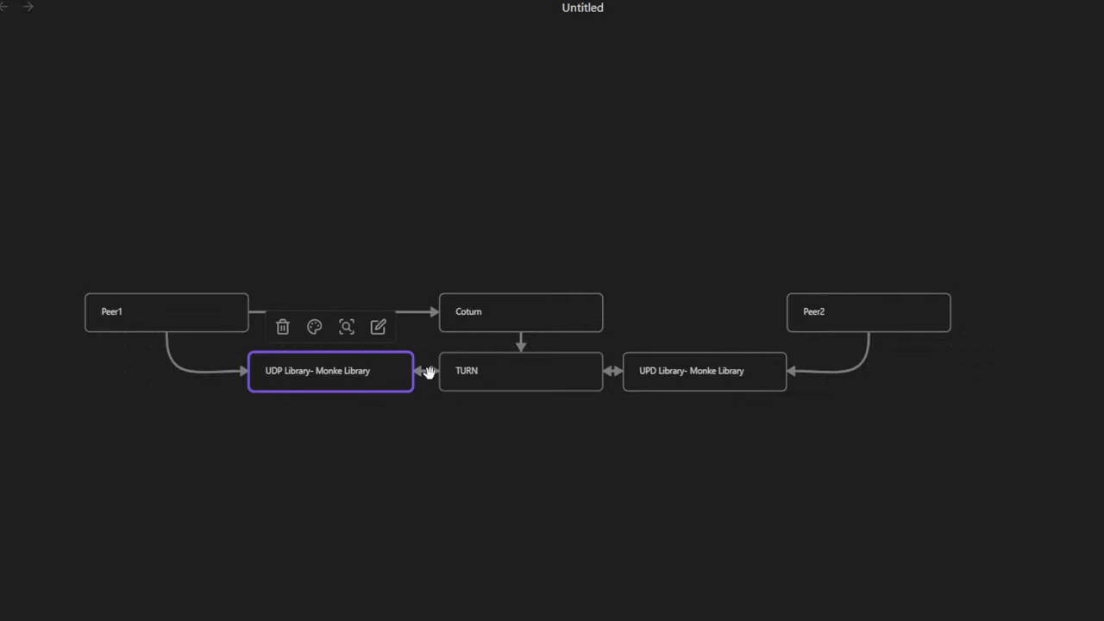
click(704, 371)
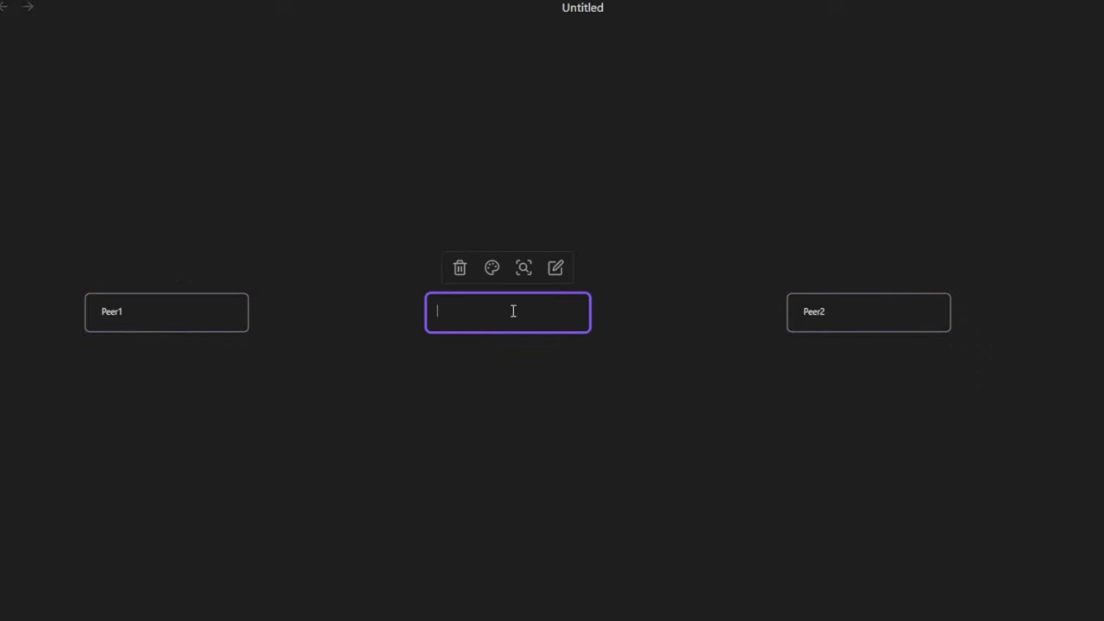
- Label the middle card 'Microsoft C# WebGL'
text(We)
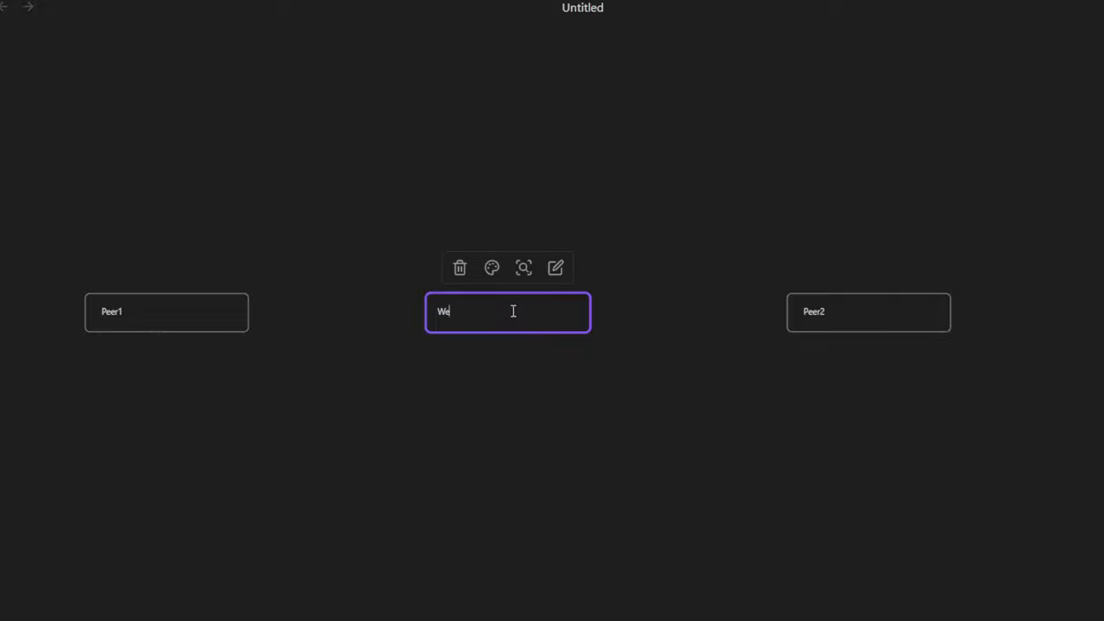
text(Microsoft)
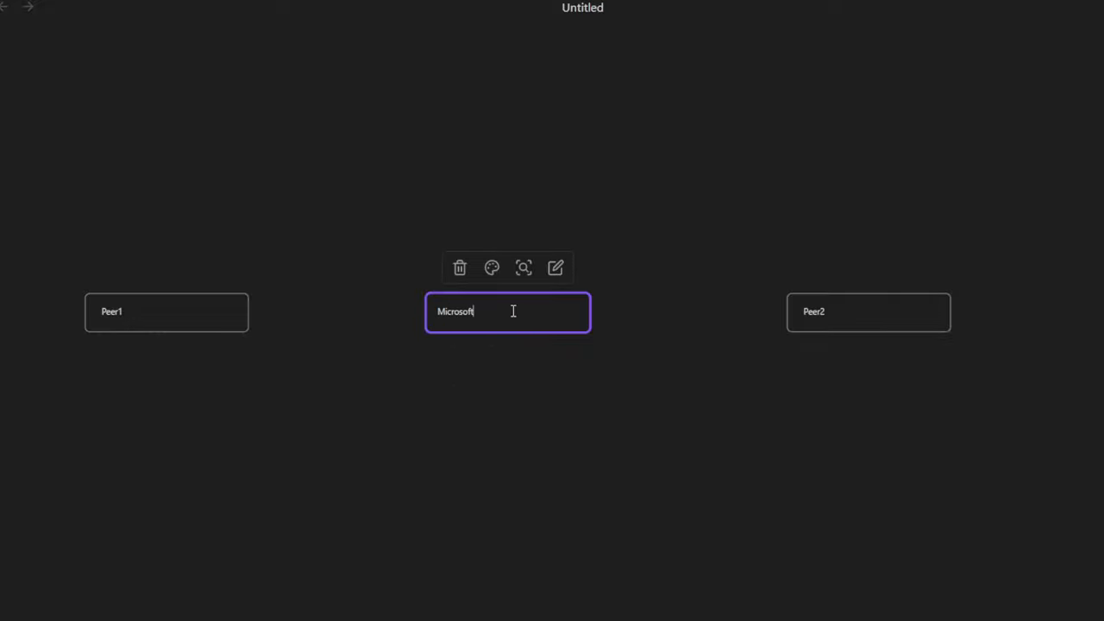
text(C# Web)
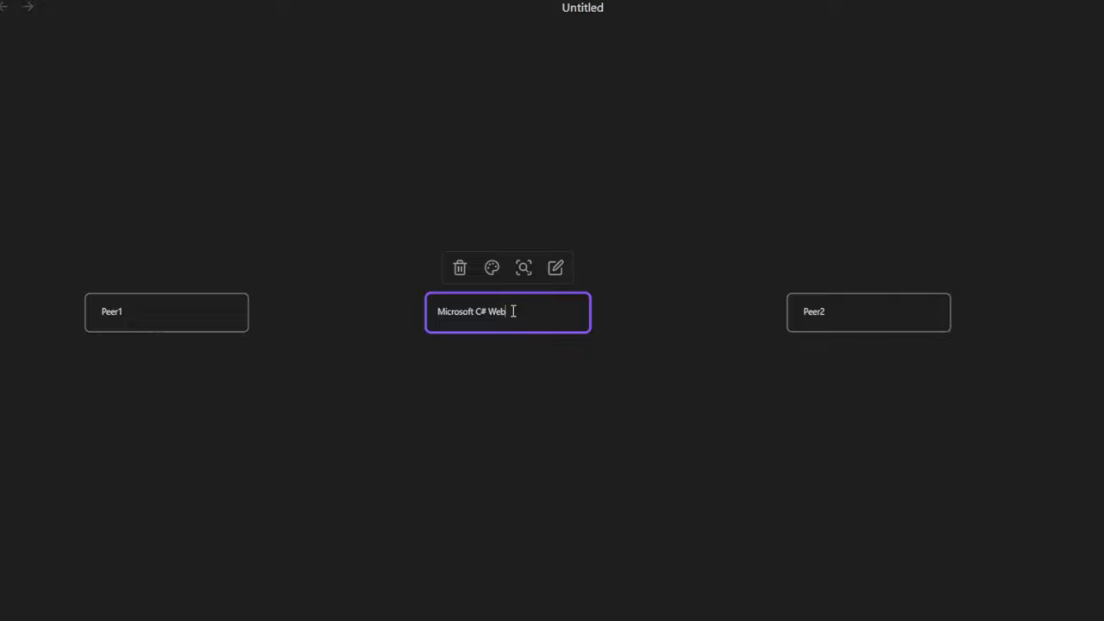
text(GL)
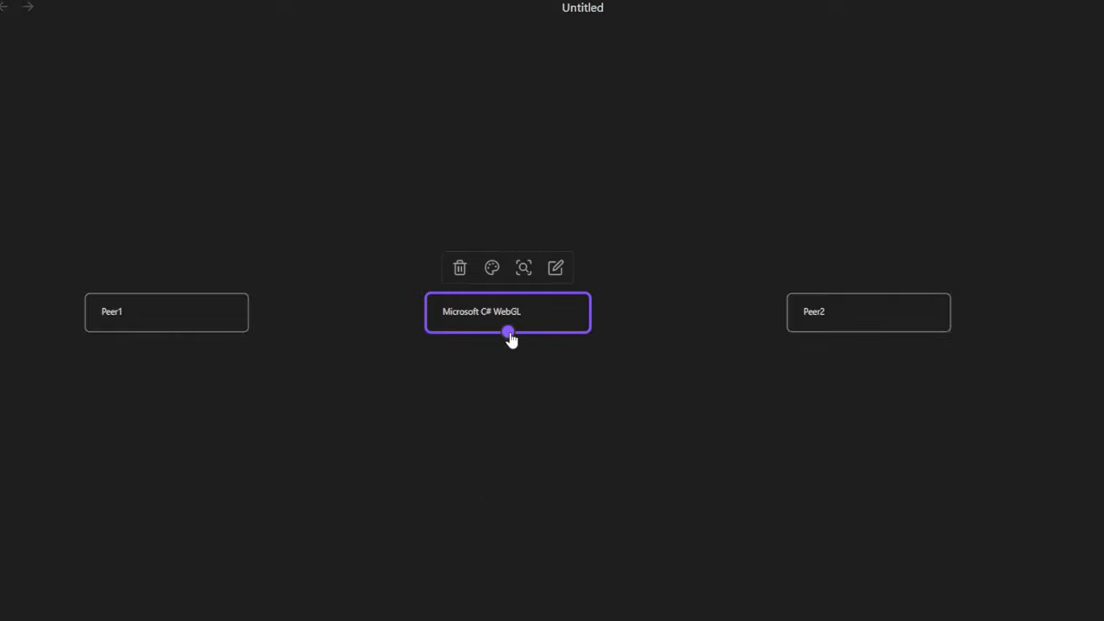
- Pull a new empty card out of the WebGL card and place it just right of Peer1, ready for text
drag(509, 334, 328, 379)
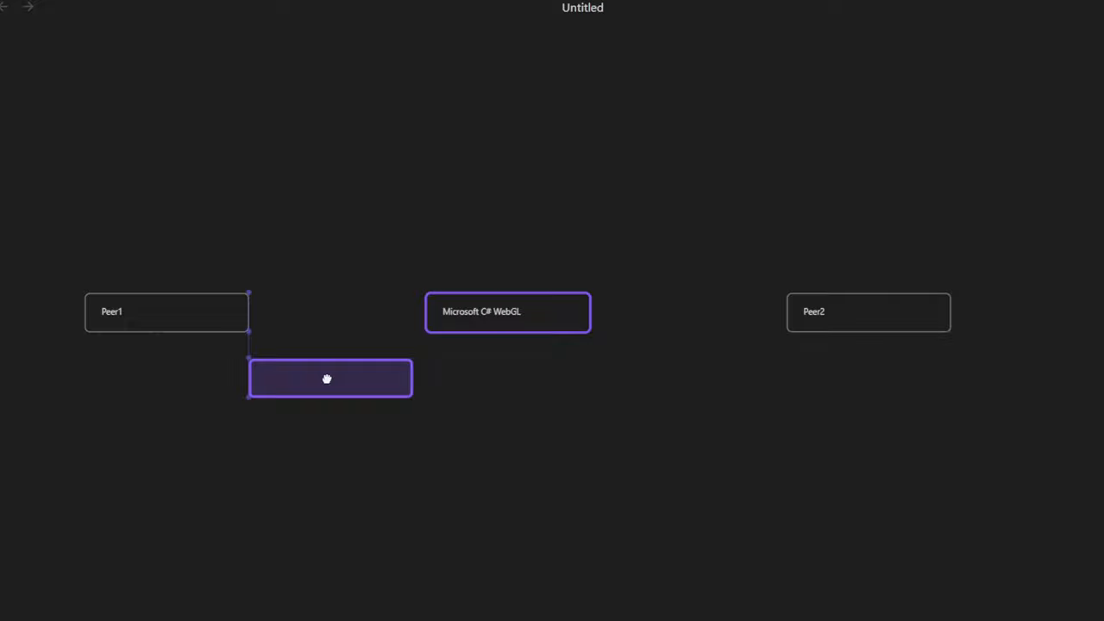
drag(327, 379, 332, 366)
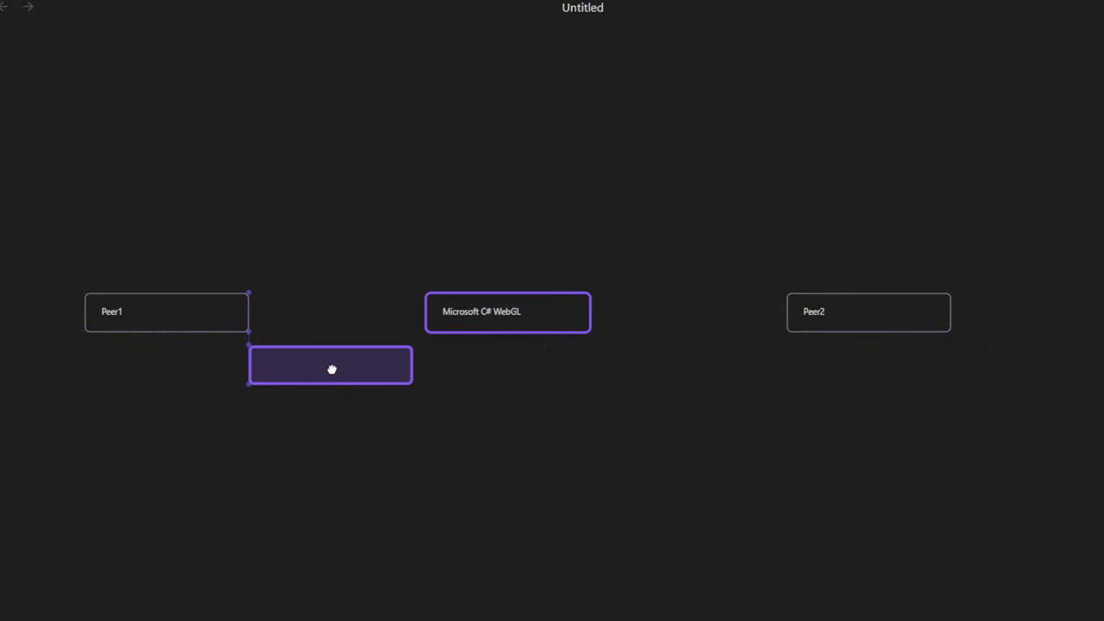
drag(331, 370, 350, 353)
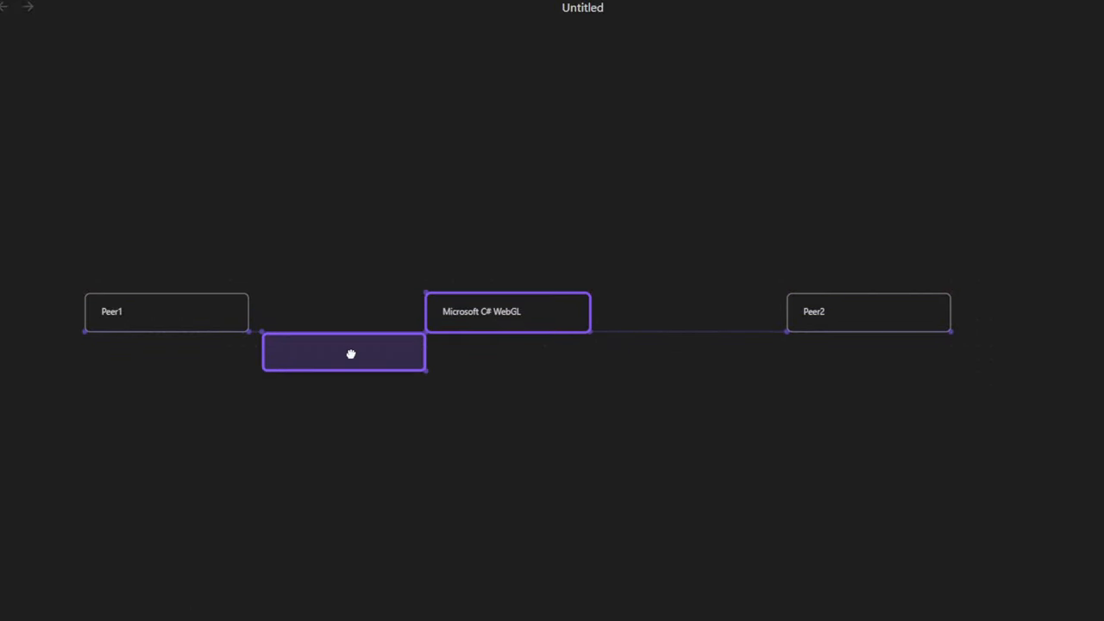
click(343, 352)
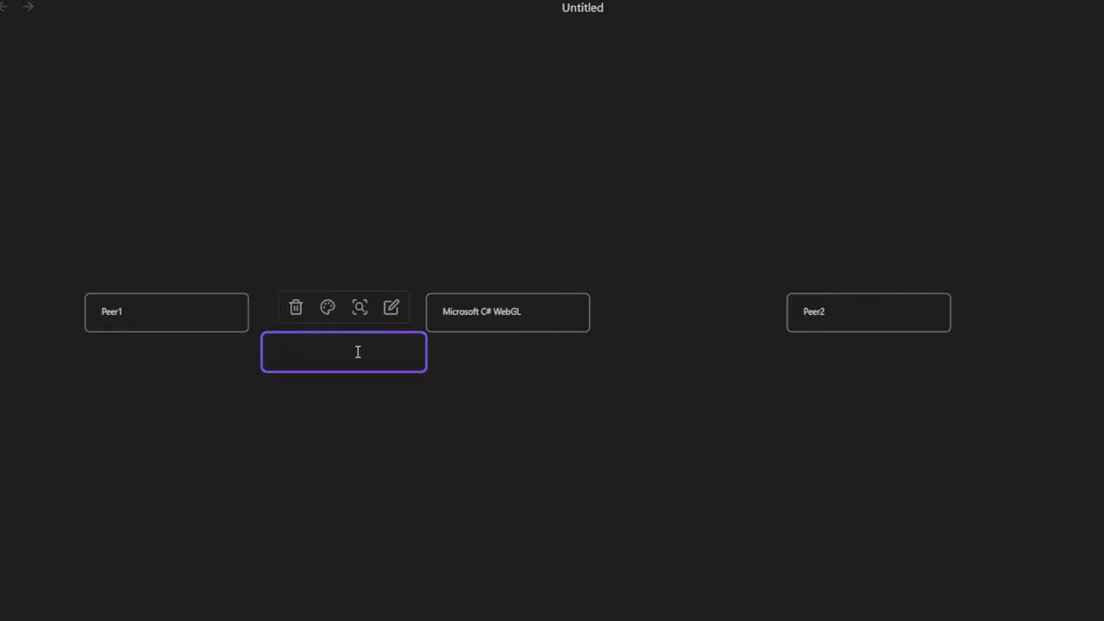
- Label the new card 'Interconnective' and add an empty card above Microsoft C# WebGL
text(Interconnective)
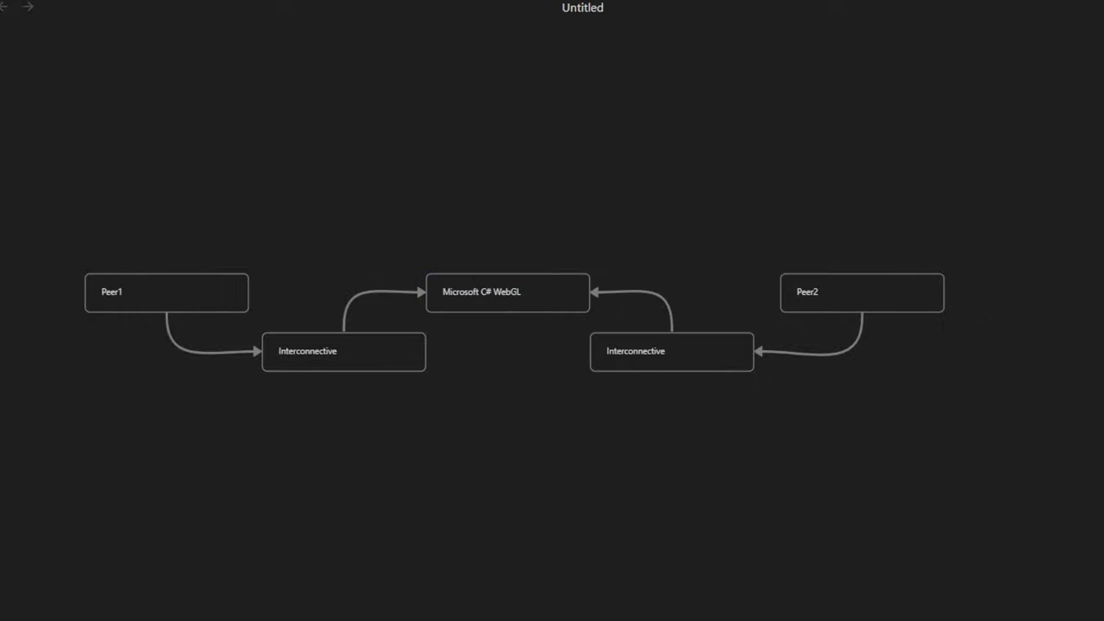
click(507, 292)
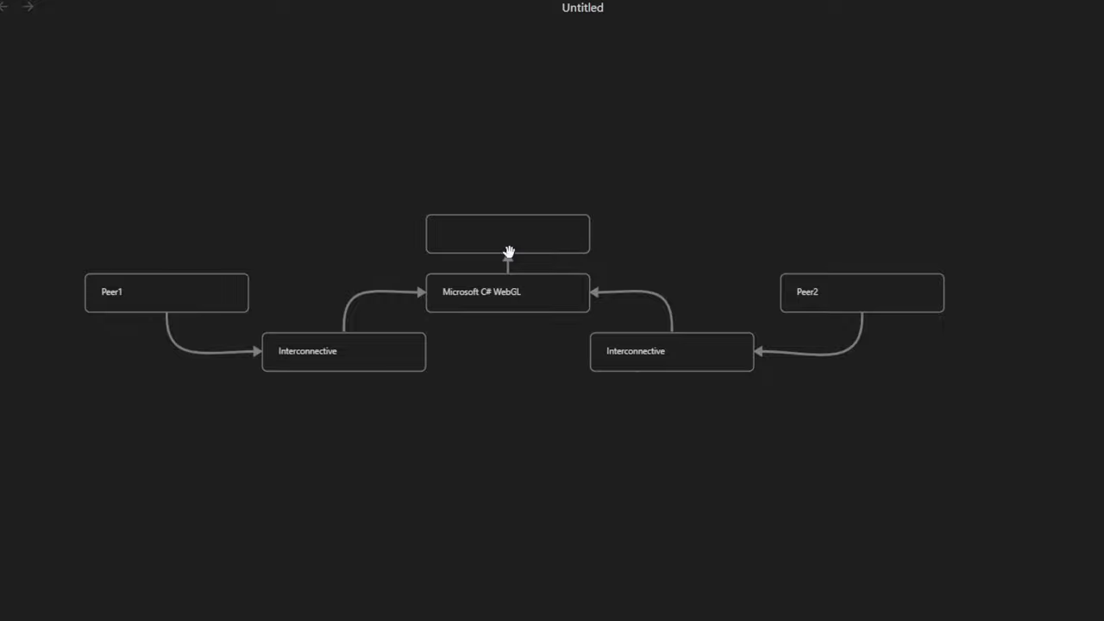
- Label the top card 'Piping' and clear the middle cards and arrows between Peer1 and Peer2
text(Piping)
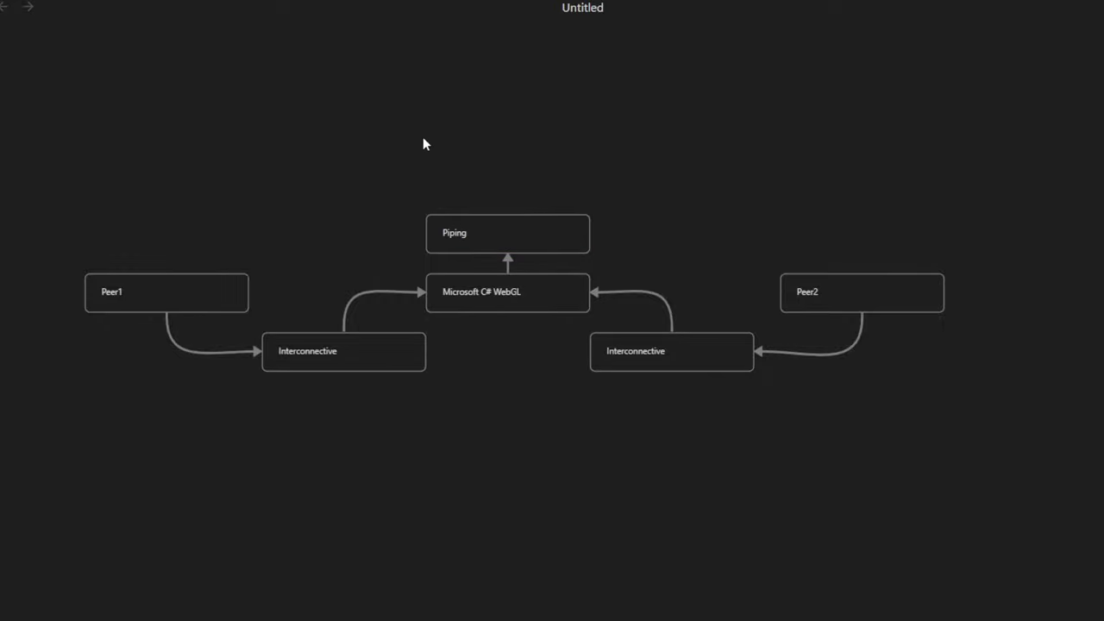
mouse_move(510, 226)
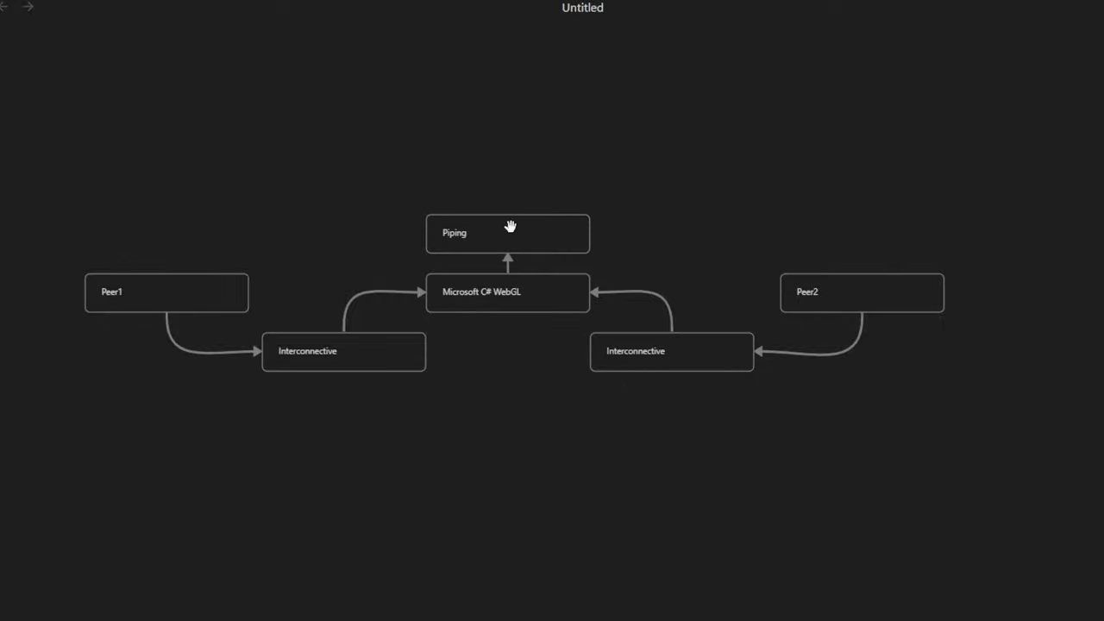
click(507, 233)
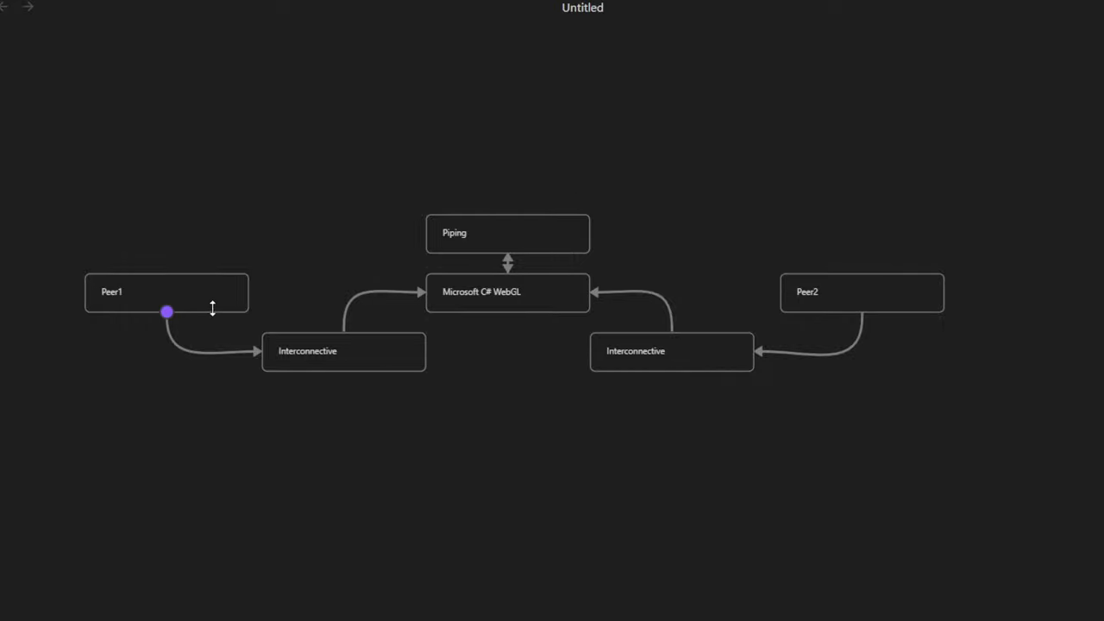
click(861, 291)
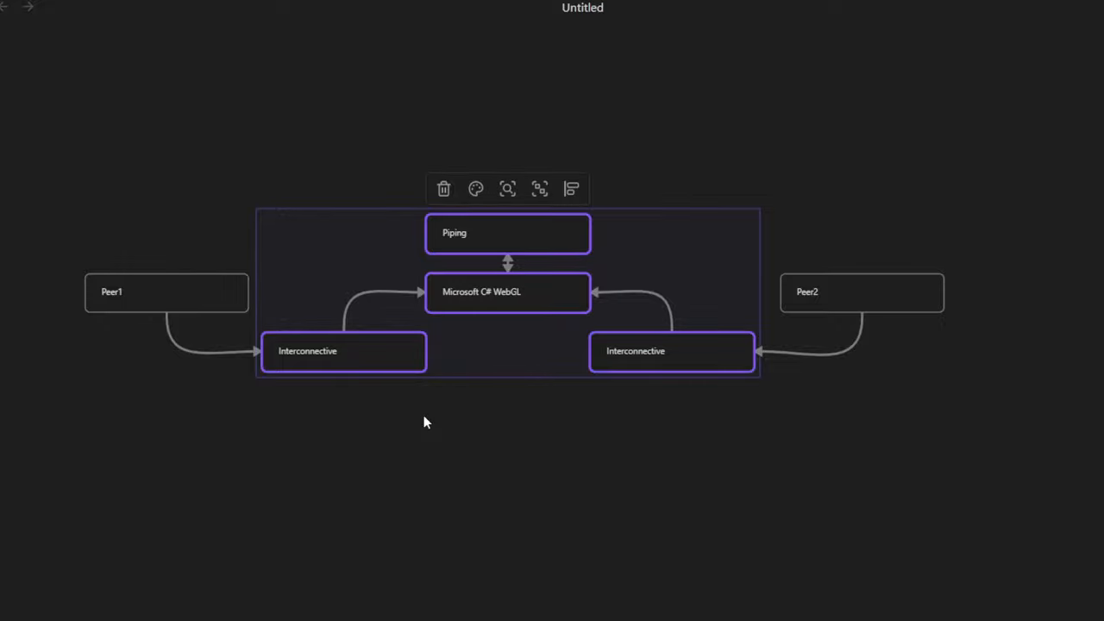
mouse_move(498, 355)
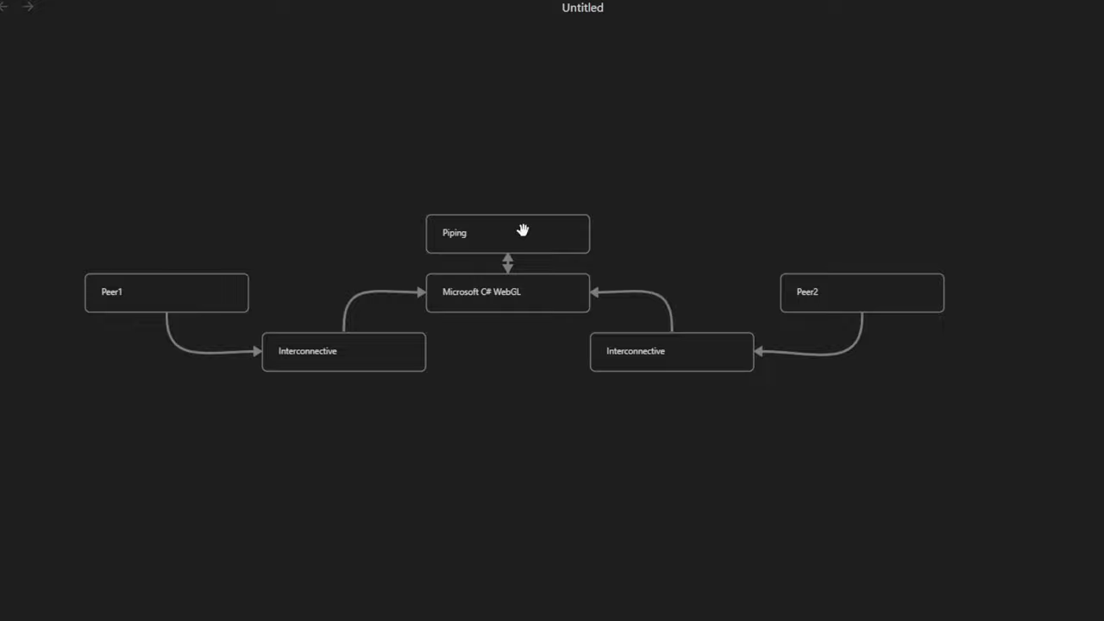
click(507, 233)
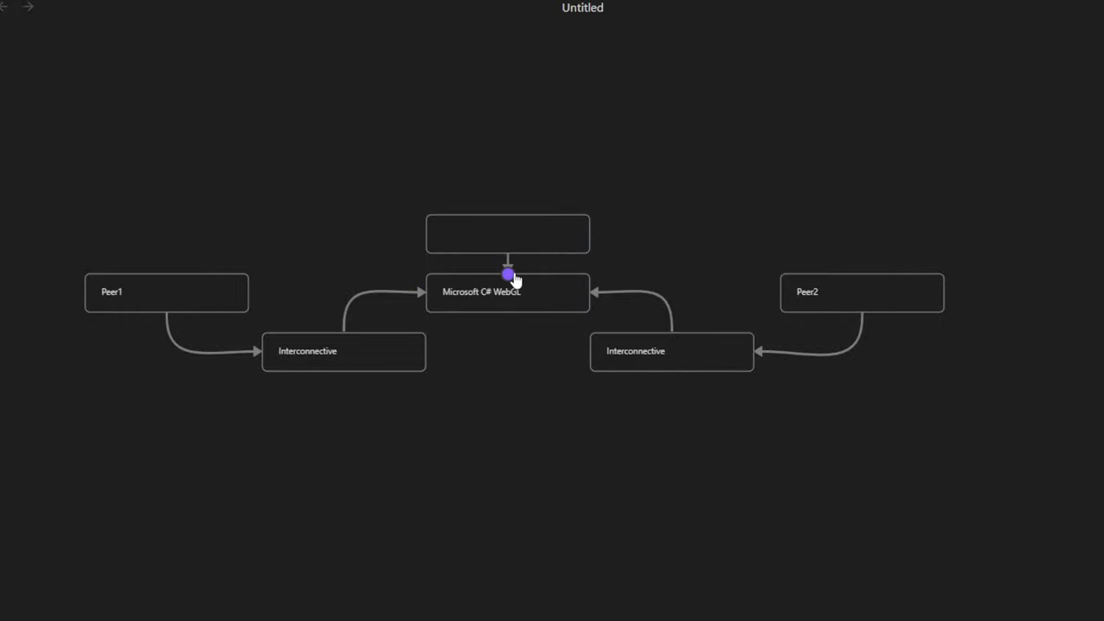
- Name the empty card above WebGL 'Native Server'
click(507, 235)
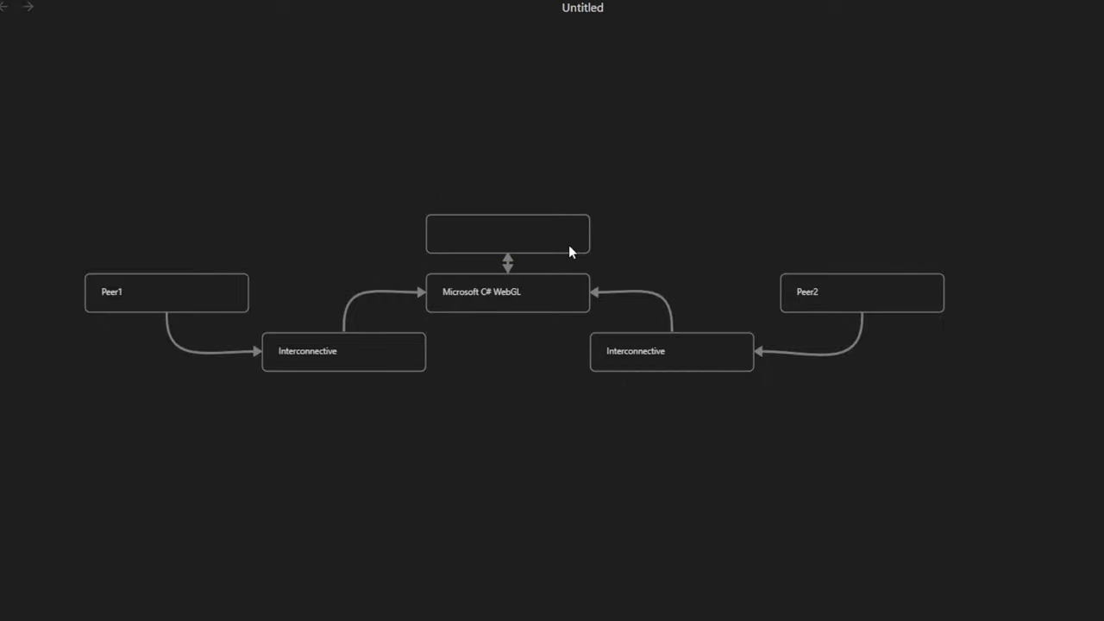
click(507, 234)
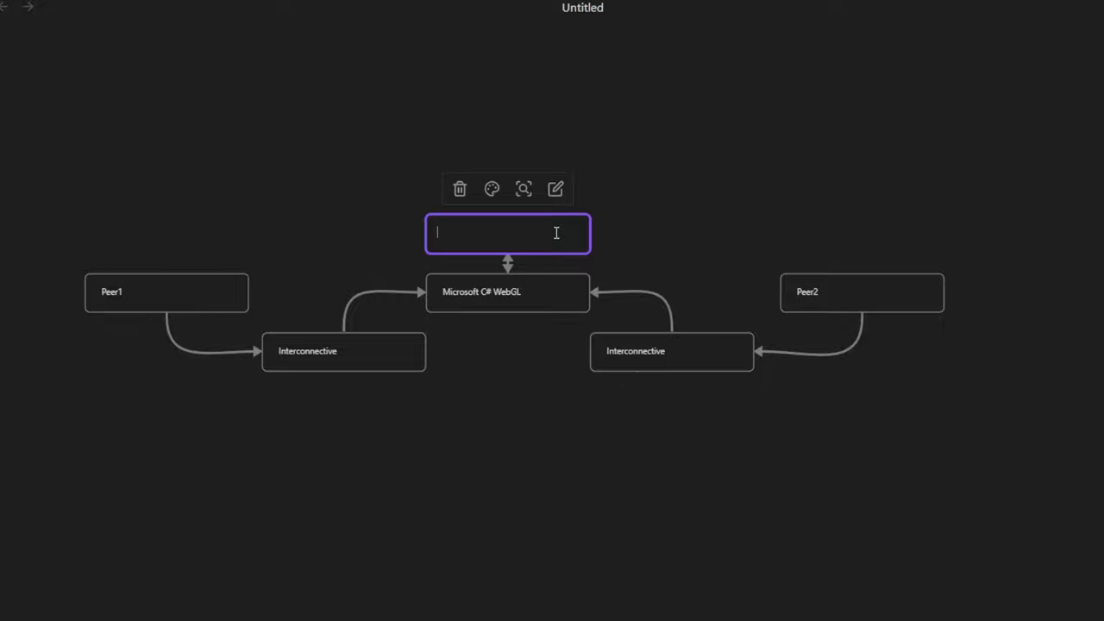
text(Native SE)
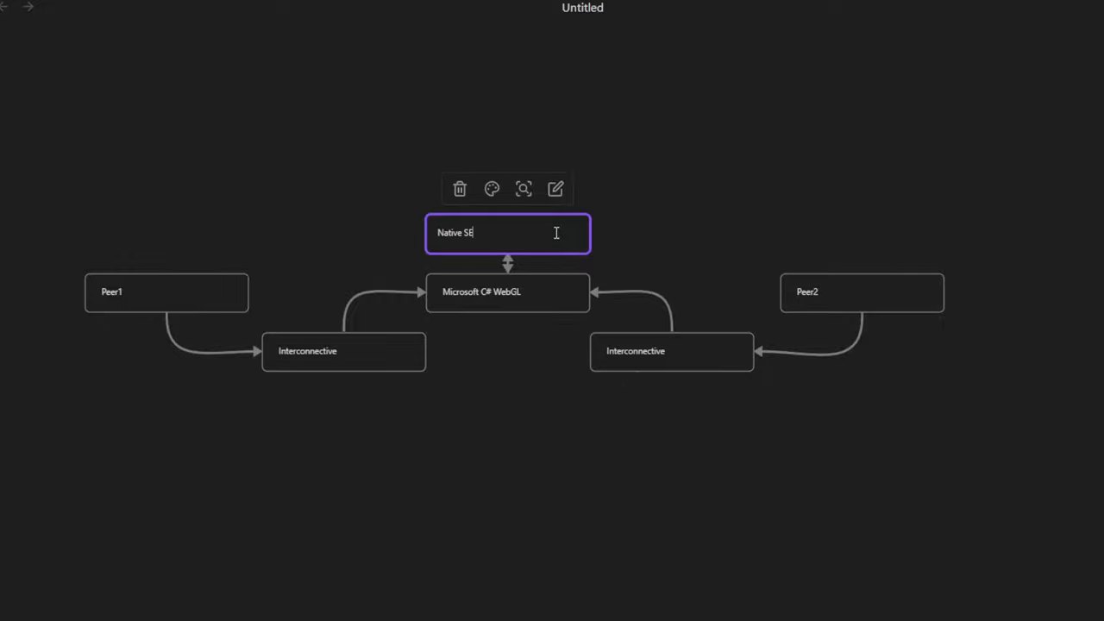
text(rver)
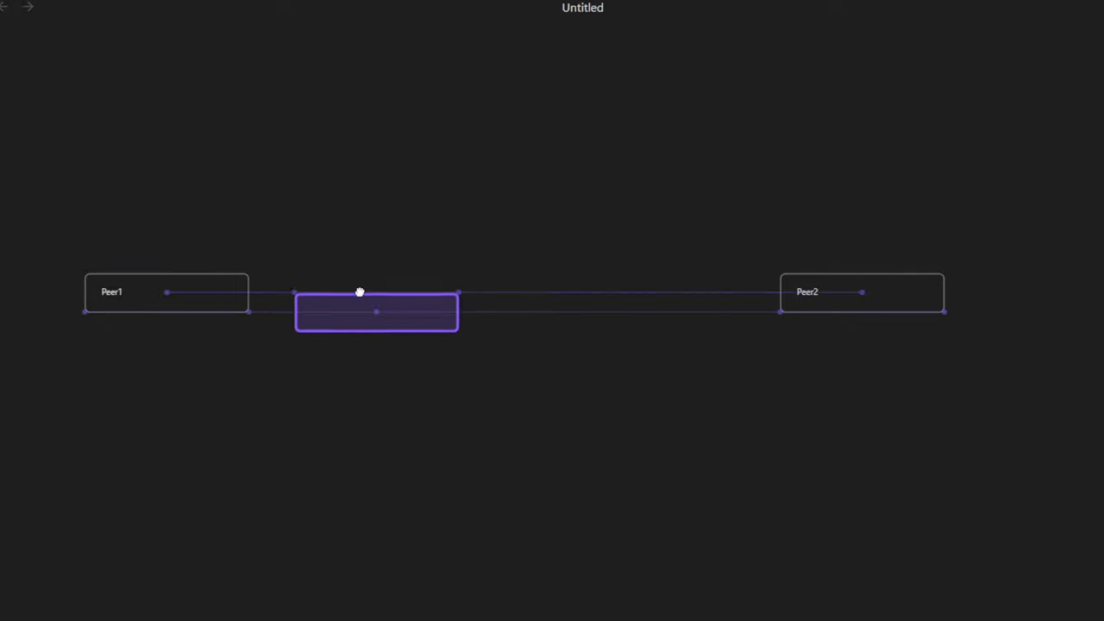
- Place two 'Gun.js' cards joined by a two-way arrow below Peer1 and Peer2, and raise the peers
drag(376, 310, 166, 352)
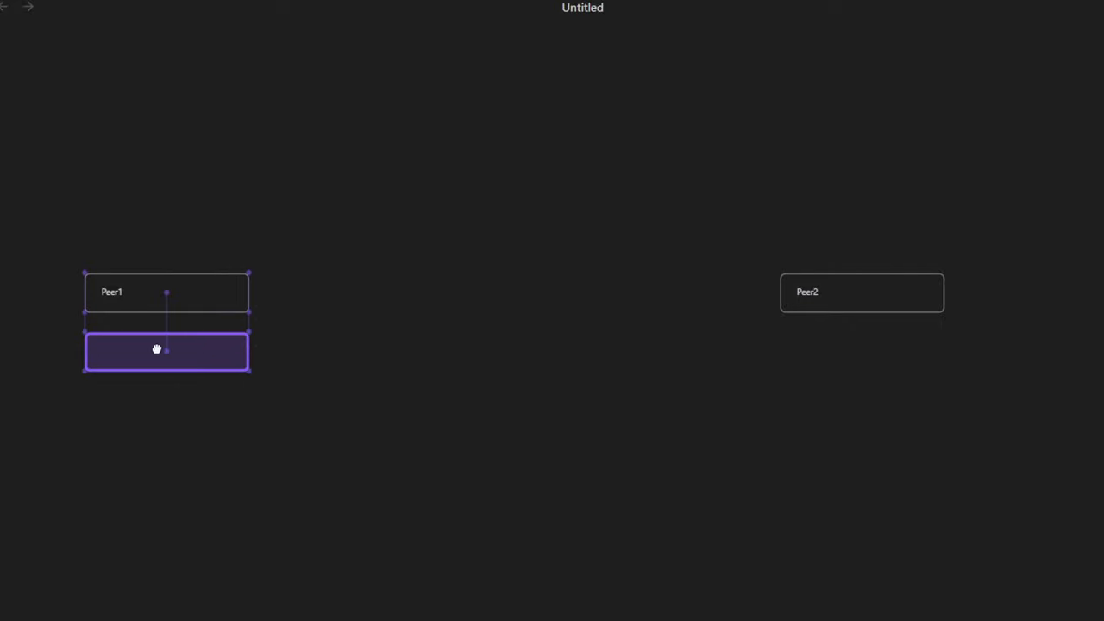
double_click(165, 352)
text(Gun.js)
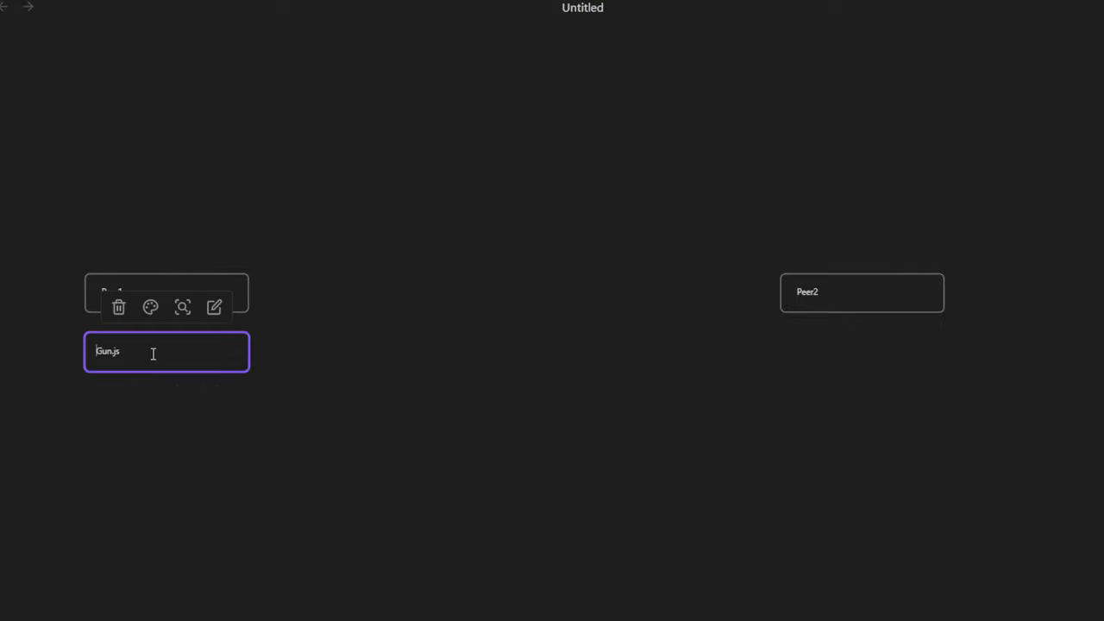
drag(165, 352, 567, 360)
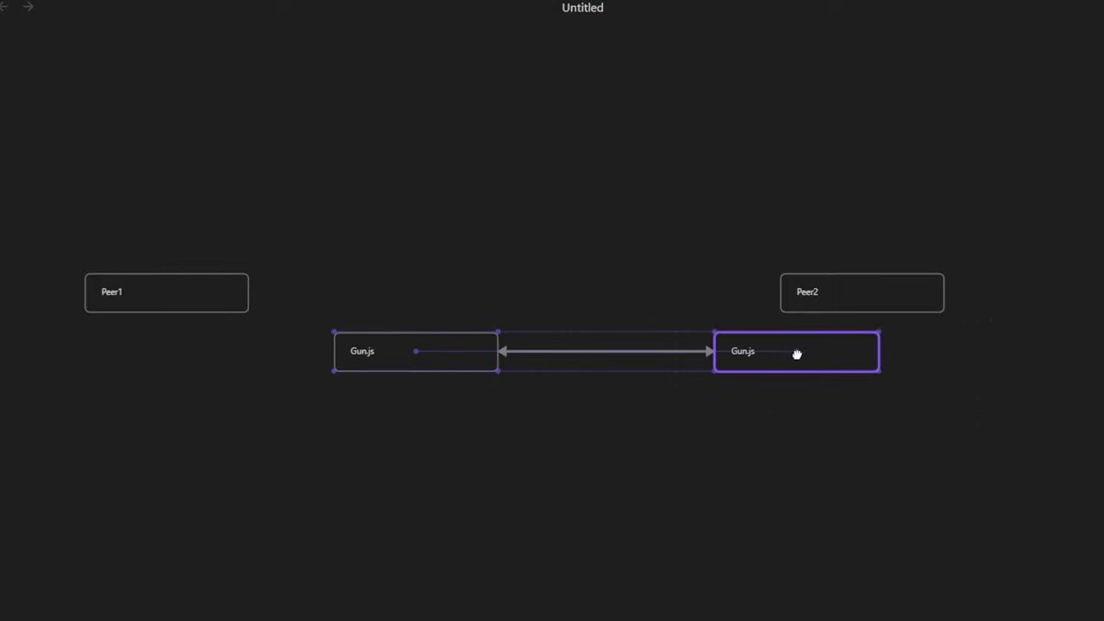
drag(797, 352, 625, 352)
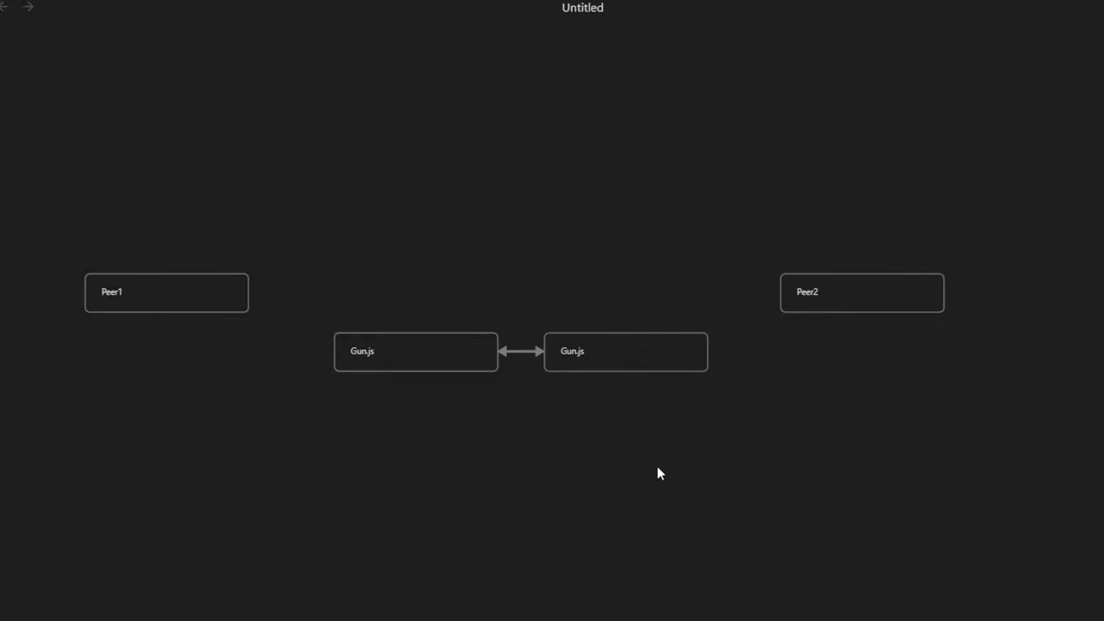
mouse_move(350, 255)
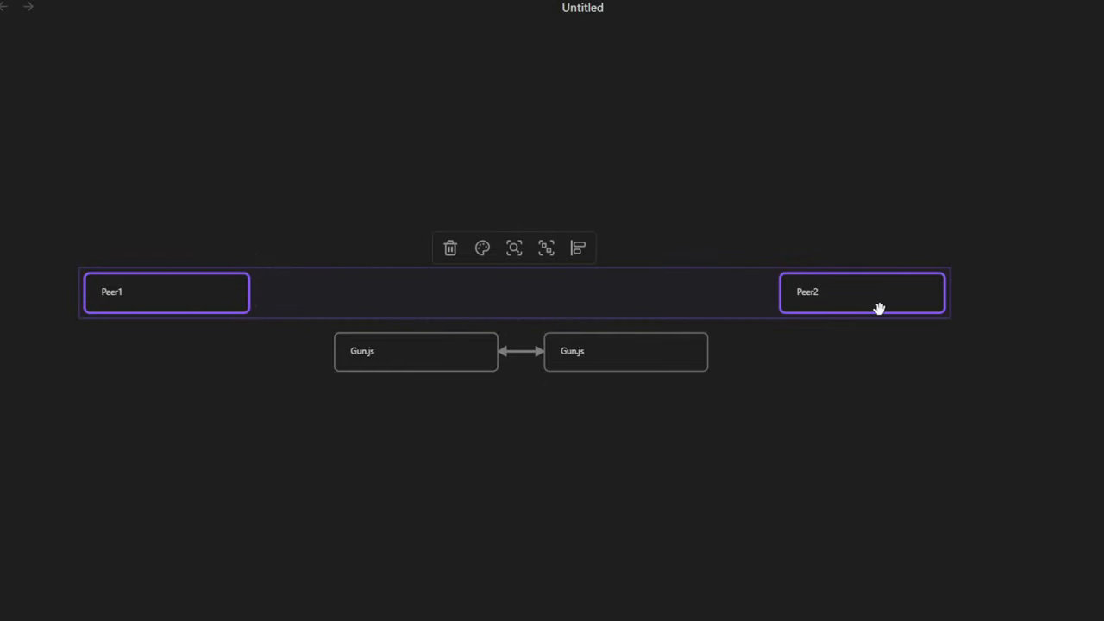
click(327, 407)
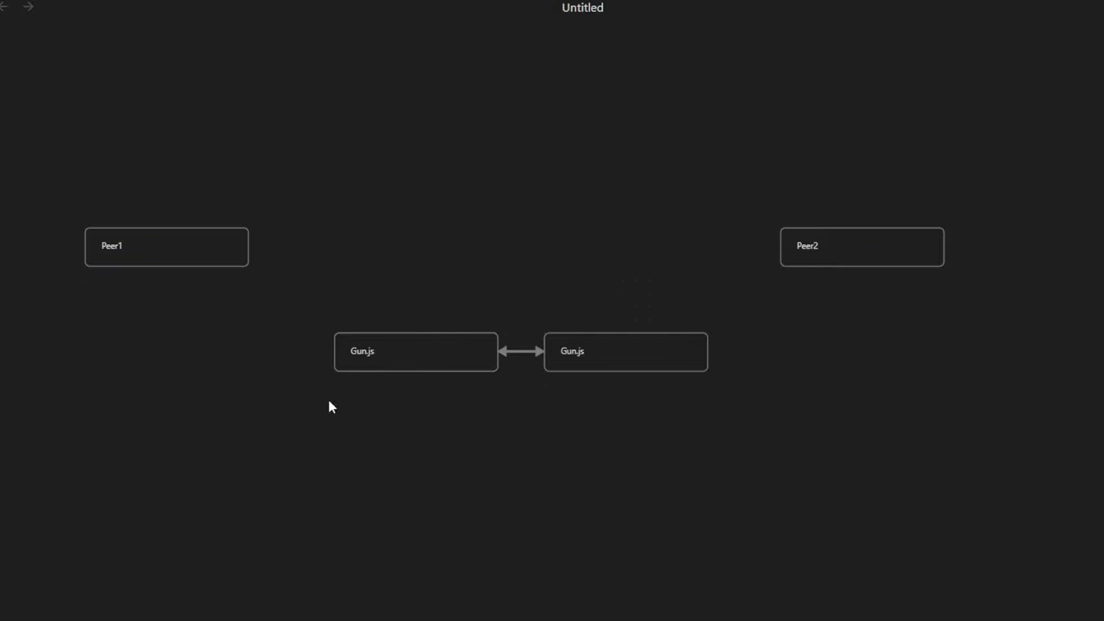
mouse_move(585, 307)
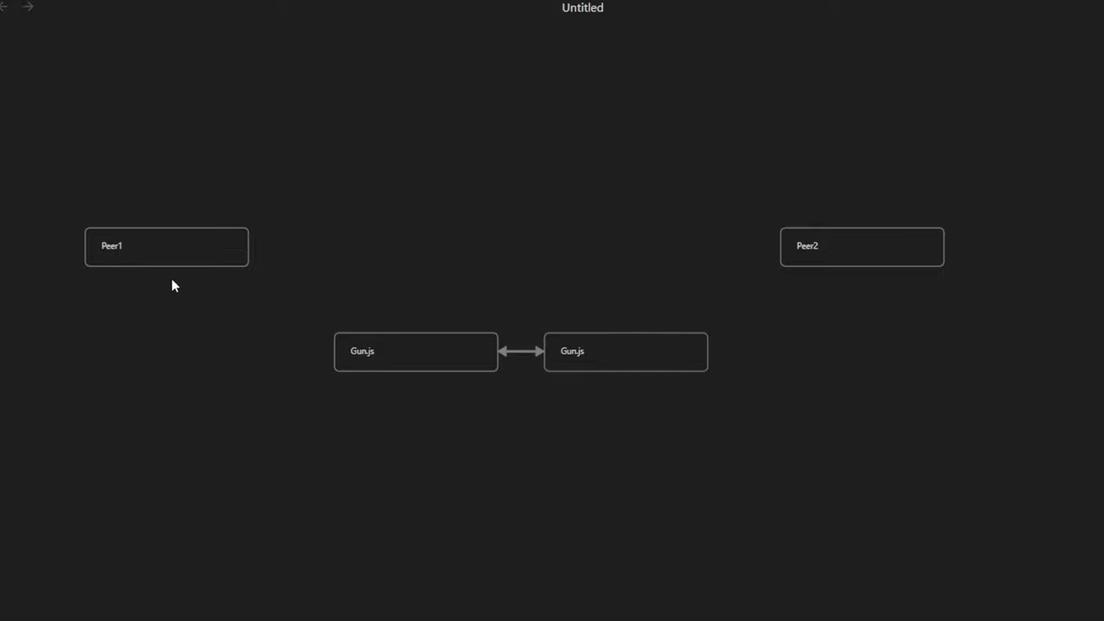
mouse_move(376, 290)
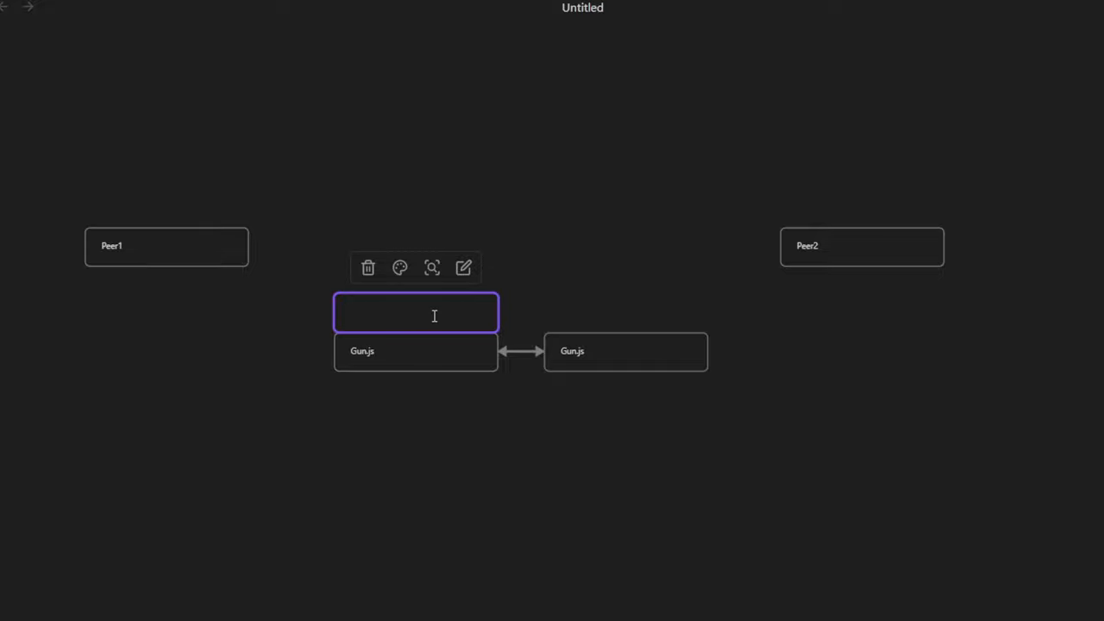
- Add 'C# -> JS' and 'JS -> C#' cards linking Peer1 with the left Gun.js card
text(C# -> JS)
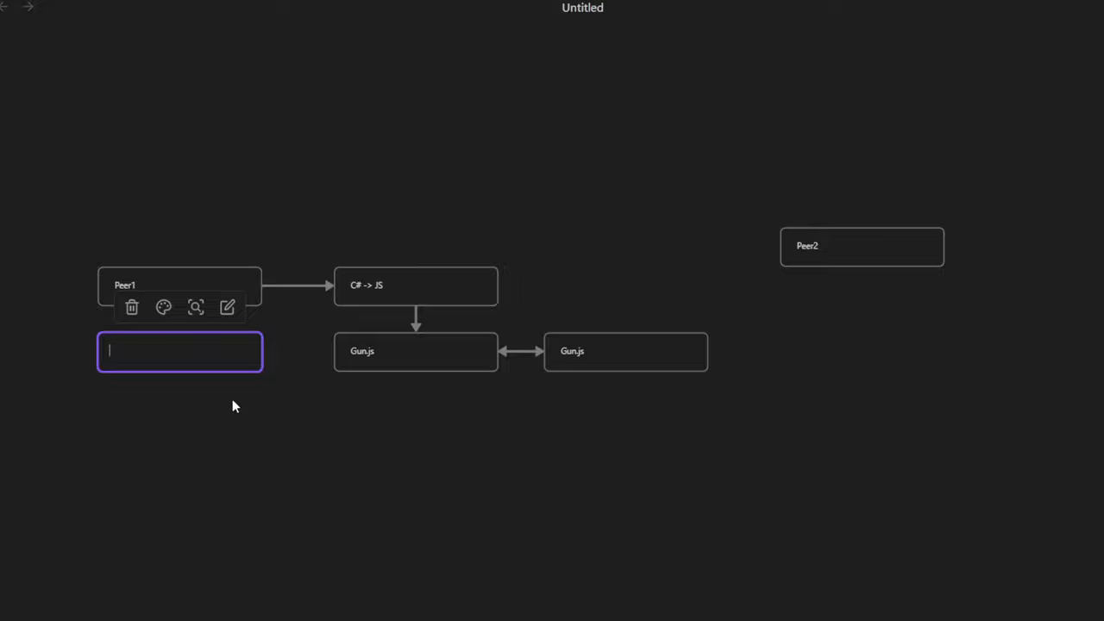
text(i)
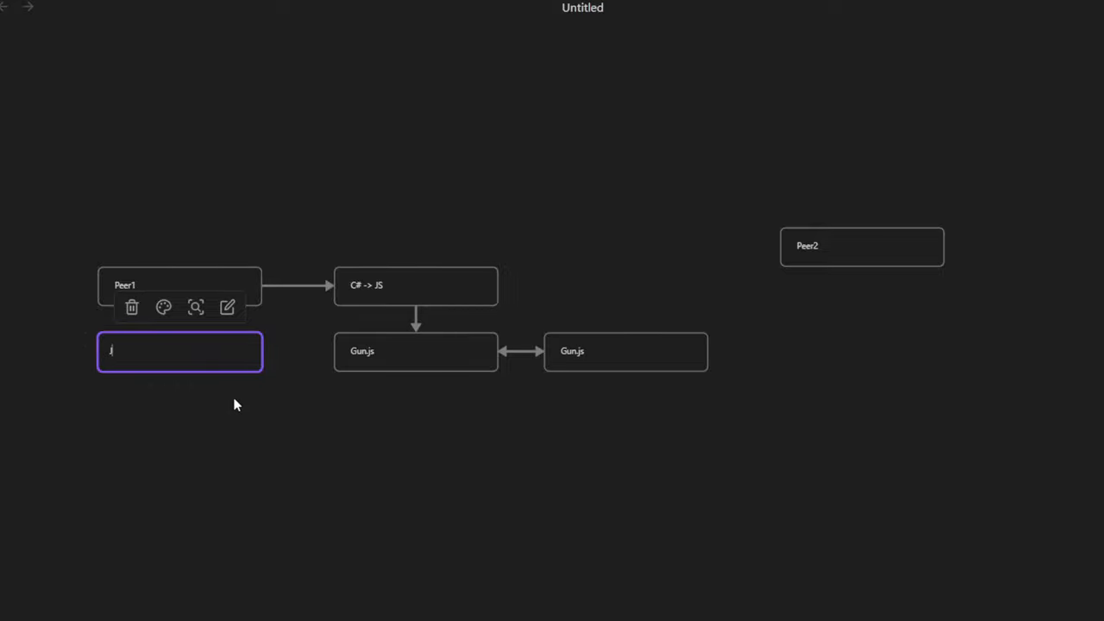
text(JS ->)
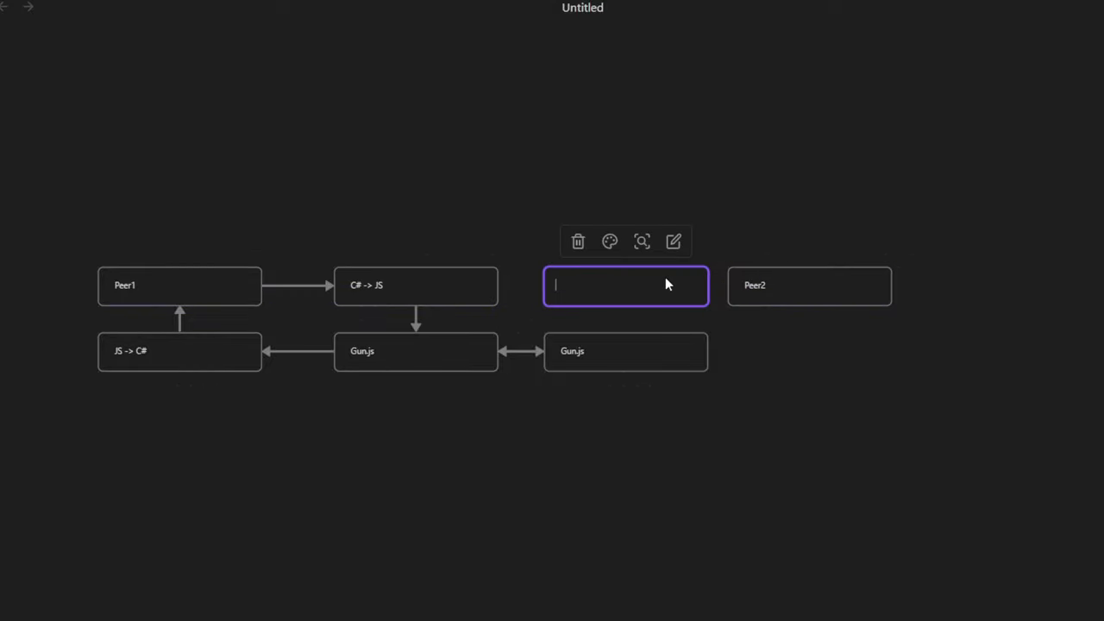
- Add 'C# -> JS' and 'JS -> C#' cards linking Peer2 with the right Gun.js card
text(C# ->)
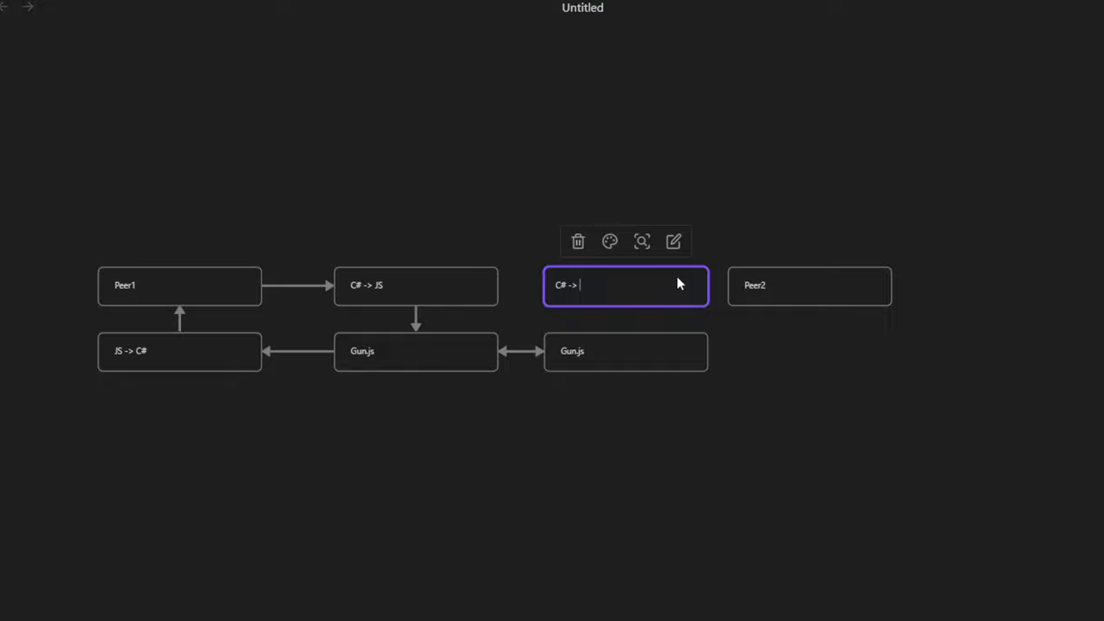
text(JS)
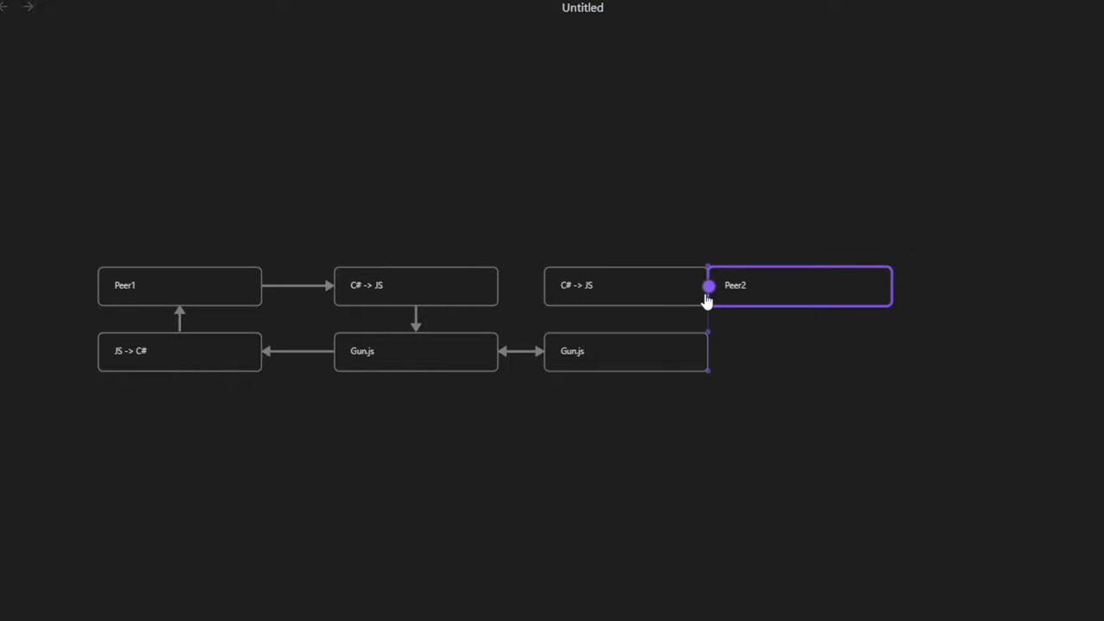
drag(707, 286, 728, 287)
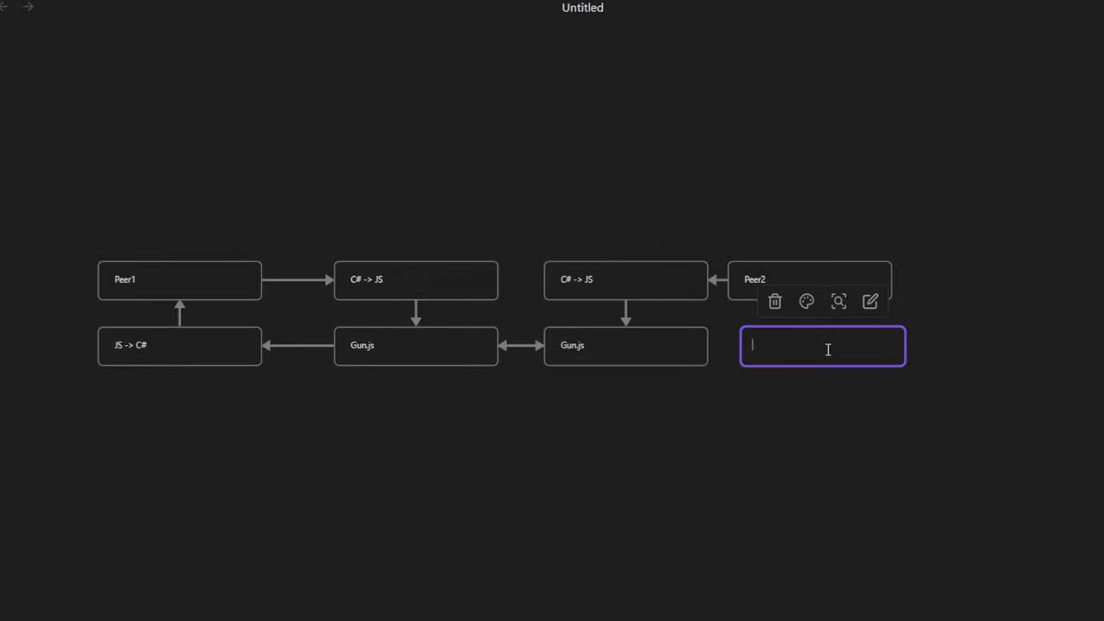
text(JS -> C#)
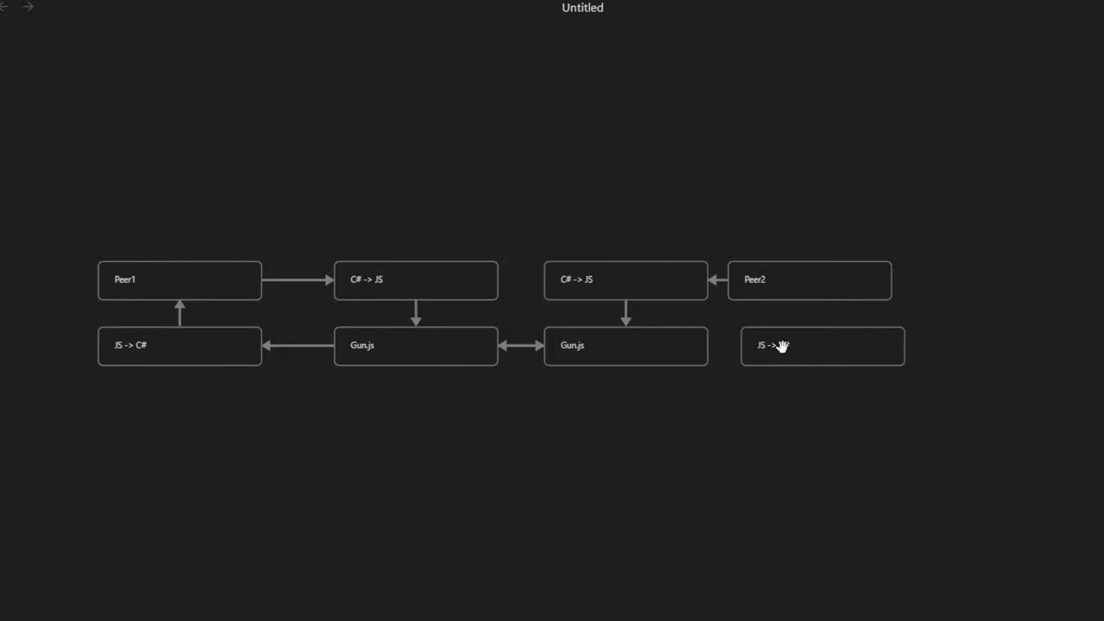
click(819, 345)
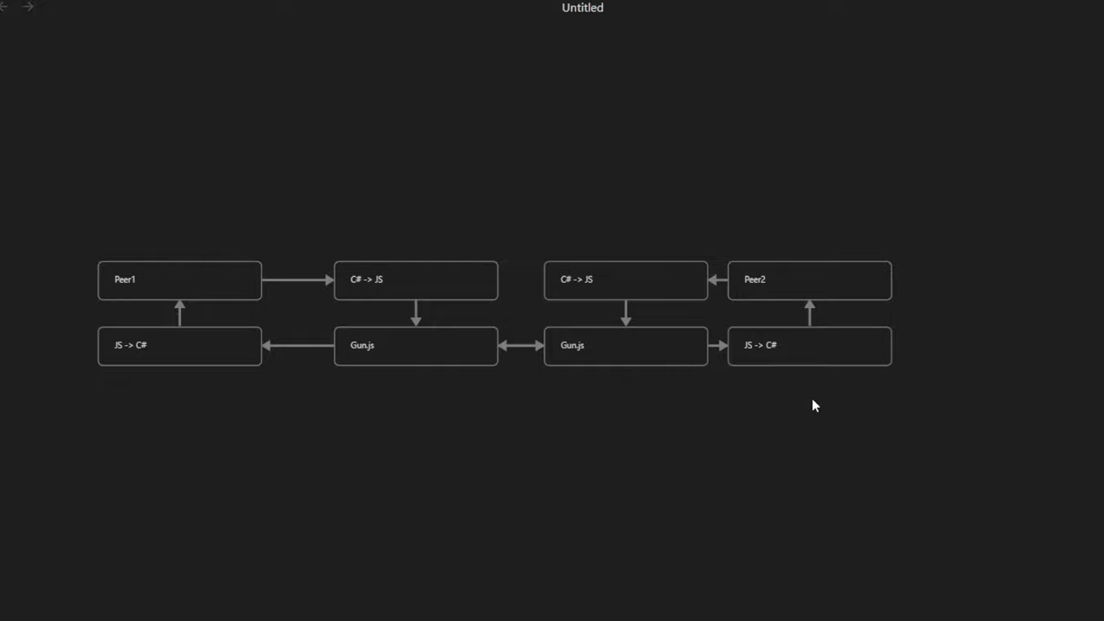
mouse_move(190, 182)
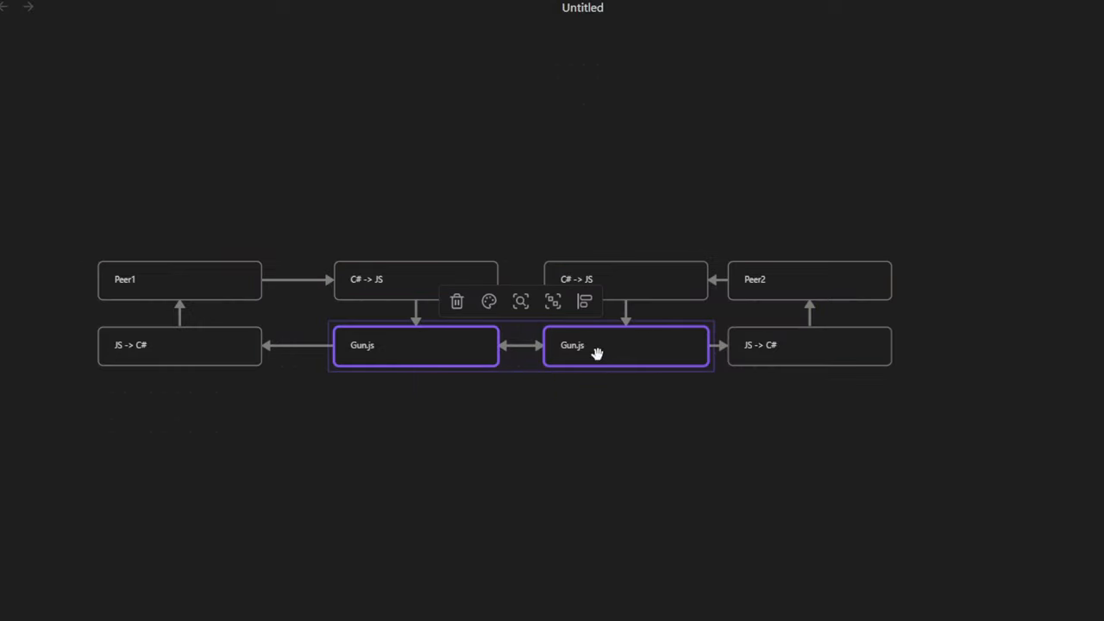
- Colour both Gun.js cards yellow, Peer1 and Peer2 cyan, and the four interop cards red
click(488, 300)
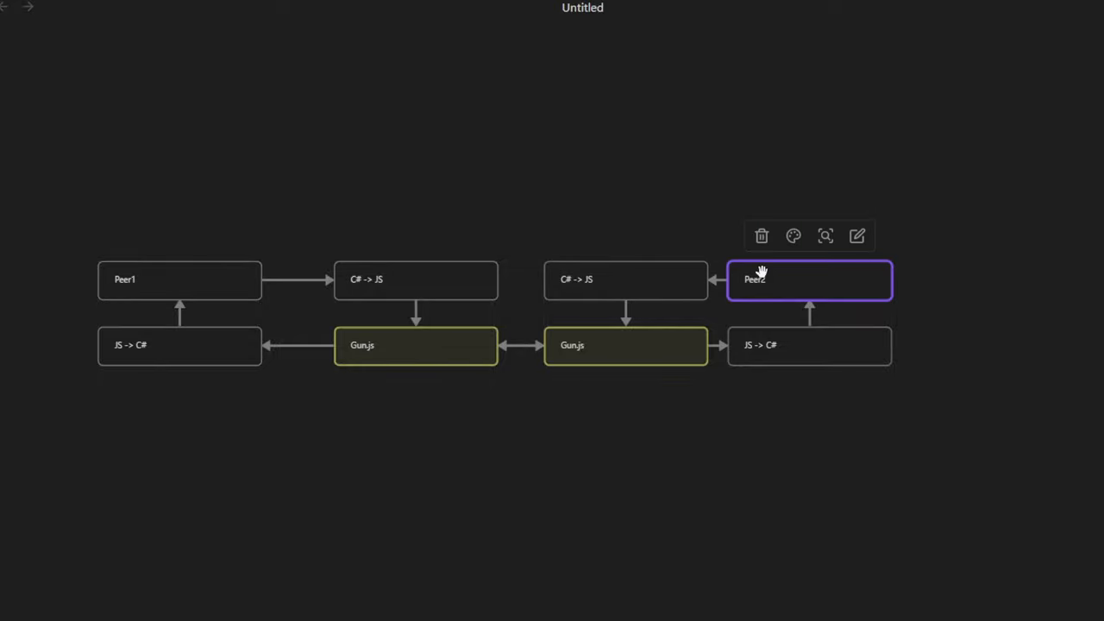
click(793, 235)
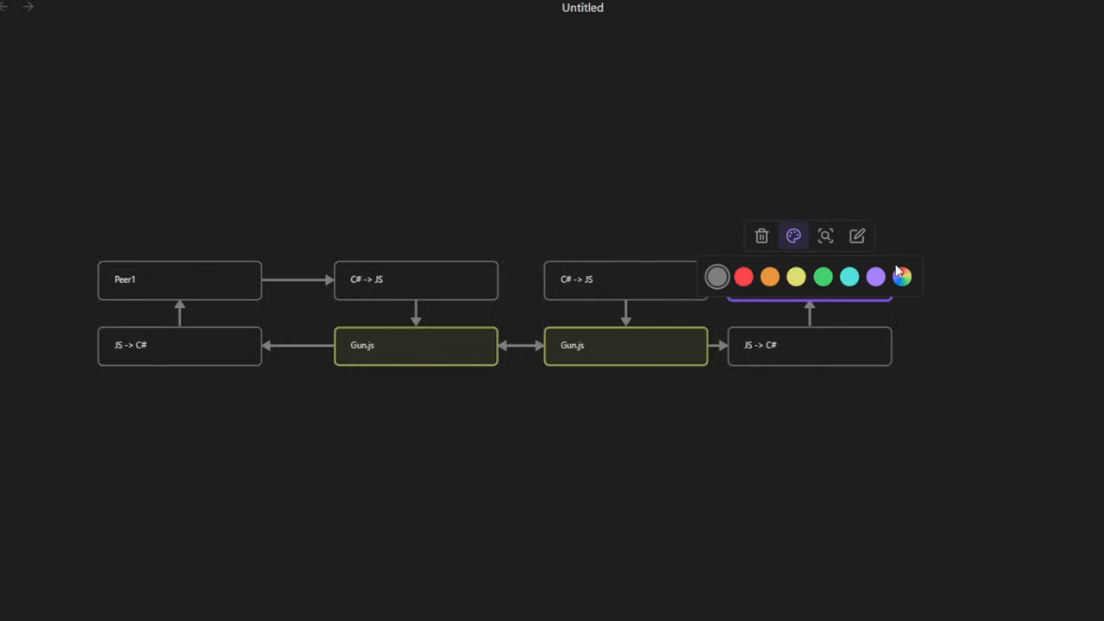
click(849, 276)
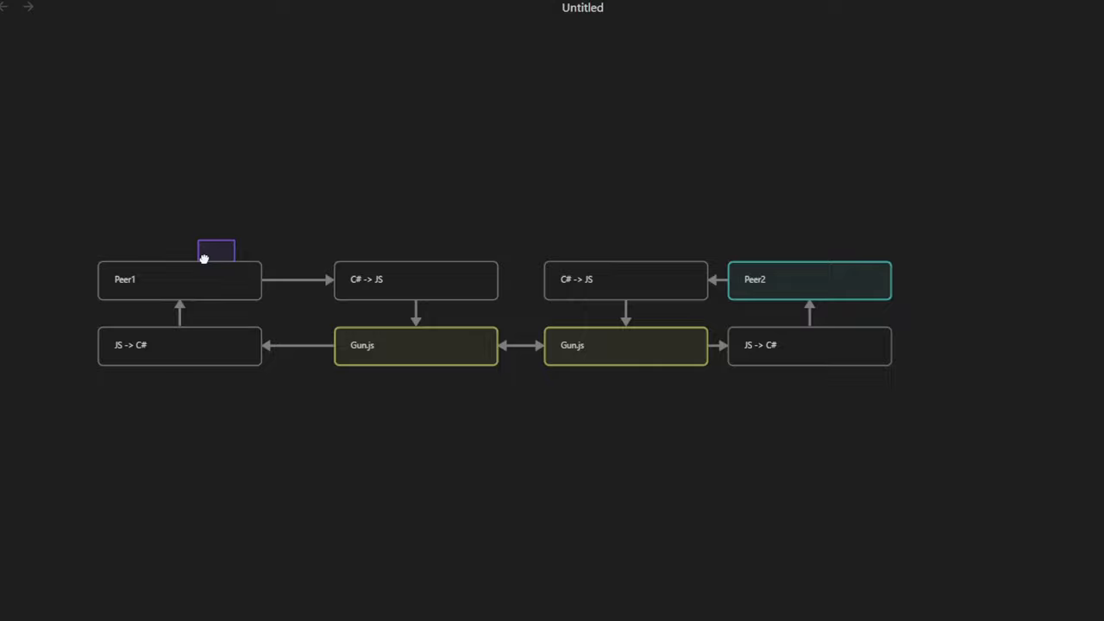
click(162, 234)
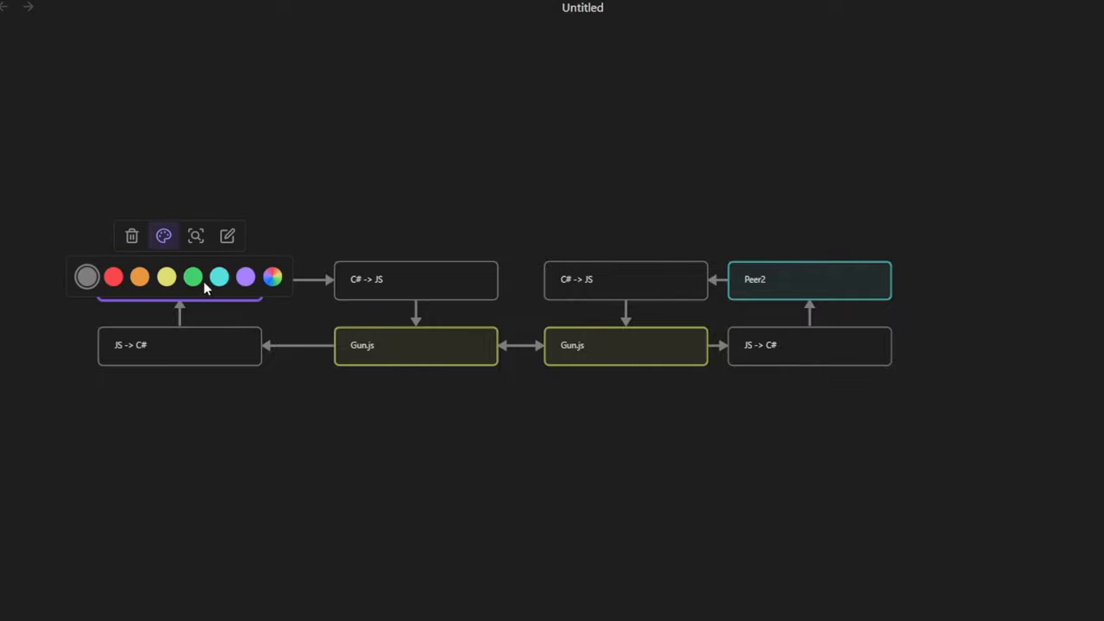
click(162, 234)
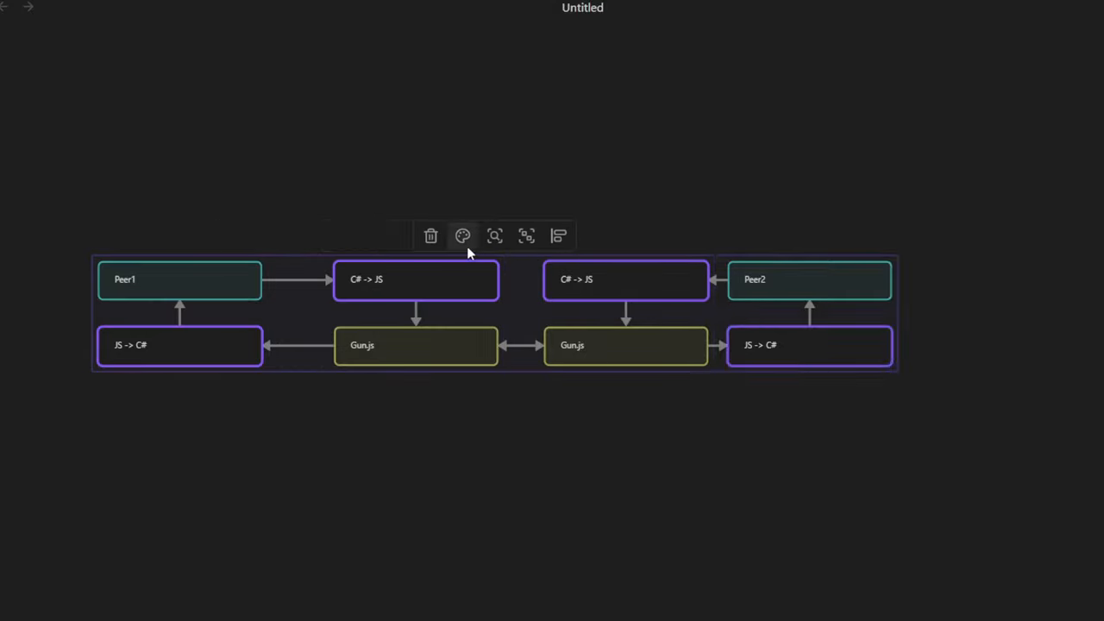
click(462, 235)
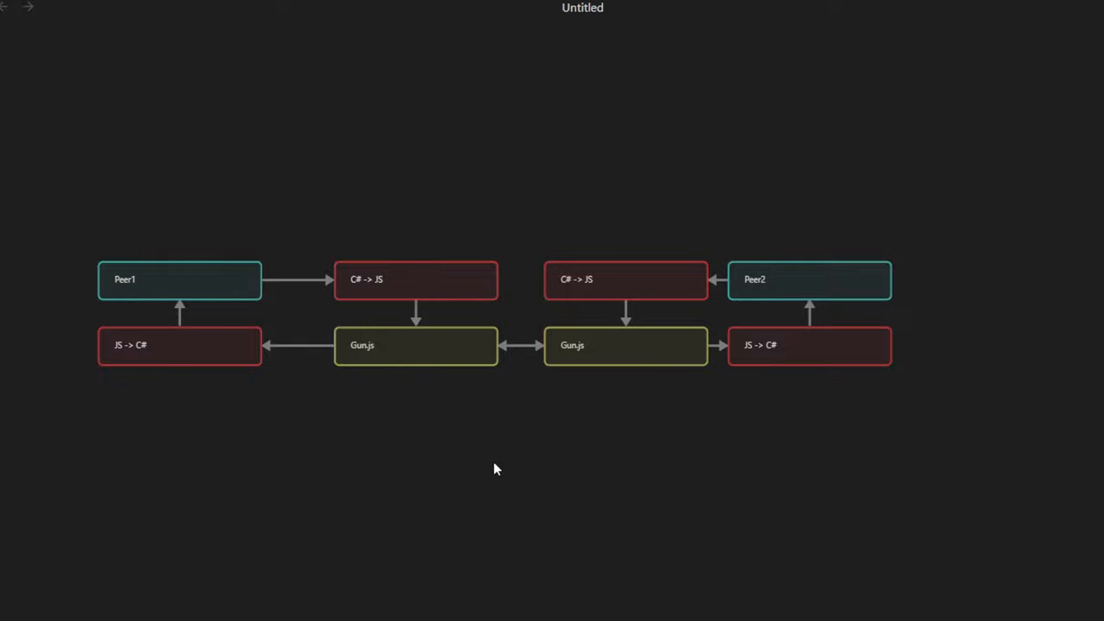
mouse_move(152, 476)
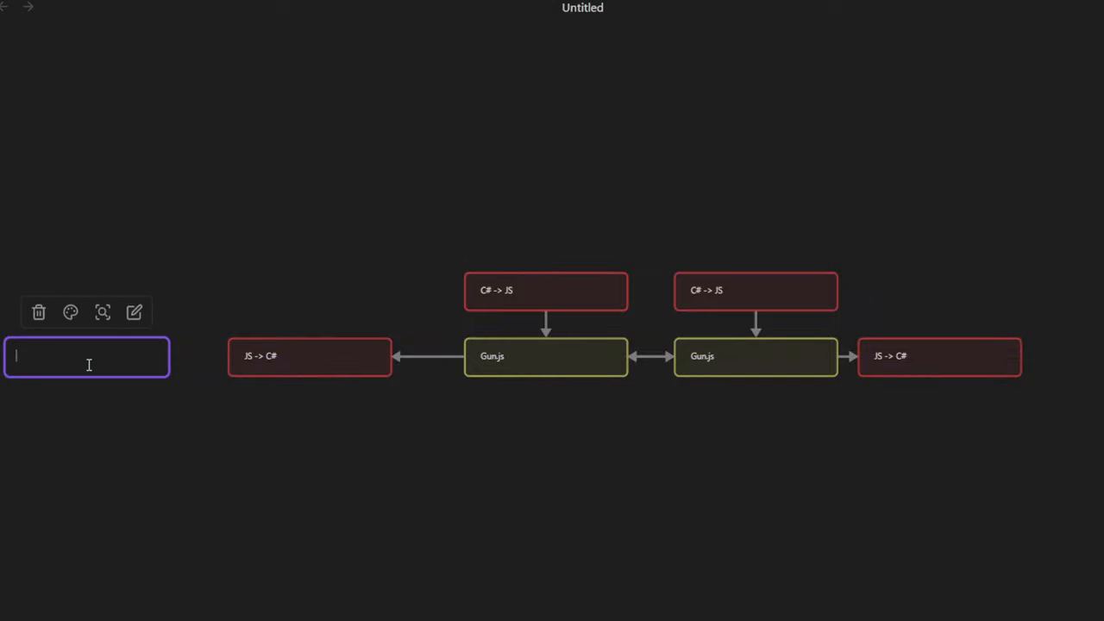
- Add 'Message Handler' and 'Message Sender' cards, with Message Sender feeding into C# -> JS
text(Message Handler)
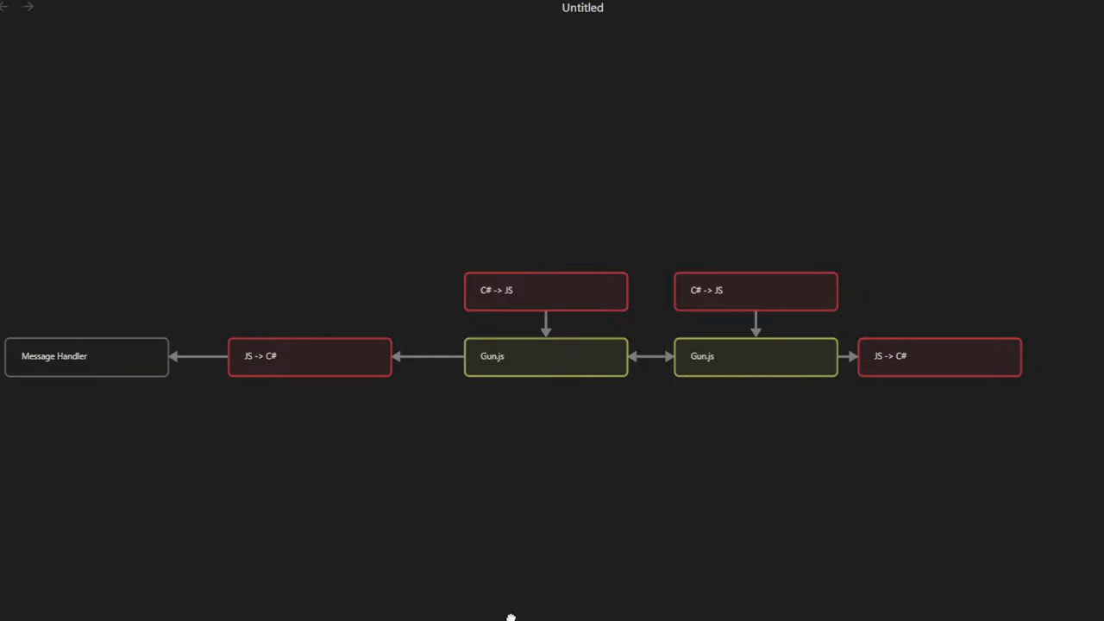
click(308, 289)
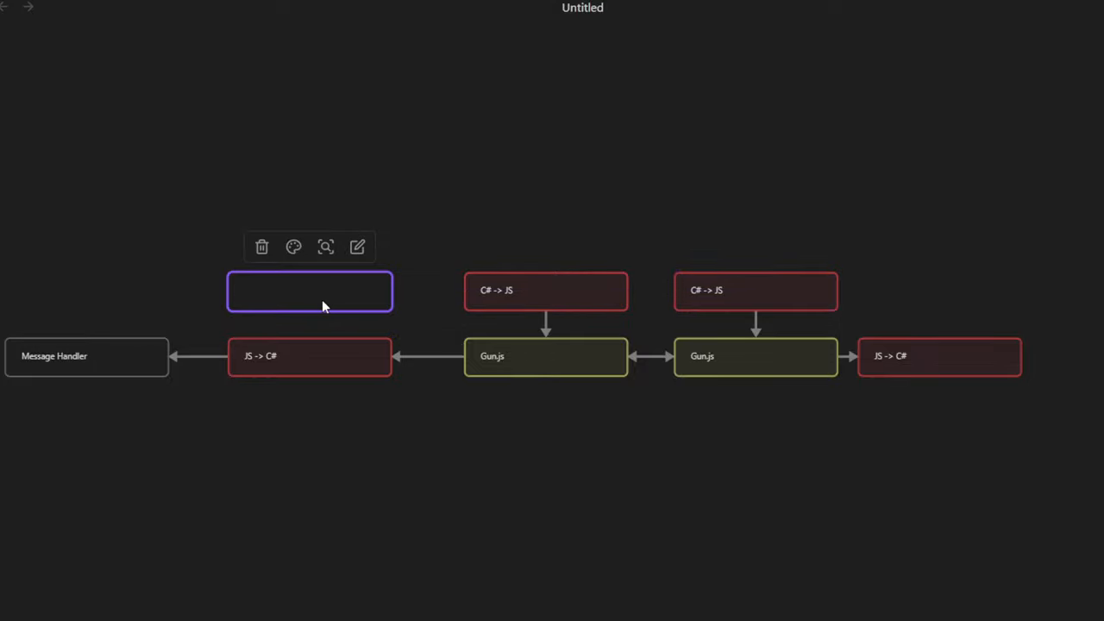
text(Message Seri)
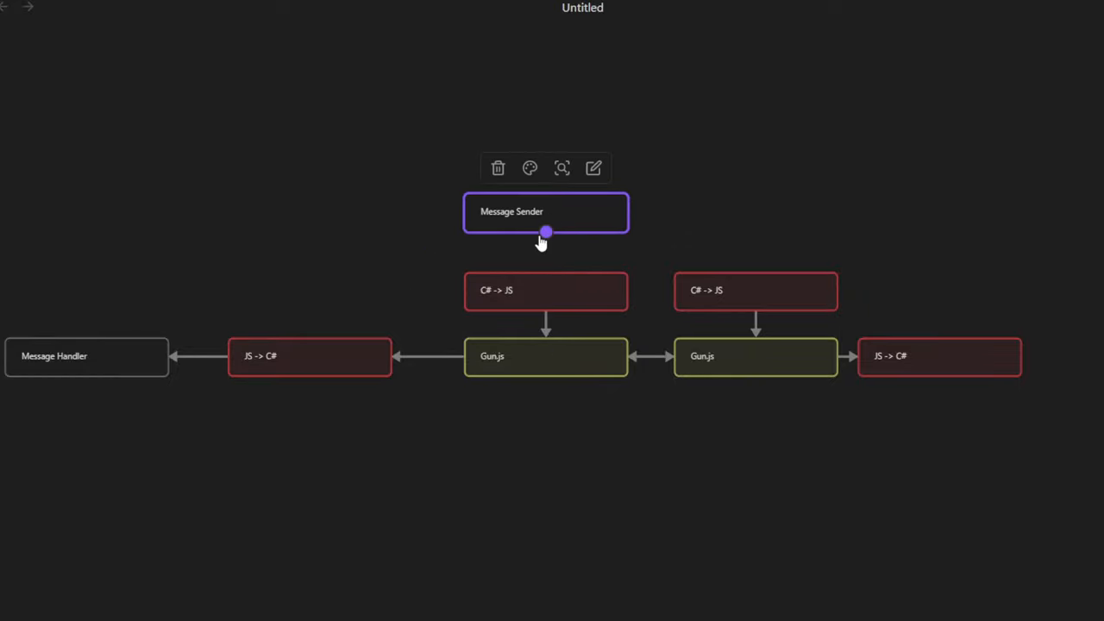
drag(545, 231, 204, 231)
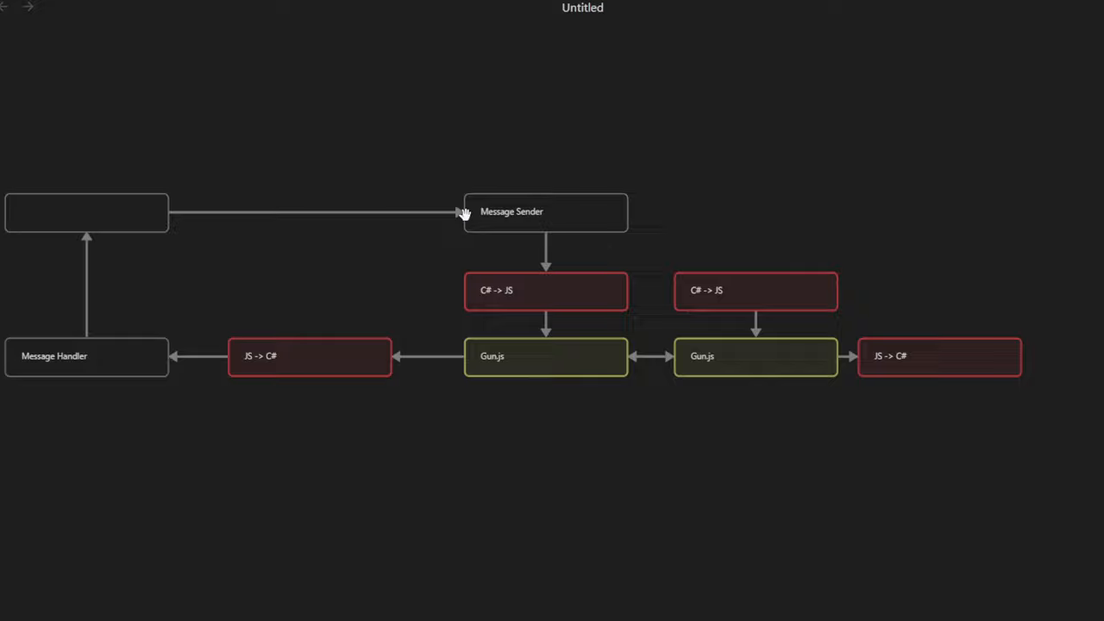
- Name the top-left card 'Peer' to close the loop and recentre the diagram
click(86, 212)
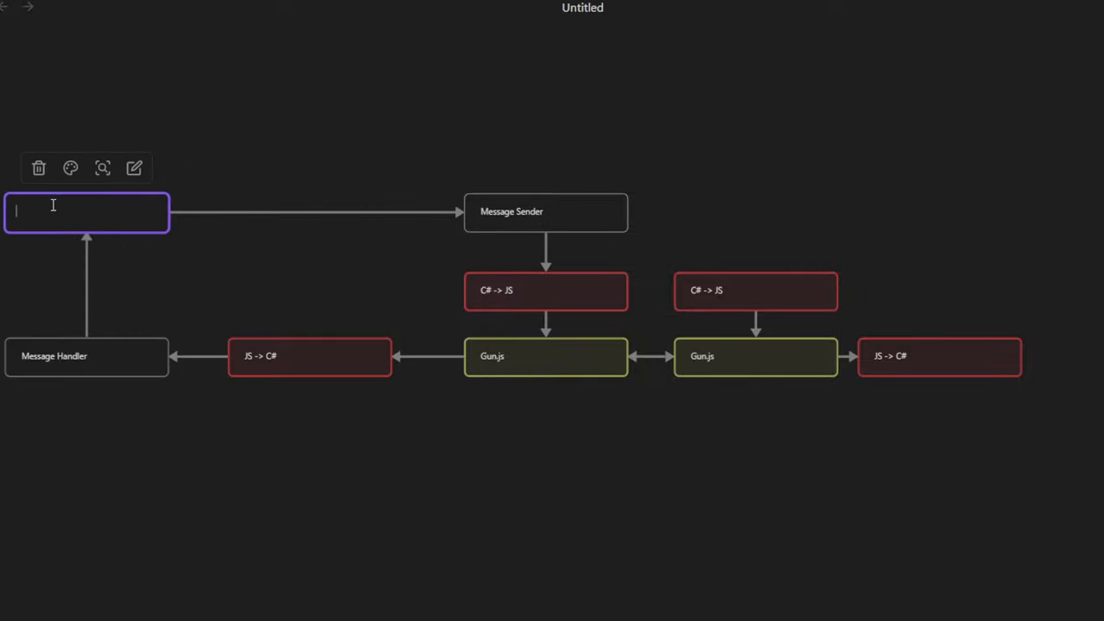
text(Peer)
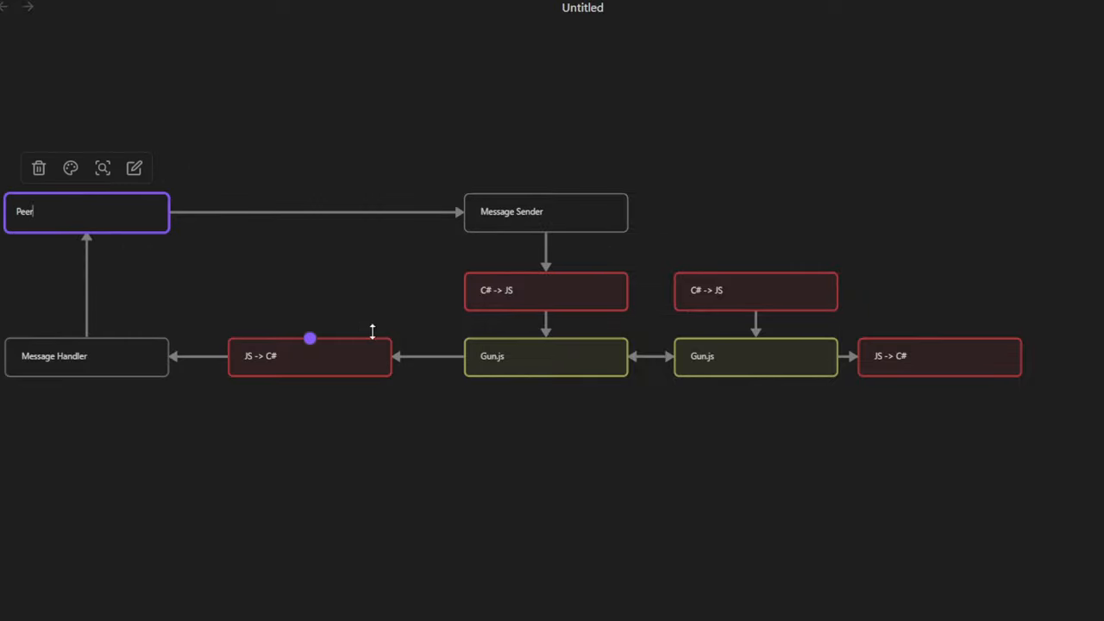
click(431, 115)
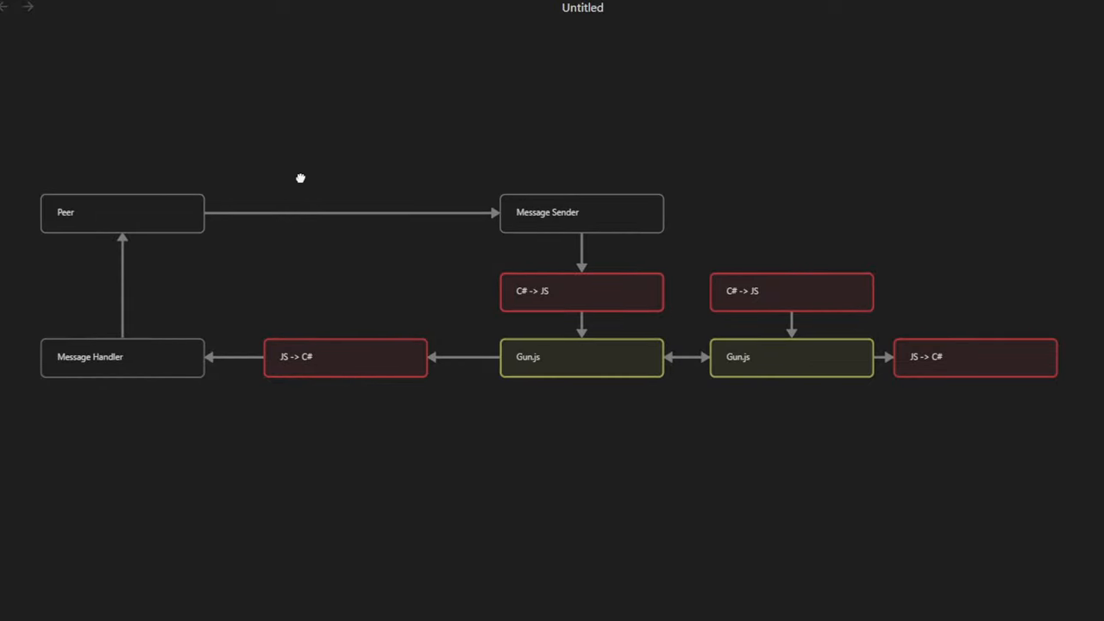
drag(301, 178, 242, 169)
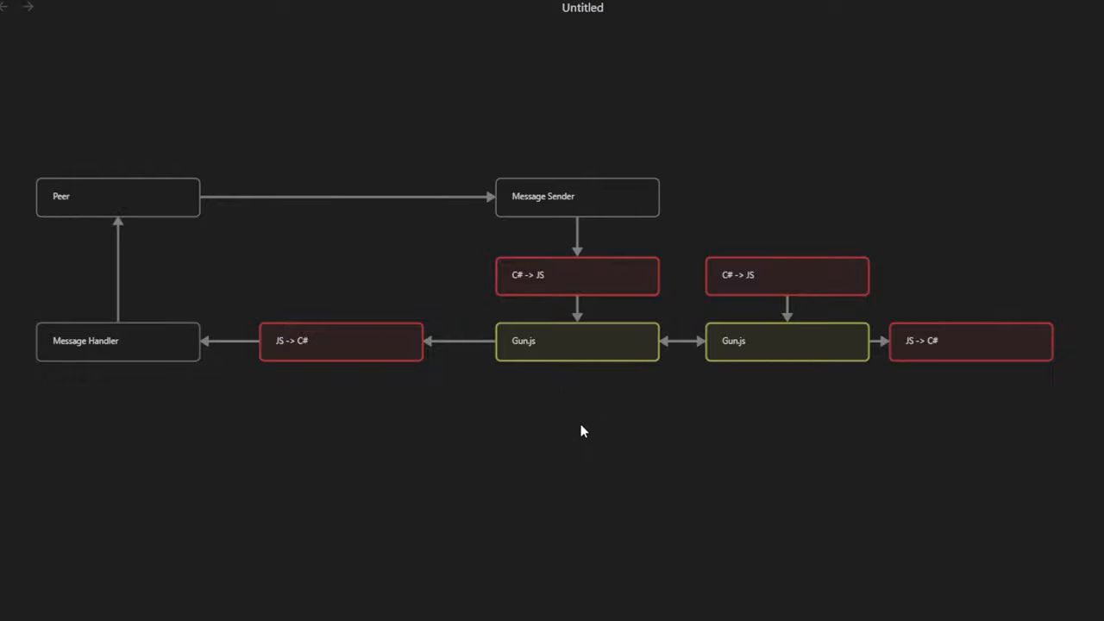
mouse_move(495, 135)
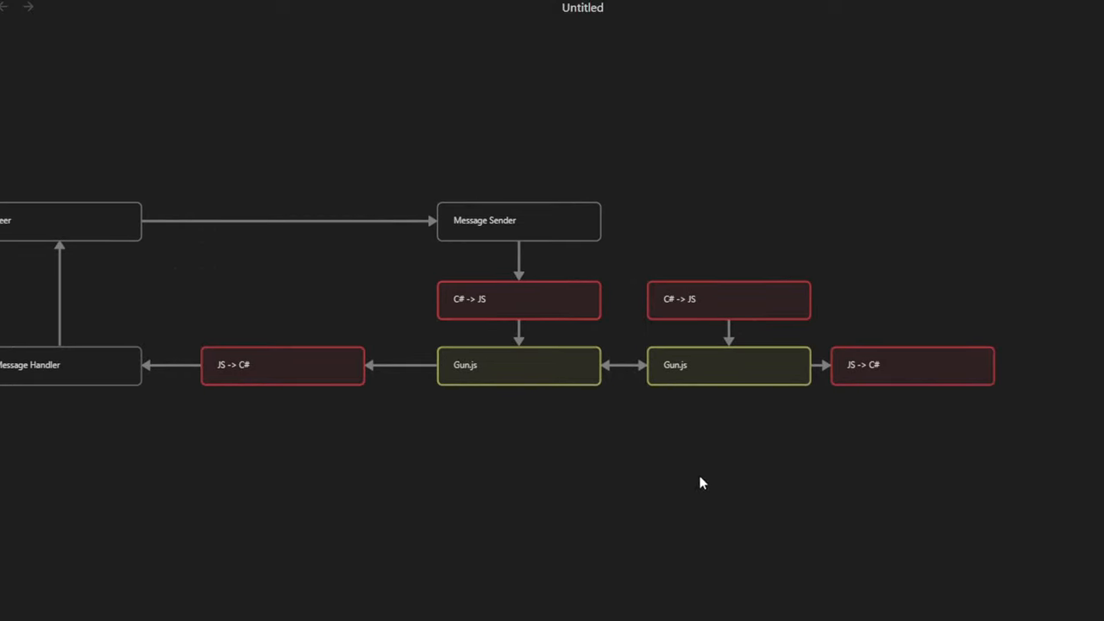
mouse_move(757, 255)
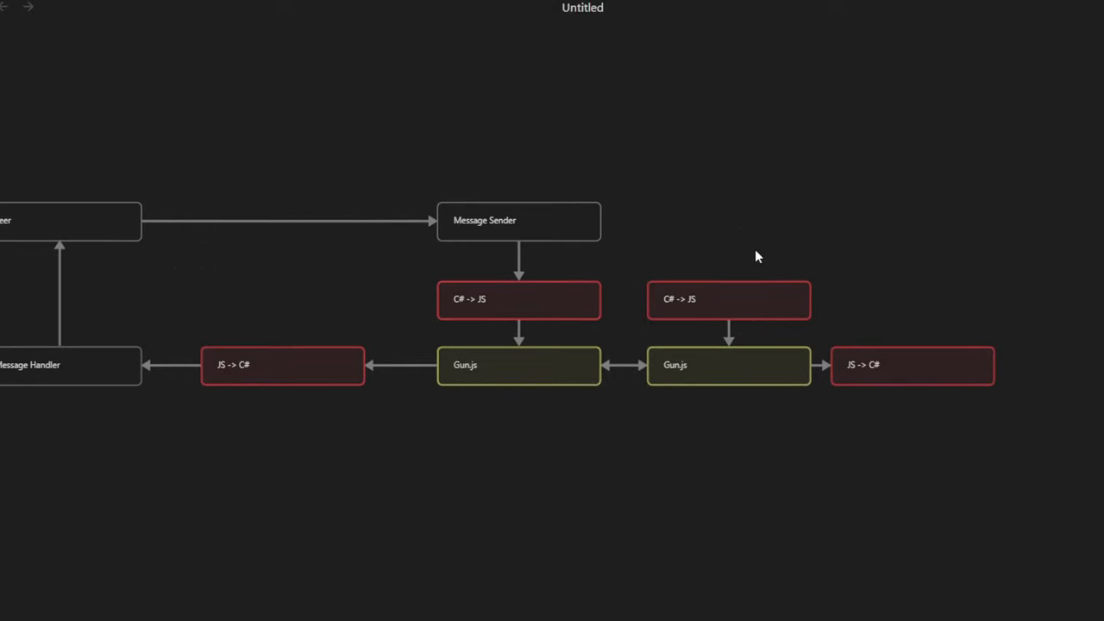